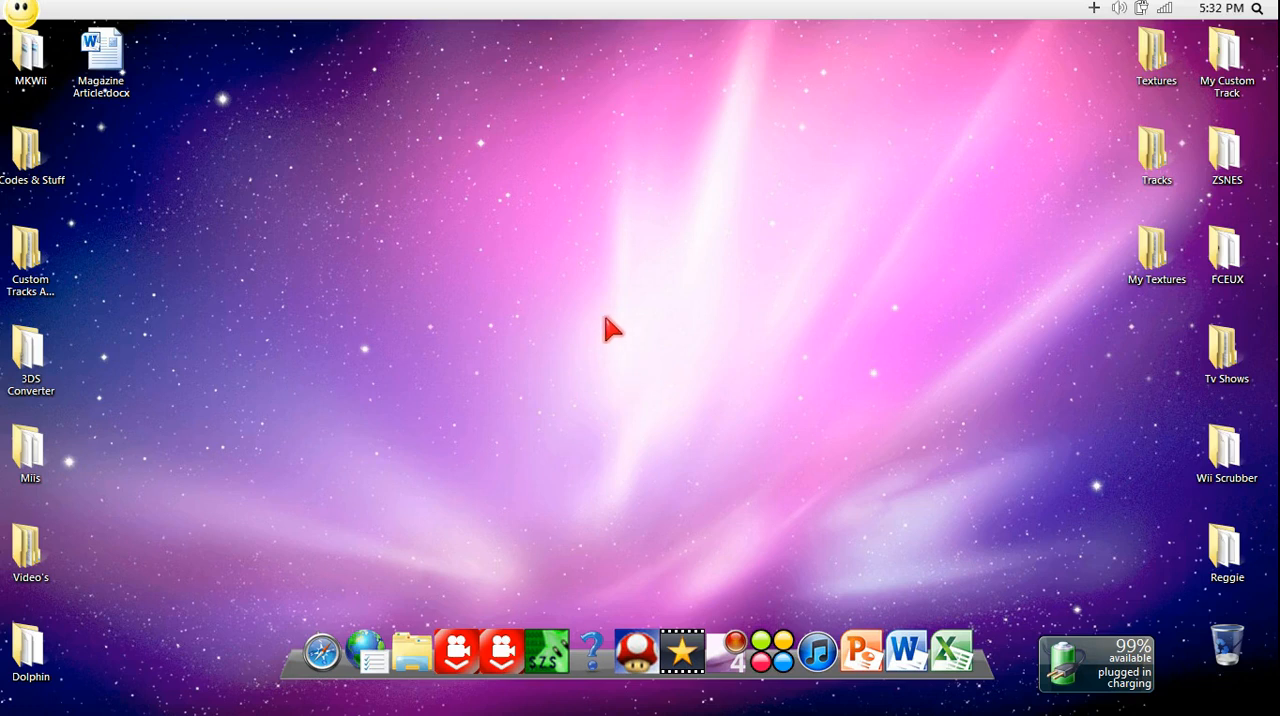
{"action": "mouse_move", "coordinate": [1096, 480]}
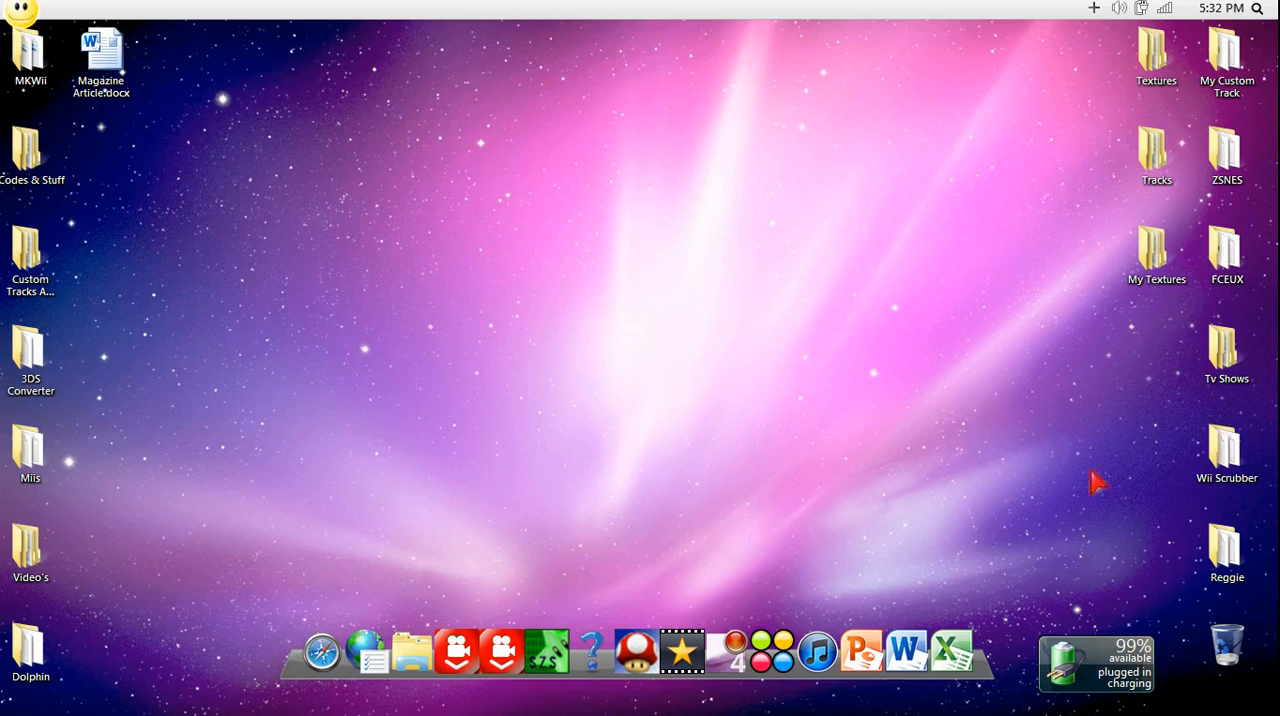
{"action": "mouse_move", "coordinate": [432, 142]}
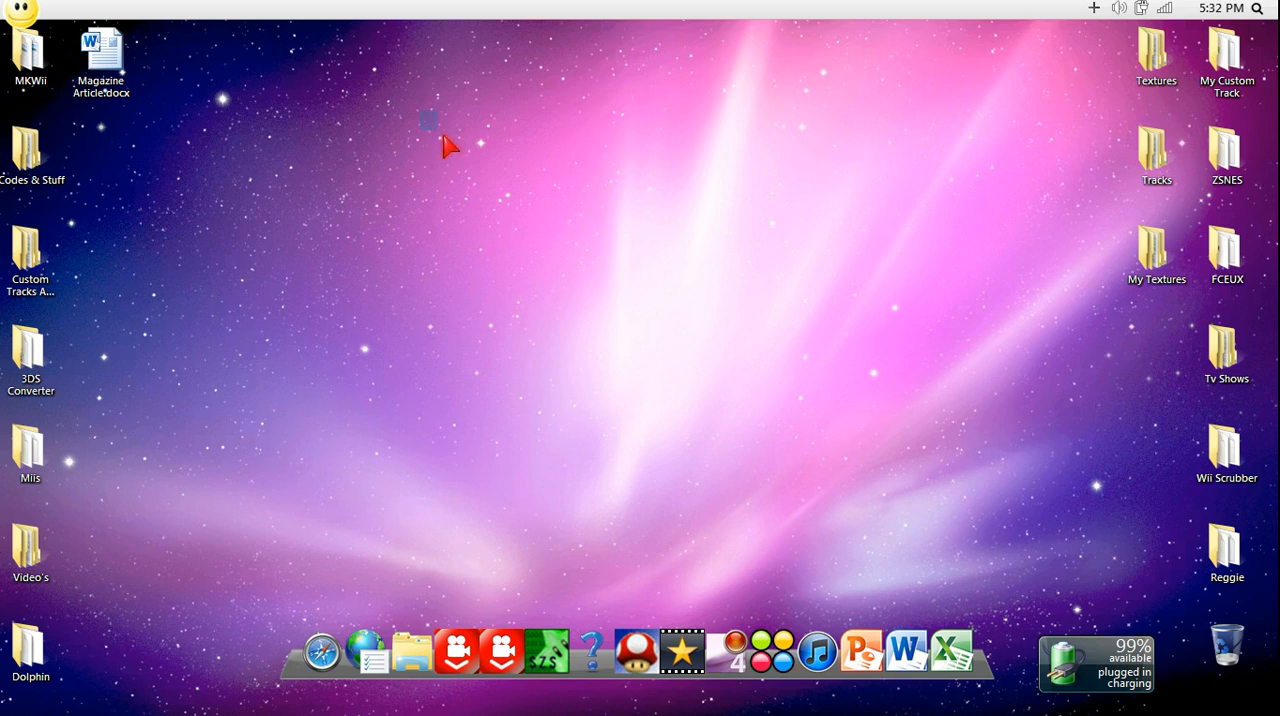
{"action": "mouse_move", "coordinate": [1038, 422]}
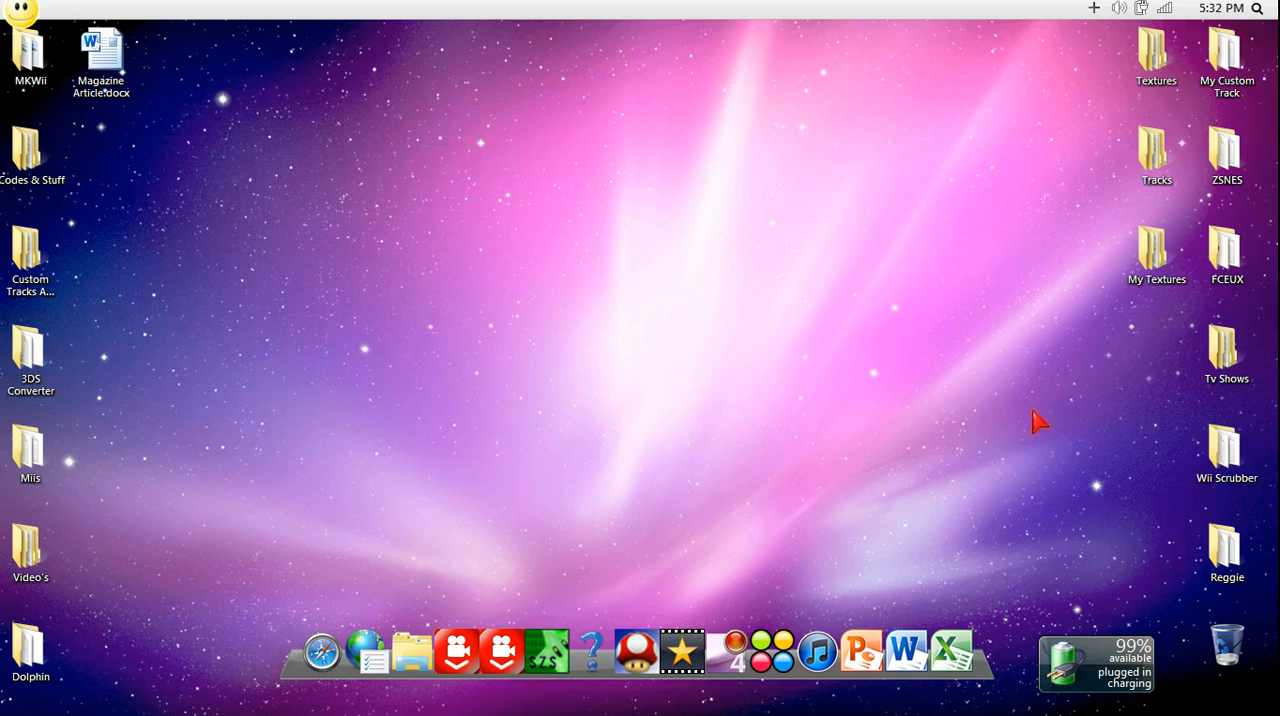
{"action": "mouse_move", "coordinate": [730, 288]}
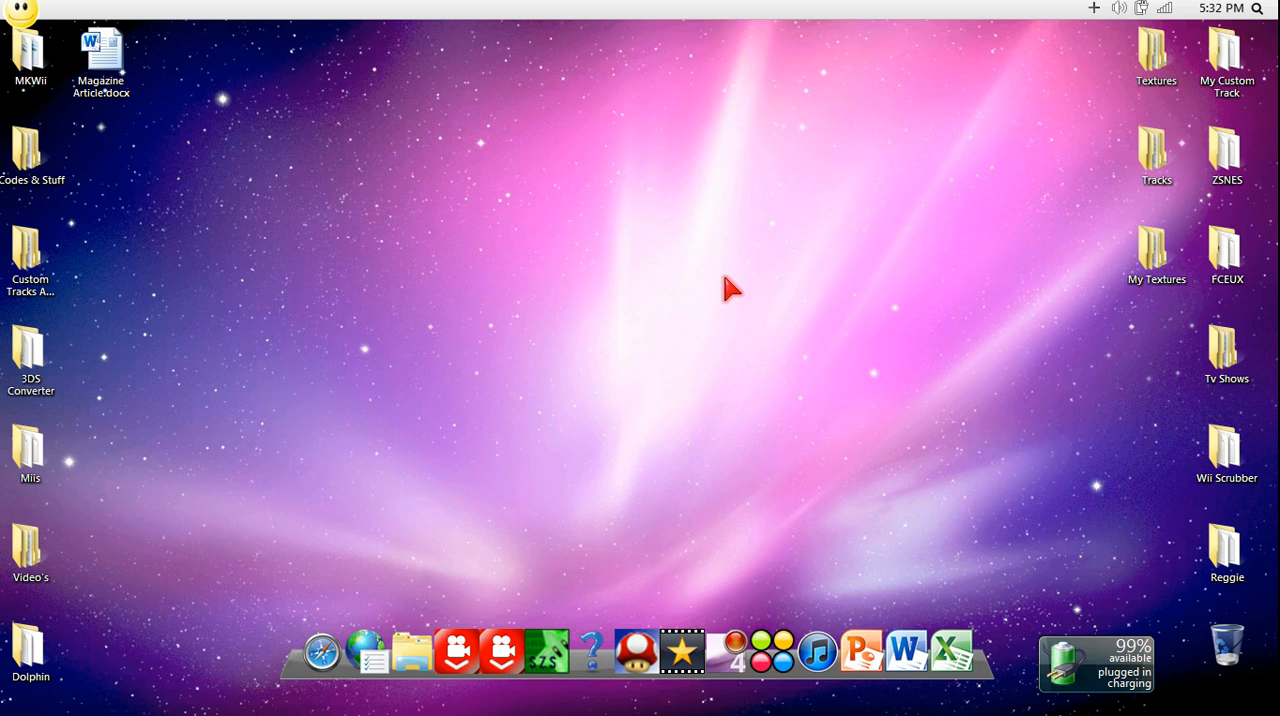
{"action": "mouse_move", "coordinate": [408, 104]}
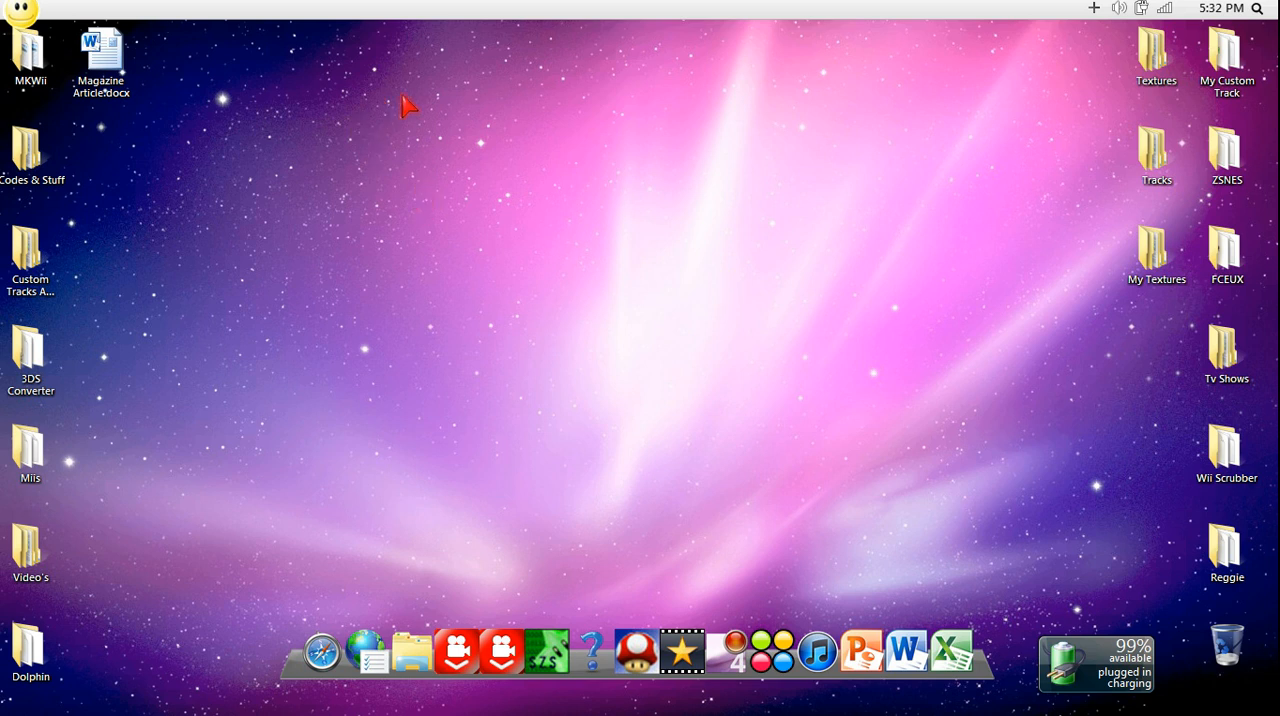
{"action": "mouse_move", "coordinate": [352, 58]}
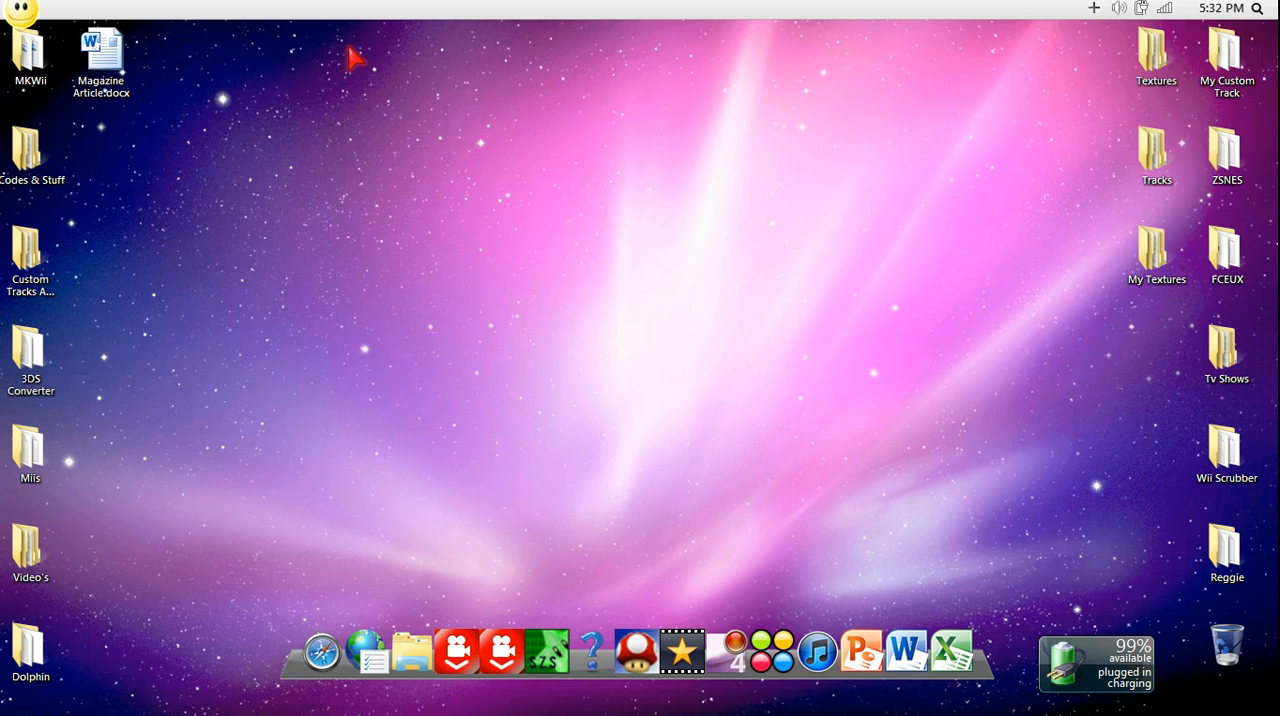
{"action": "mouse_move", "coordinate": [540, 338]}
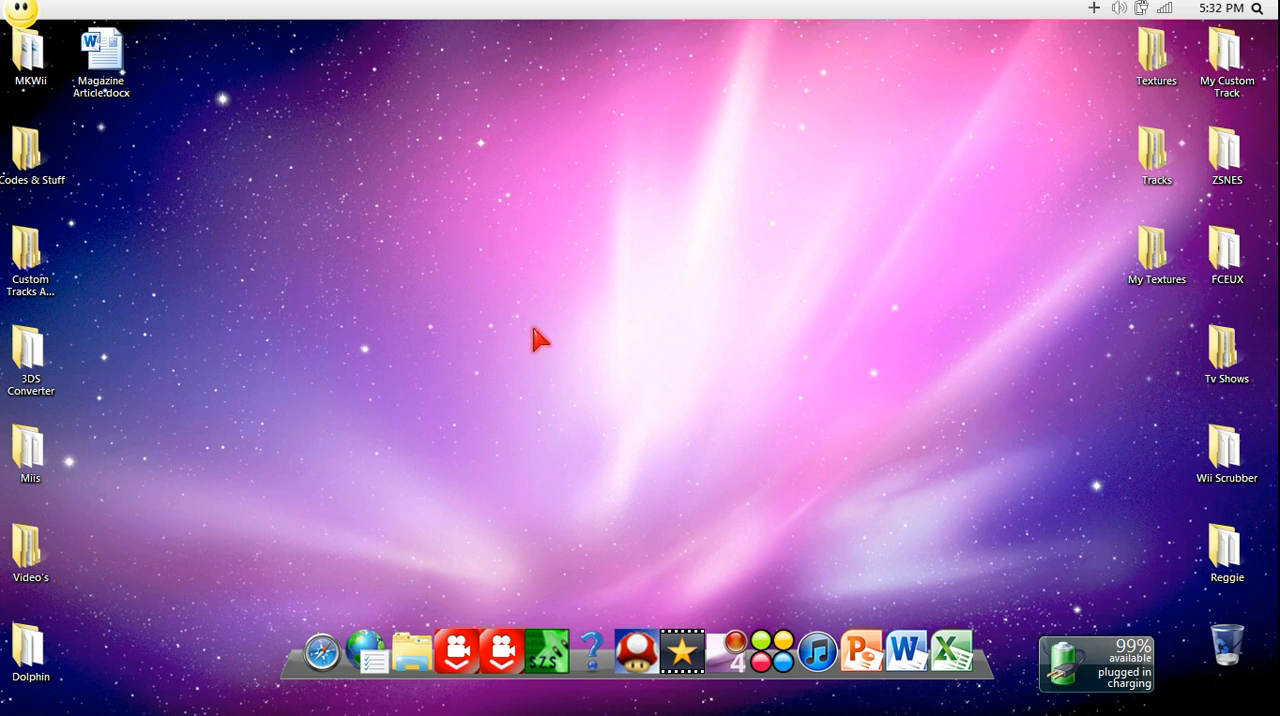
{"action": "mouse_move", "coordinate": [780, 222]}
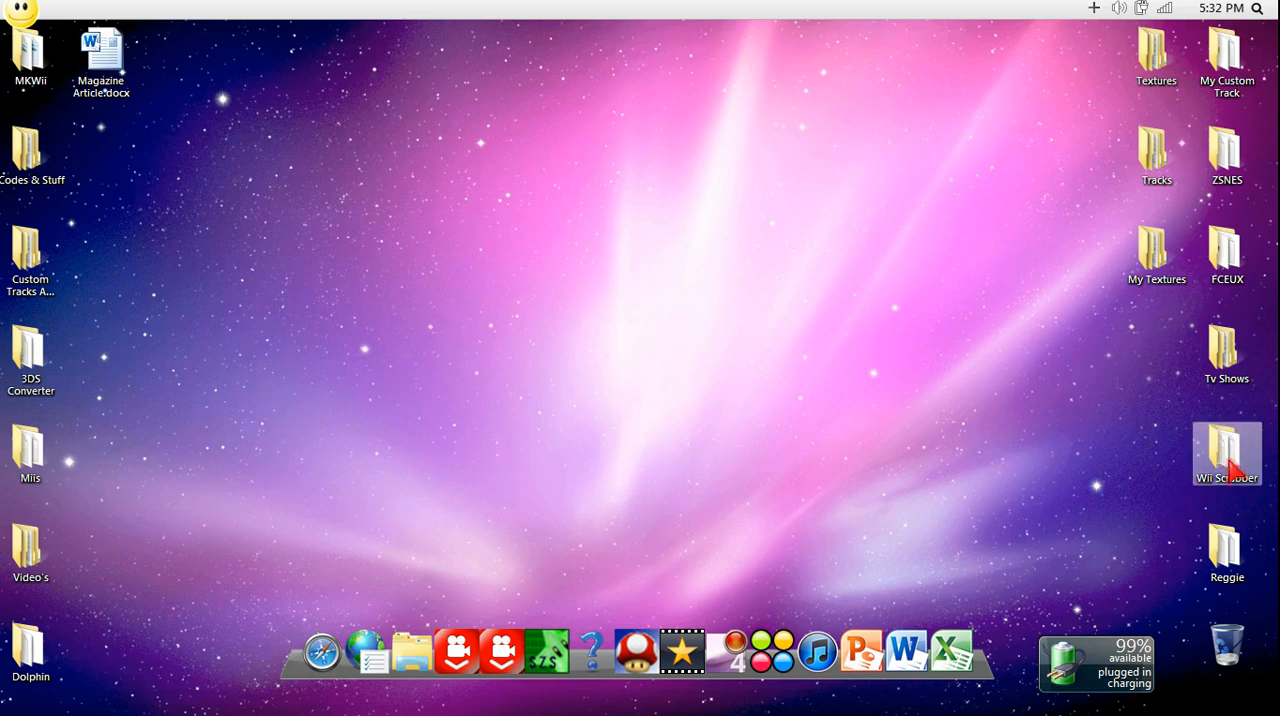
Launch WIIScrubber.exe and browse Load ISO into Codes & Stuff > Stuff for the disc image.
{"action": "double_click", "coordinate": [1228, 448]}
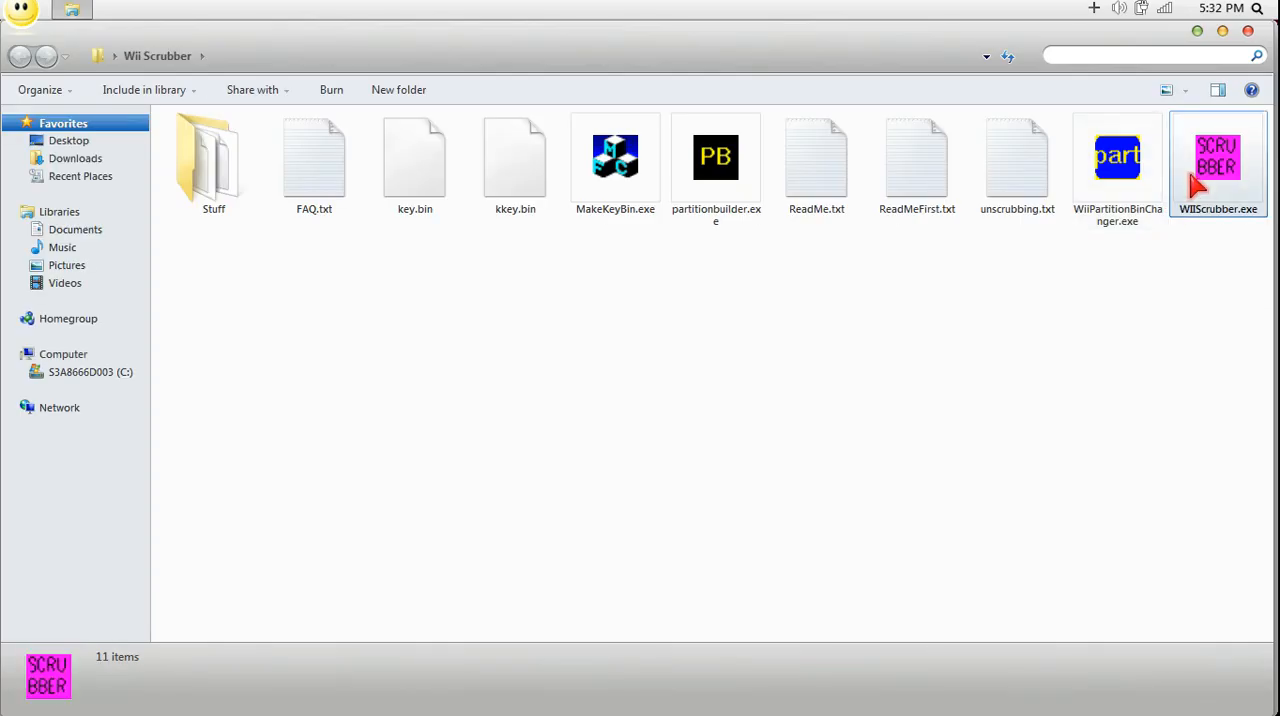
{"action": "double_click", "coordinate": [1218, 160]}
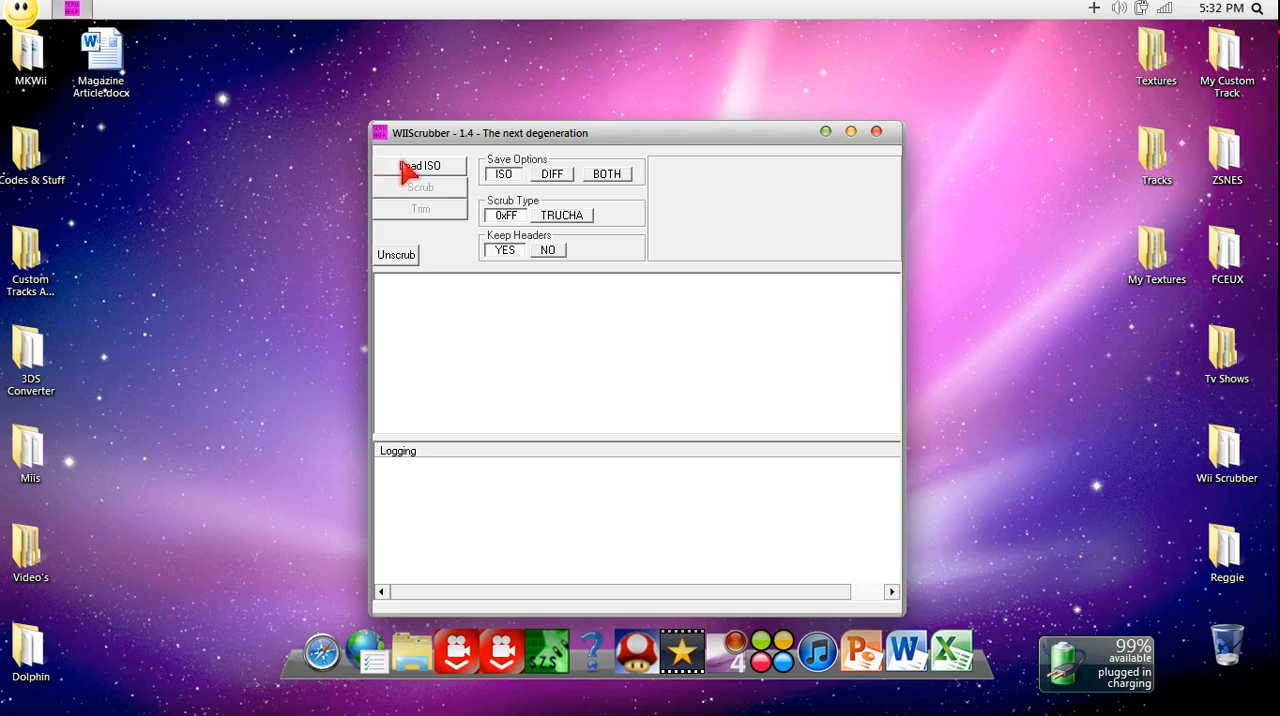
{"action": "left_click", "coordinate": [420, 164]}
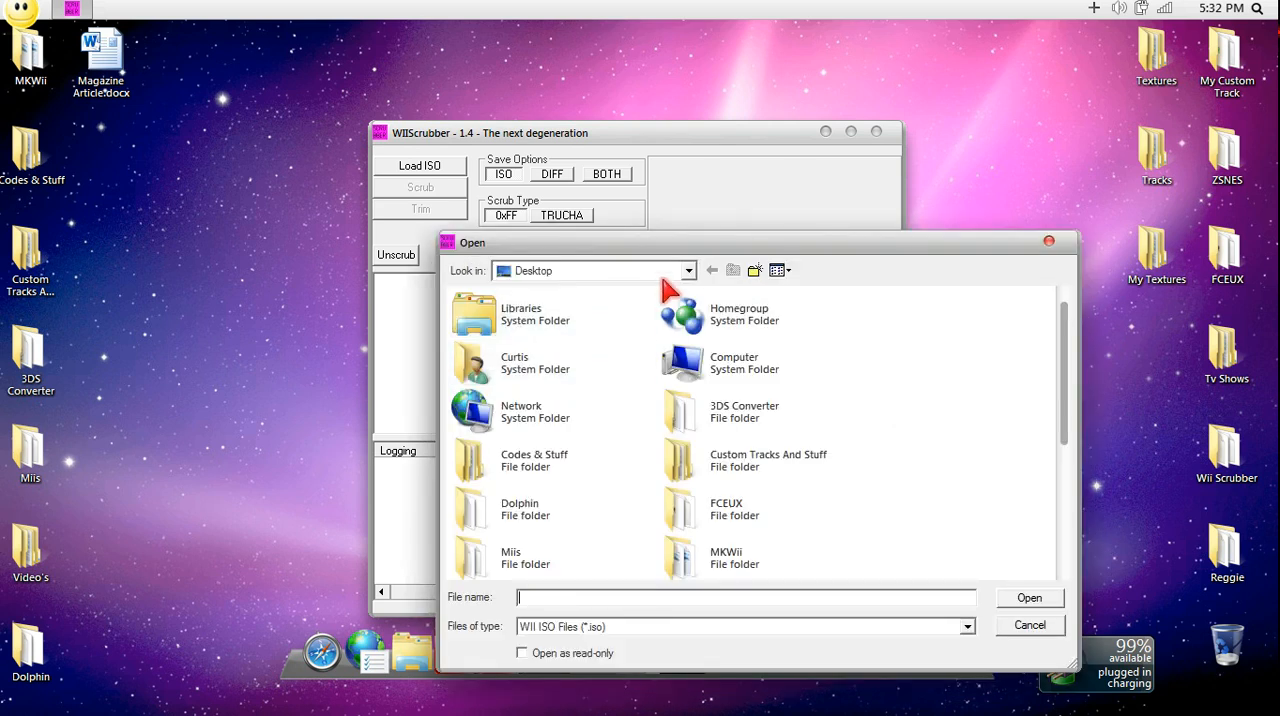
{"action": "double_click", "coordinate": [534, 460]}
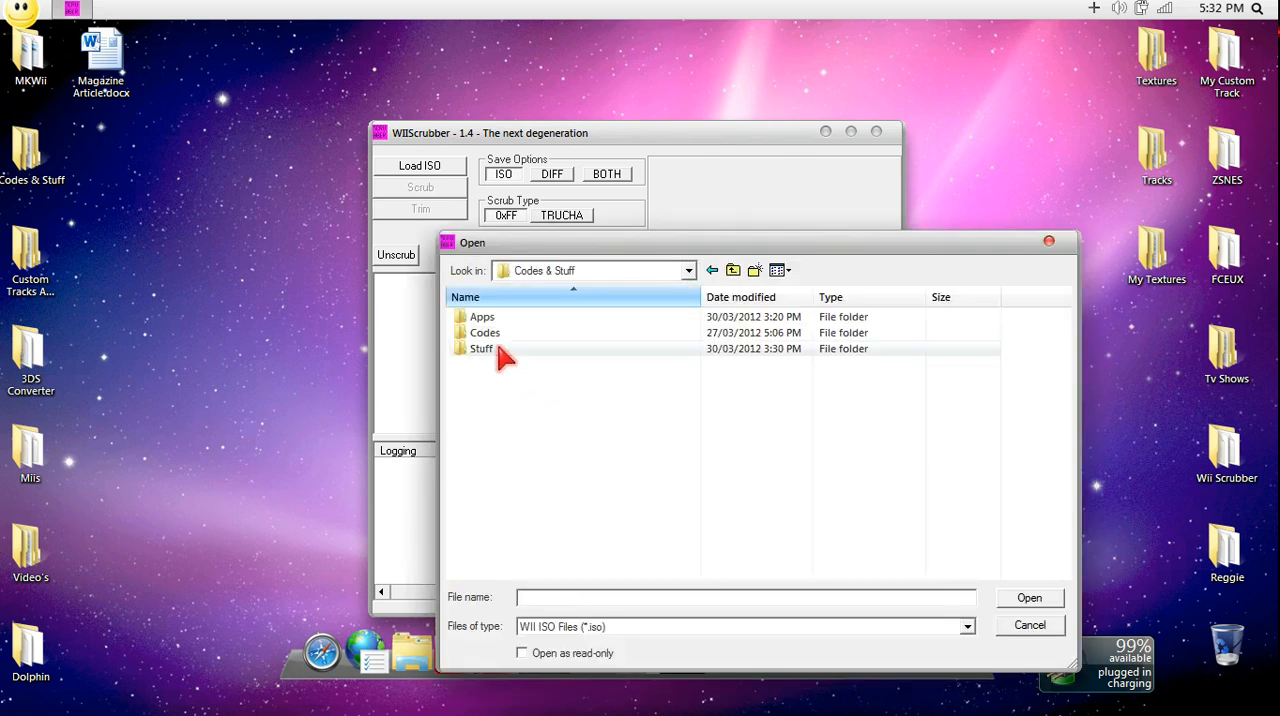
{"action": "left_click", "coordinate": [1028, 624]}
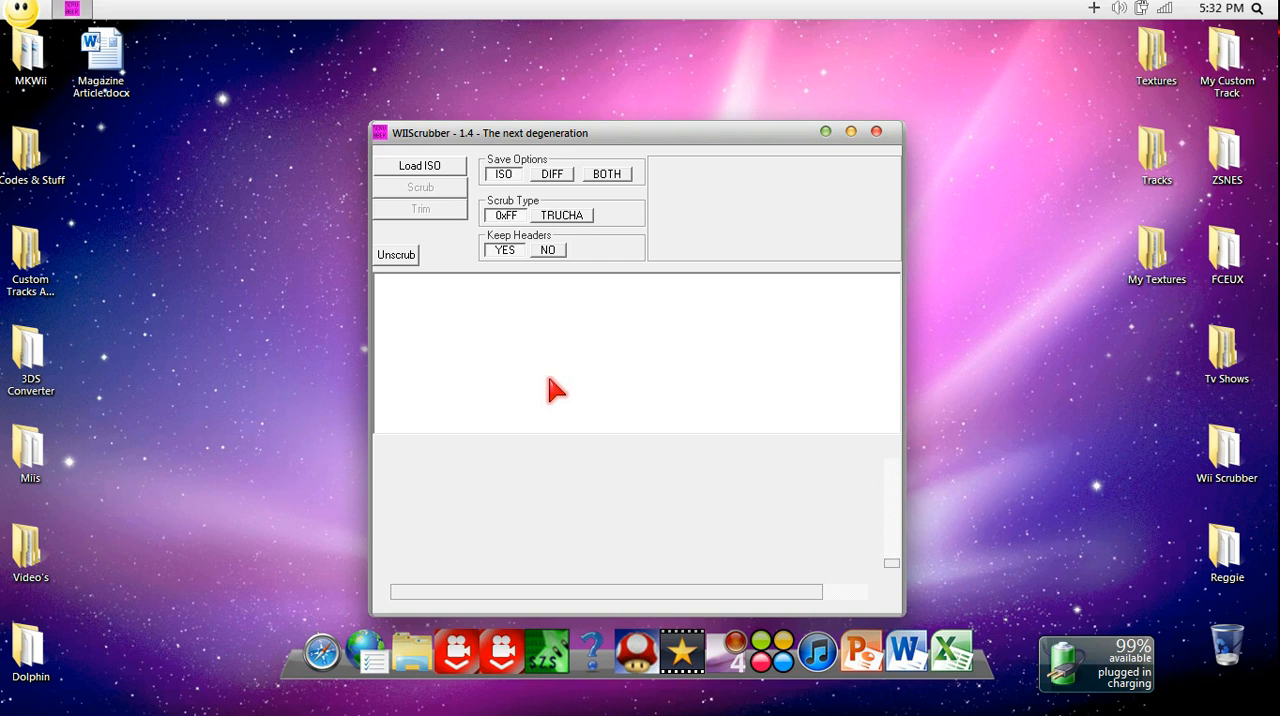
Load the MarioKartWii ISO, expand Partition 1 DATA and scroll to the Kart folder's ma_bike-*.szs files.
{"action": "left_click", "coordinate": [420, 164]}
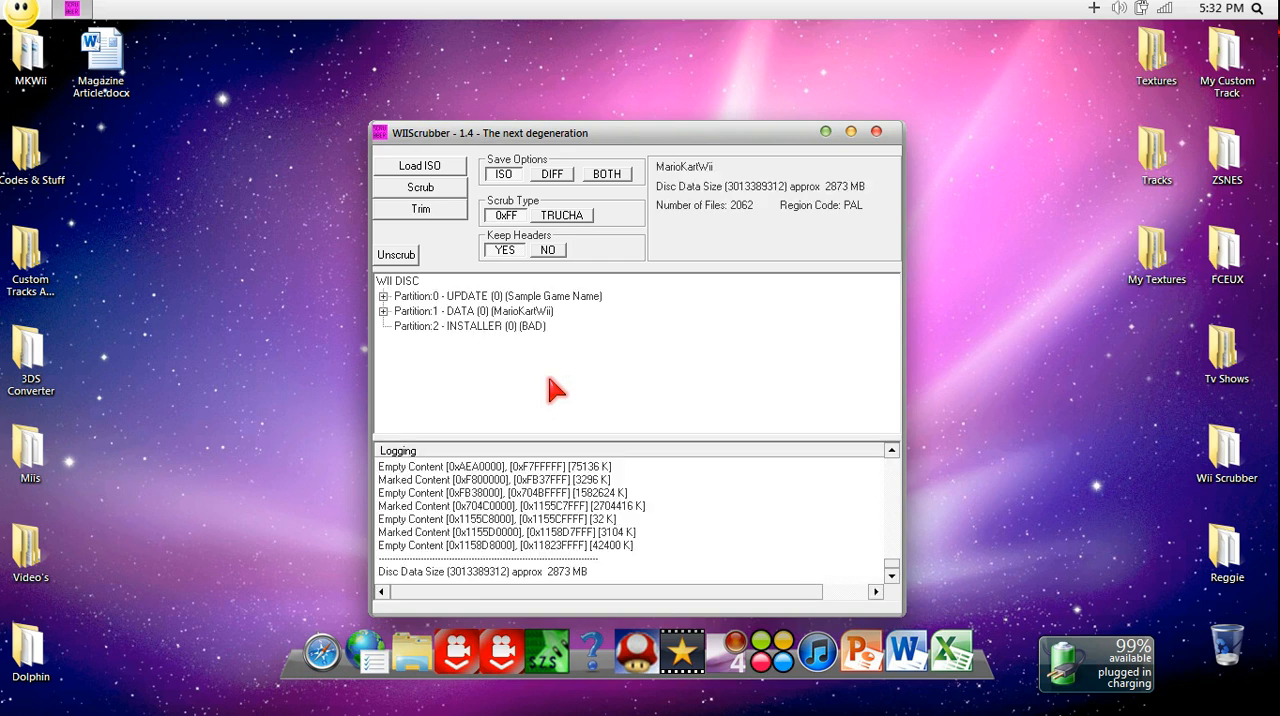
{"action": "mouse_move", "coordinate": [390, 324]}
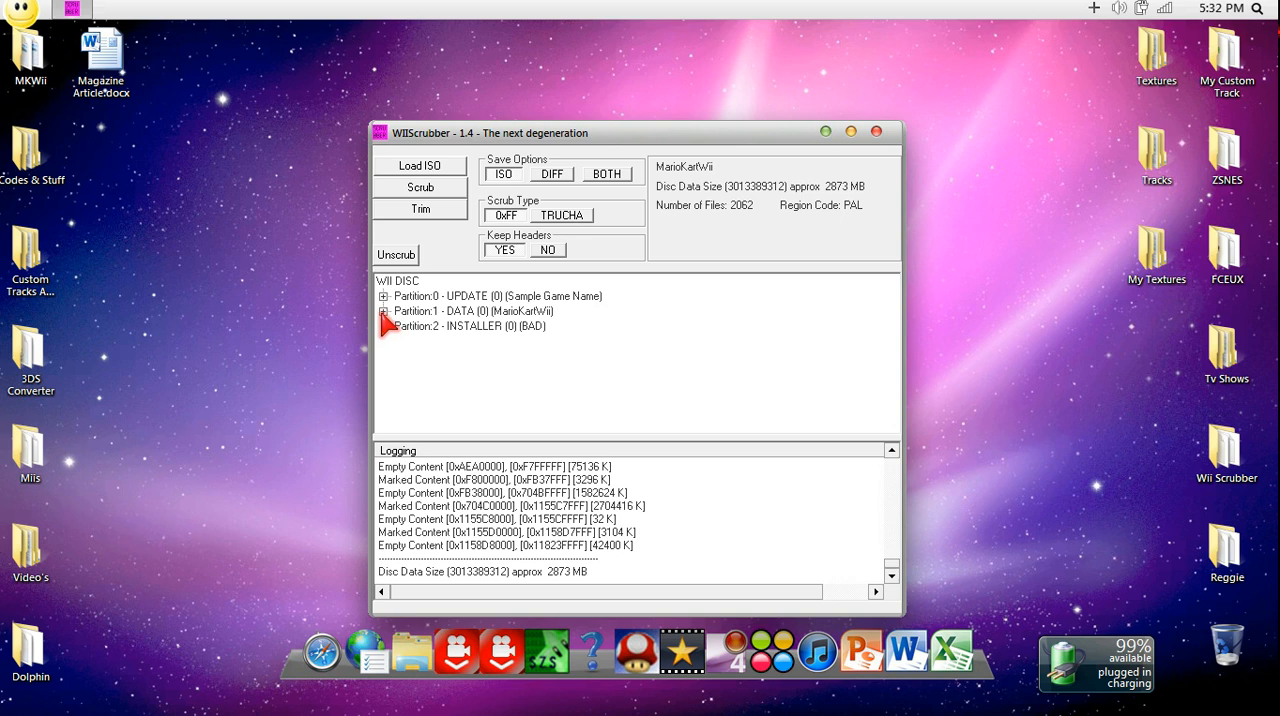
{"action": "left_click", "coordinate": [384, 312]}
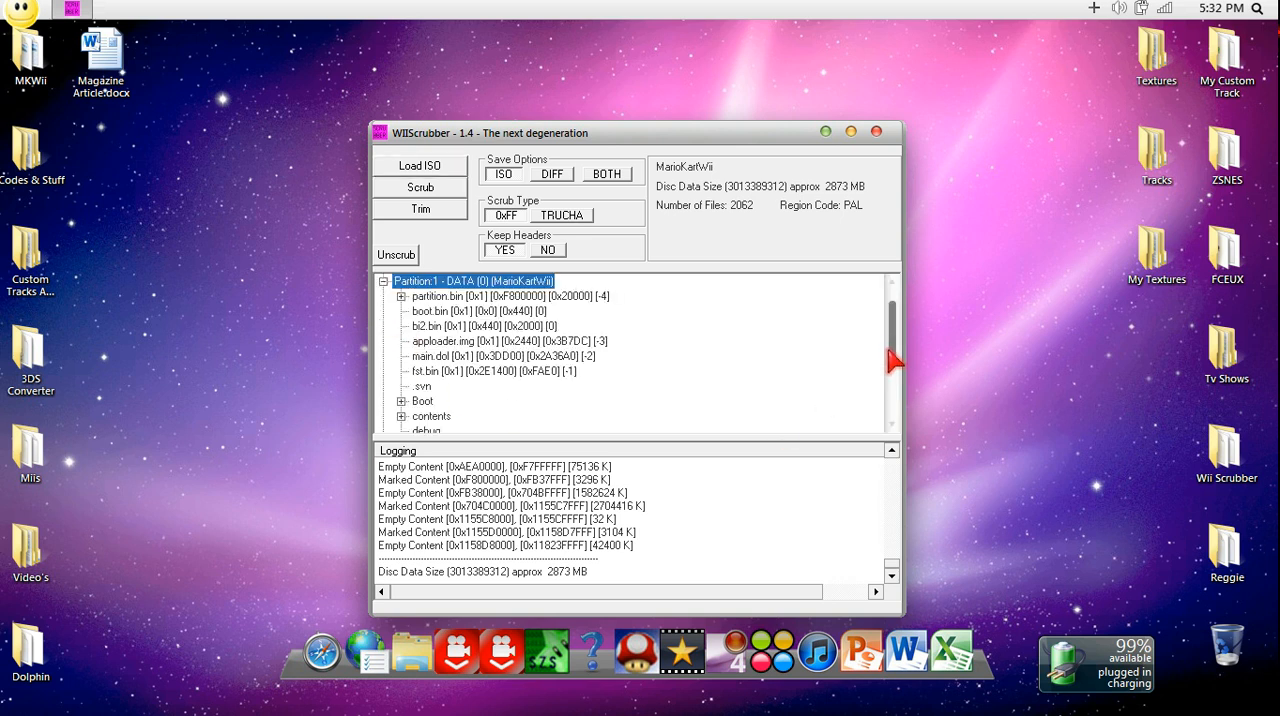
{"action": "scroll", "scroll_direction": "down", "scroll_amount": 3}
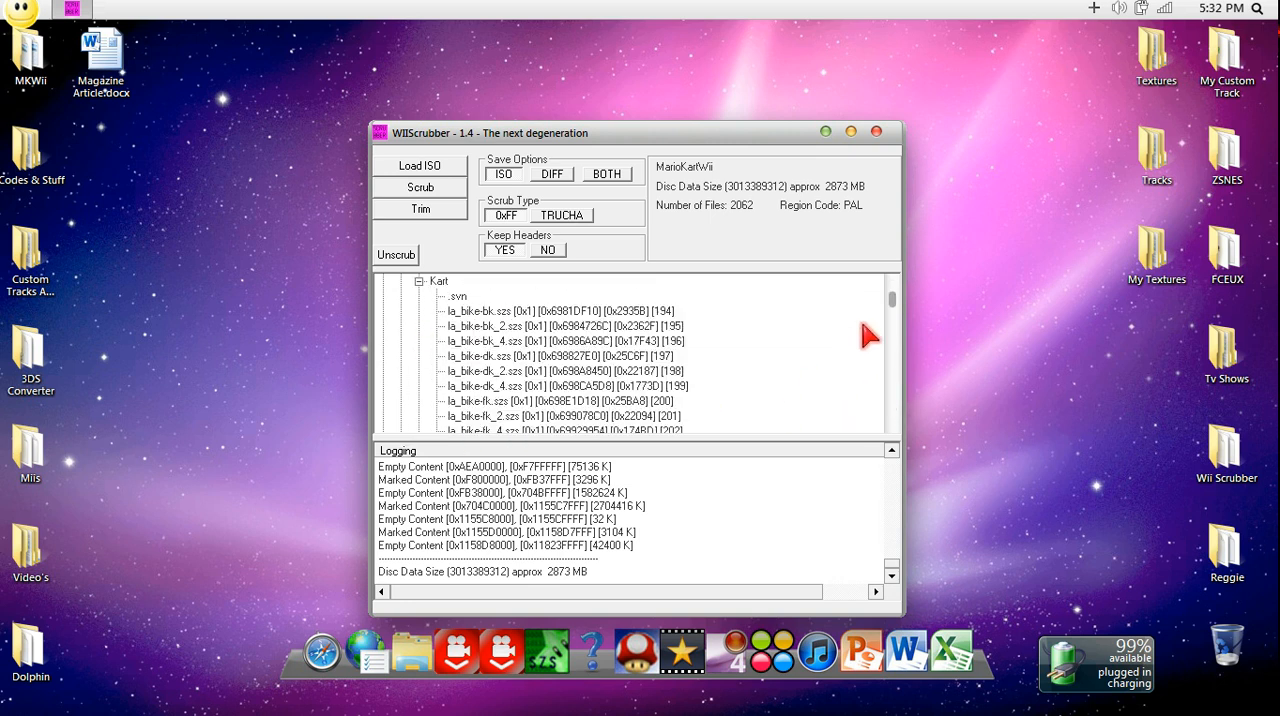
{"action": "scroll", "scroll_direction": "down", "scroll_amount": 3}
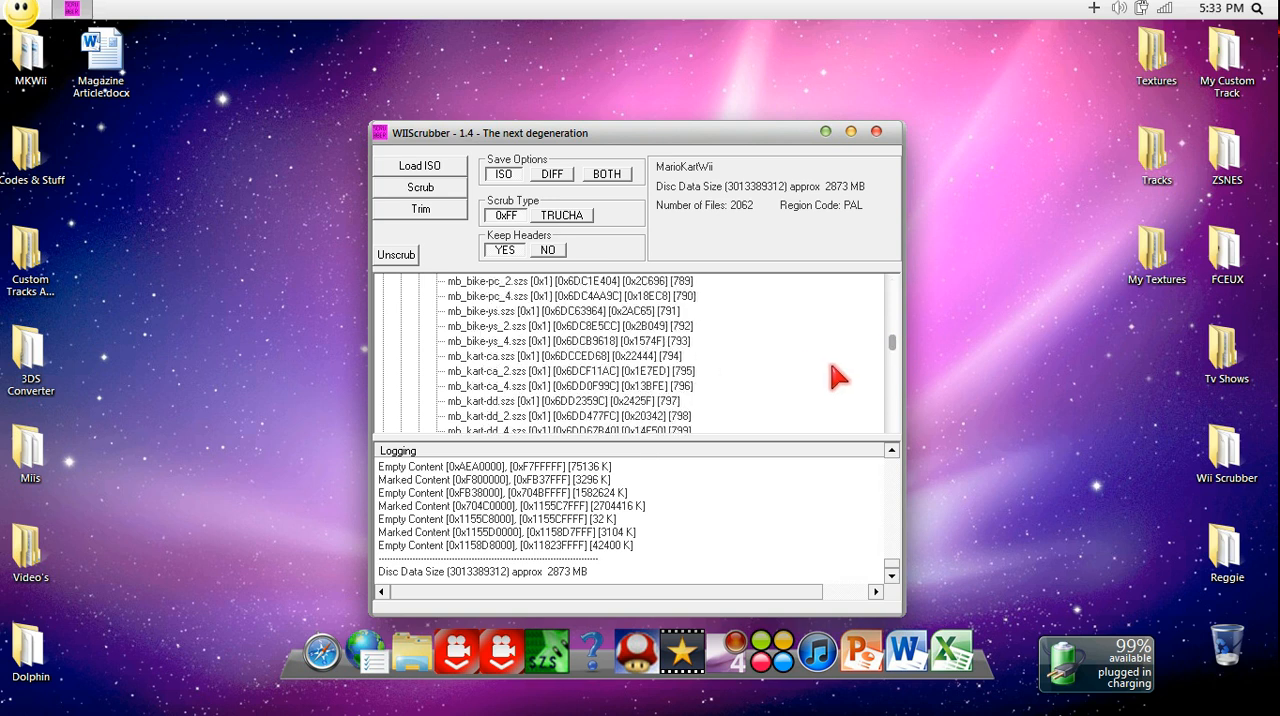
{"action": "scroll", "scroll_direction": "up", "scroll_amount": 3}
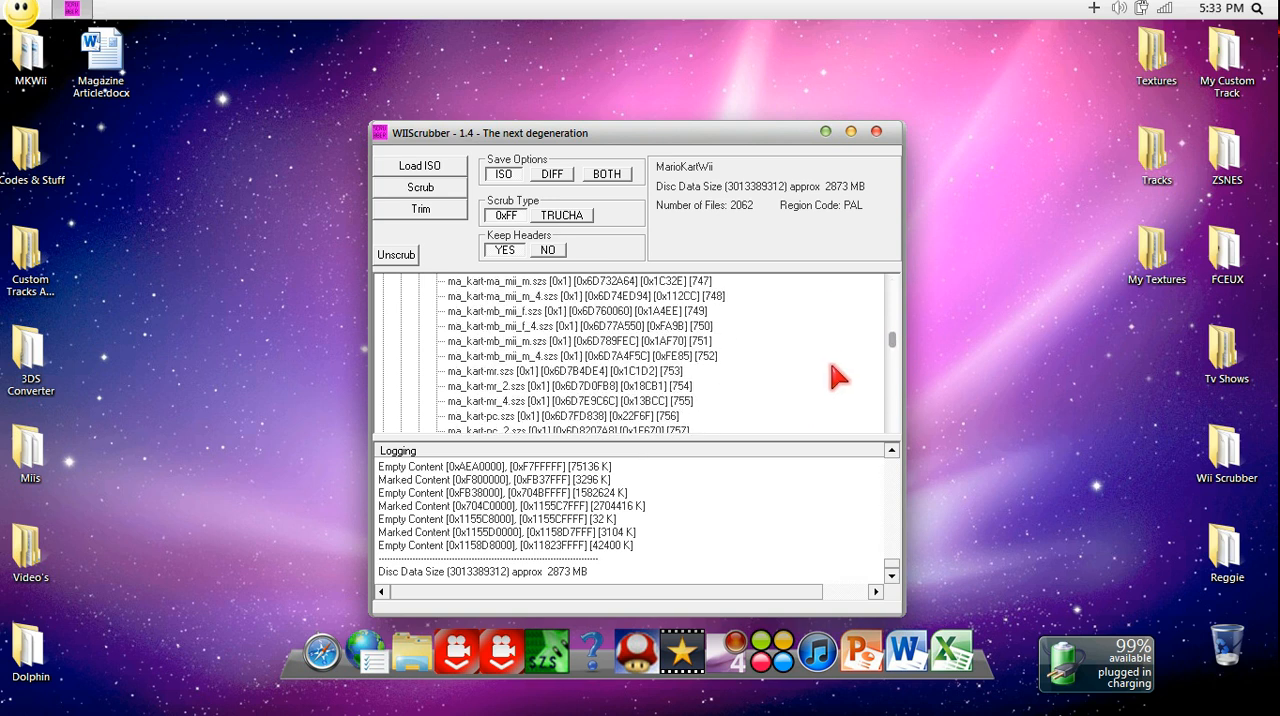
{"action": "scroll", "scroll_direction": "up", "scroll_amount": 3}
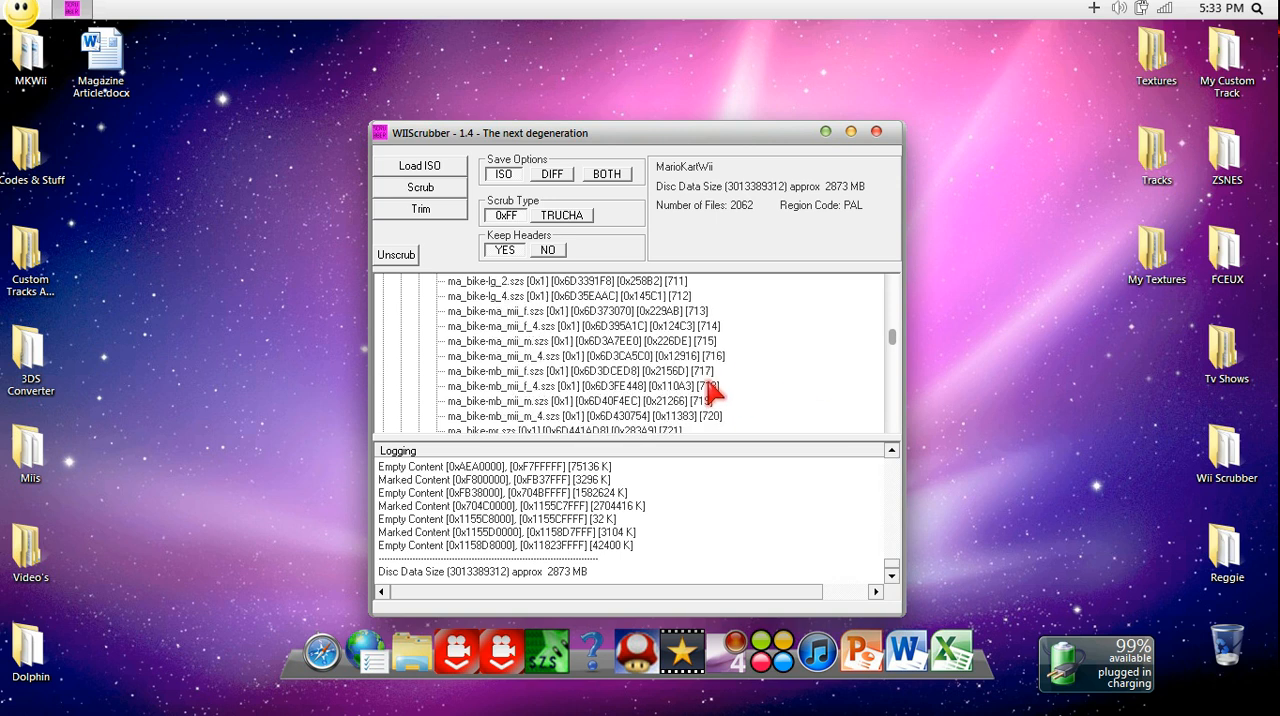
{"action": "scroll", "scroll_direction": "up", "scroll_amount": 3}
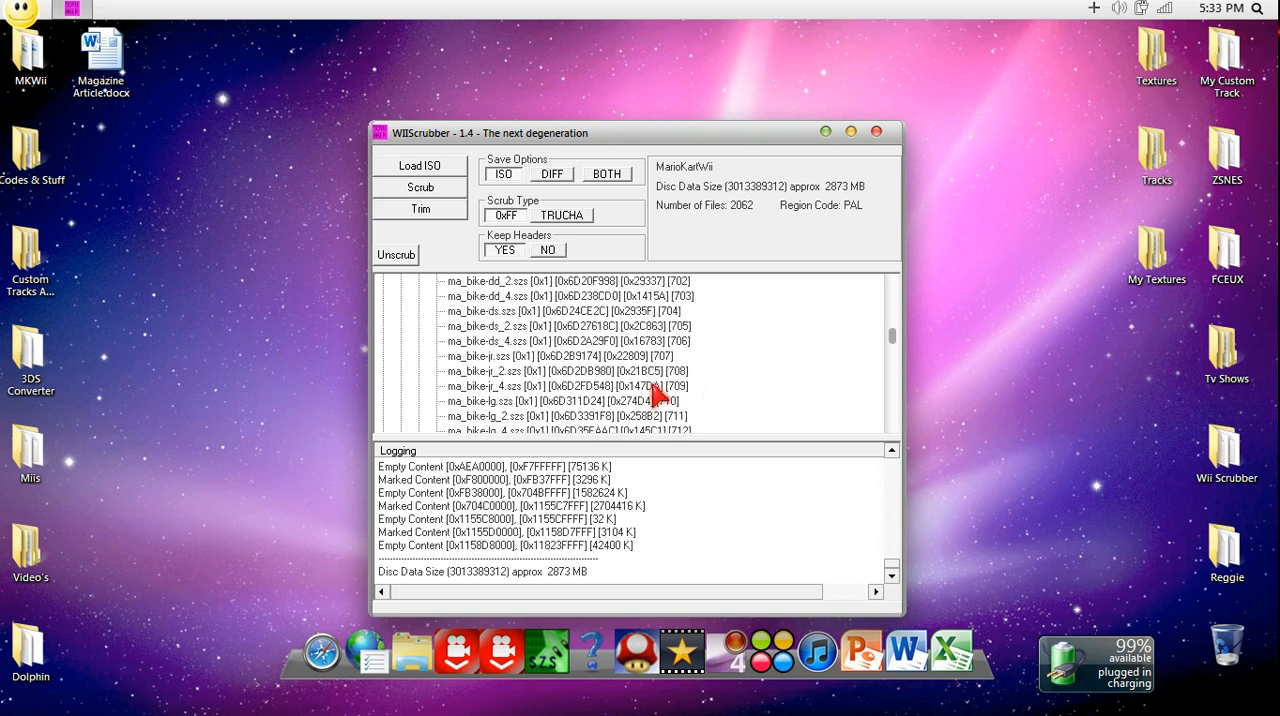
{"action": "scroll", "scroll_direction": "up", "scroll_amount": 3}
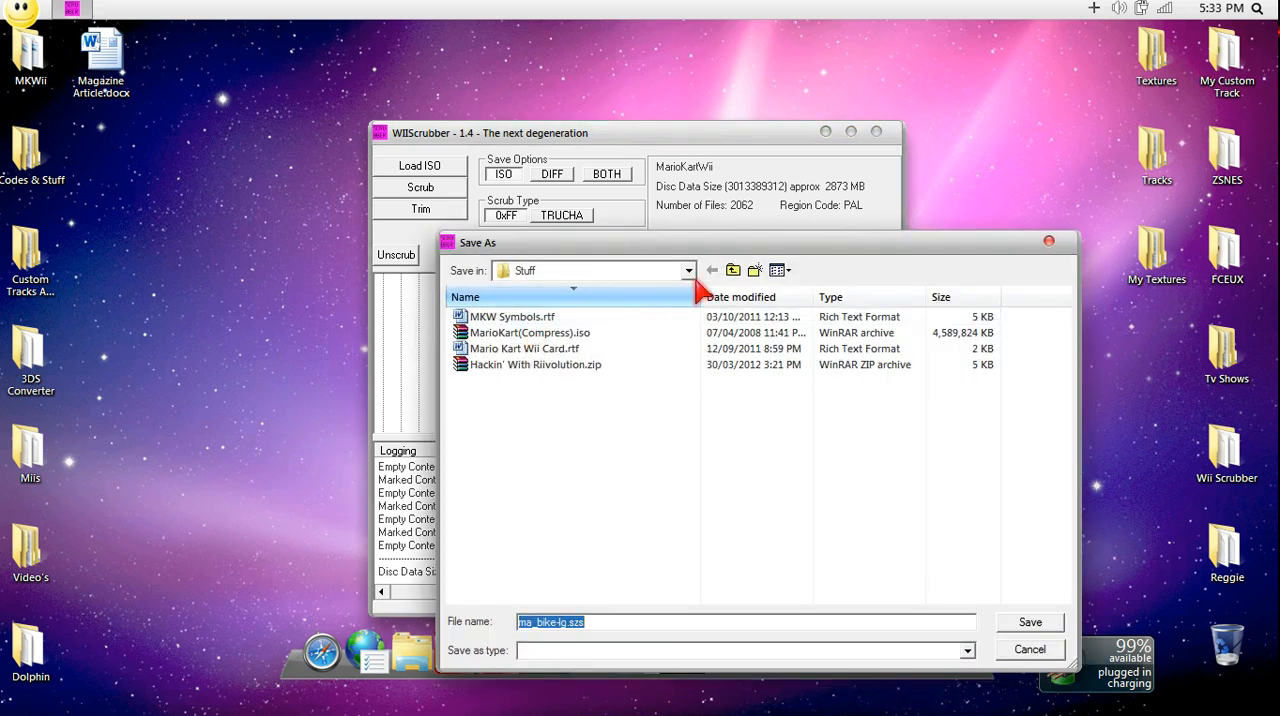
Extract ma_bike-lg.szs to the desktop and confirm quitting WiiScrubber.
{"action": "left_click", "coordinate": [688, 270]}
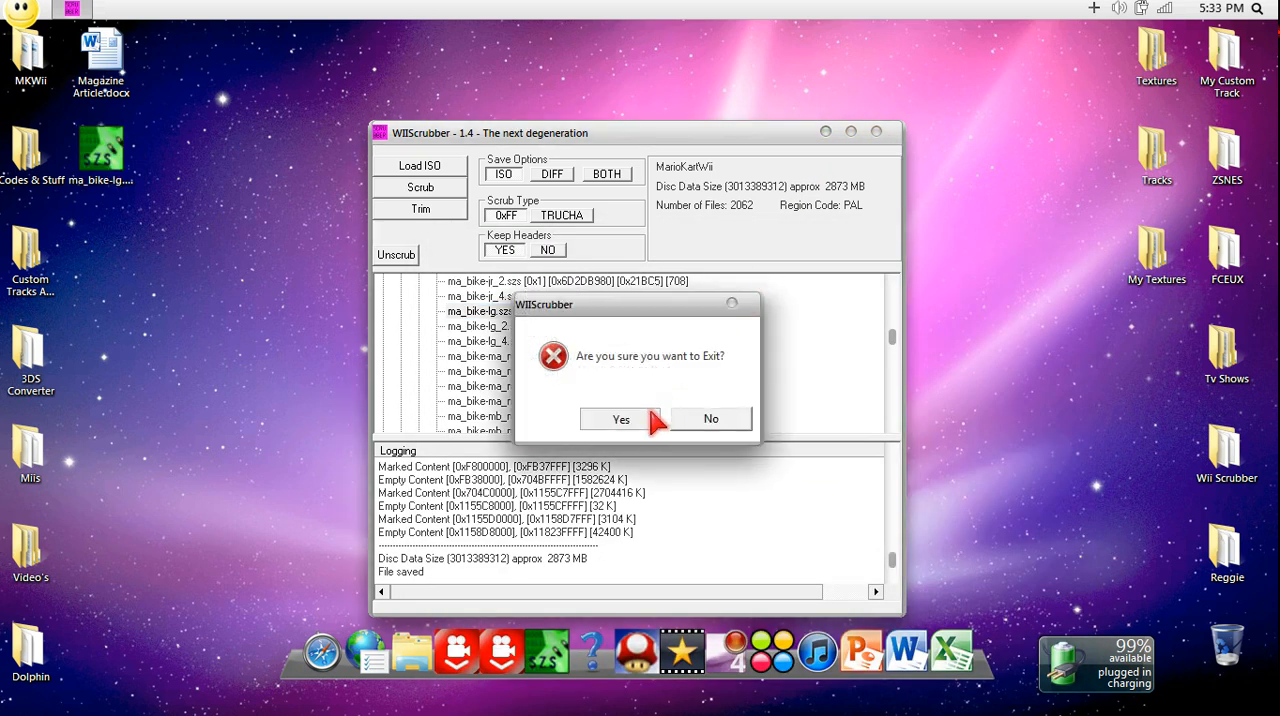
{"action": "left_click", "coordinate": [620, 420]}
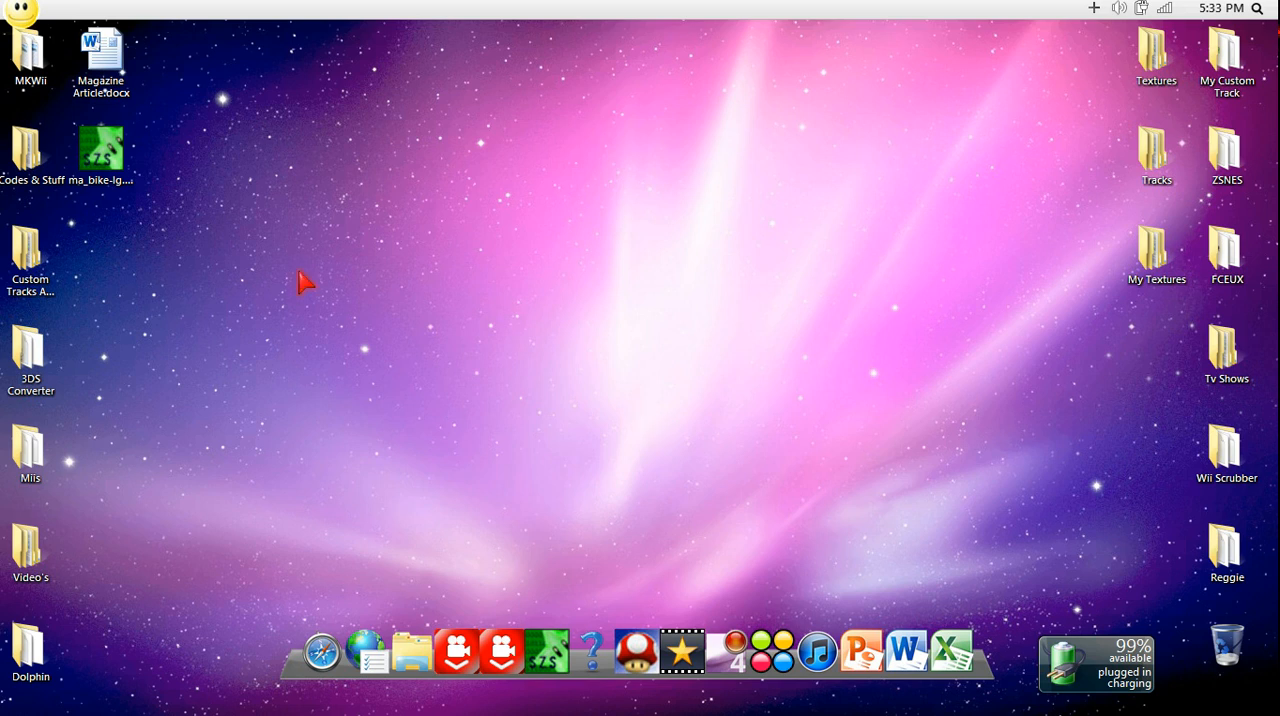
Move the ma_bike-lg.szs desktop icon aside and load it in SZS Modifier.
{"action": "left_click_drag", "start_coordinate": [100, 148], "coordinate": [382, 148]}
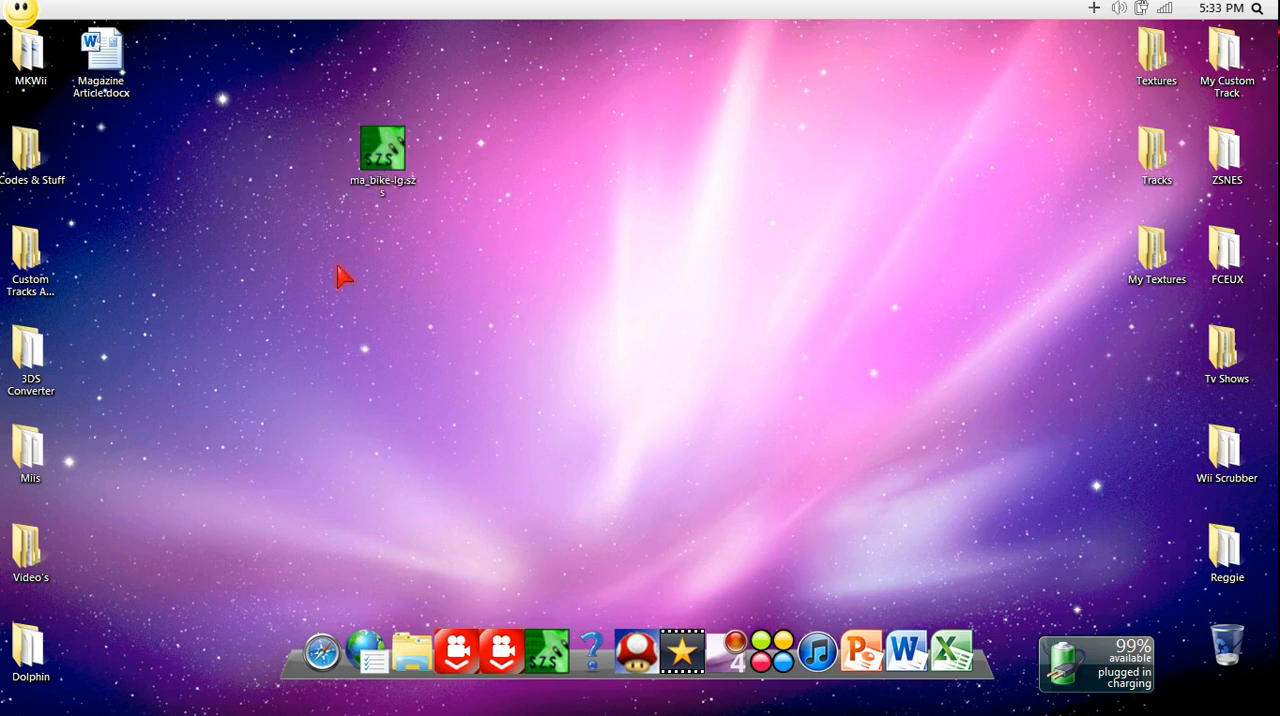
{"action": "left_click", "coordinate": [382, 148]}
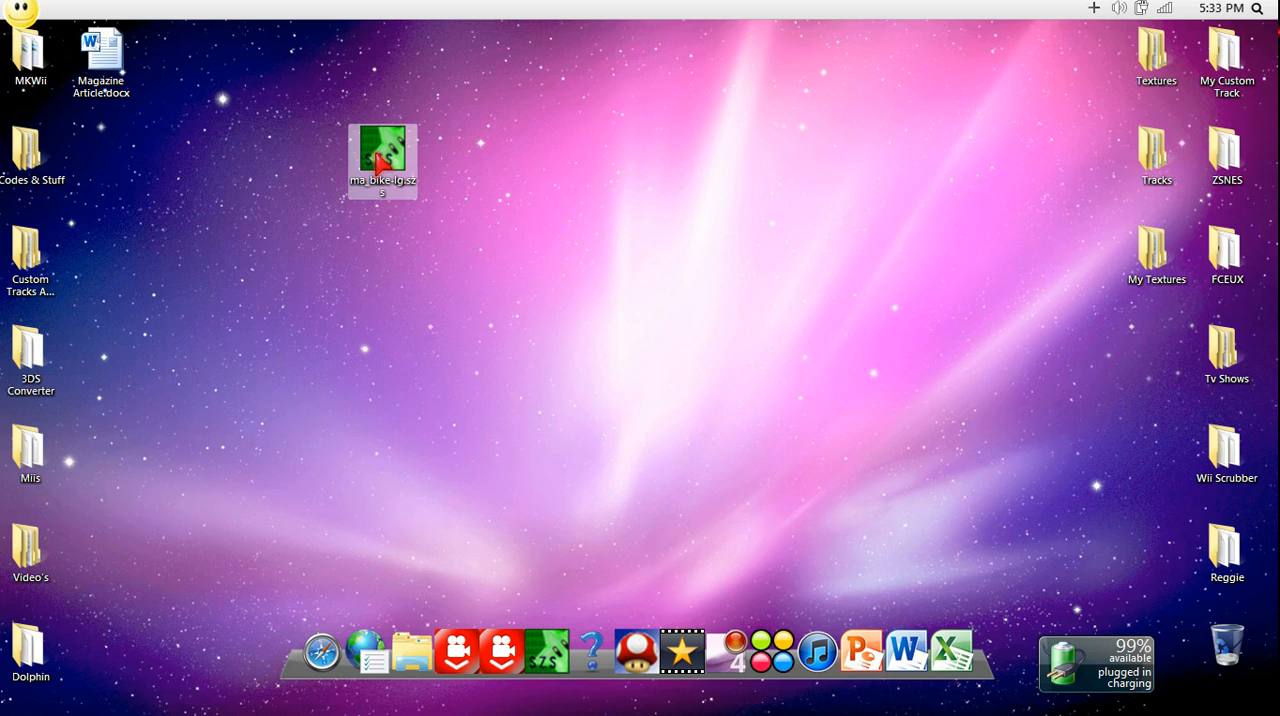
{"action": "double_click", "coordinate": [382, 160]}
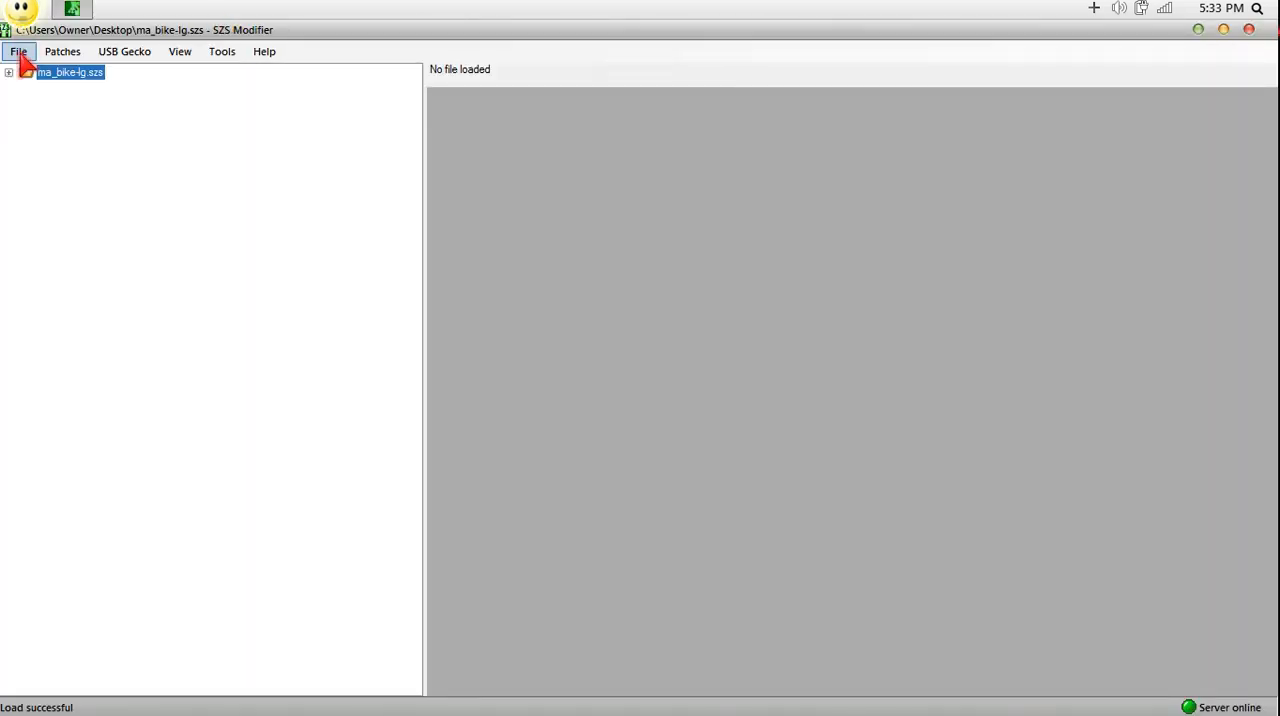
Expand ma_bike-lg.szs > driver_model.brres > Textures(NW4R) and preview luigi_all.
{"action": "left_click", "coordinate": [8, 72]}
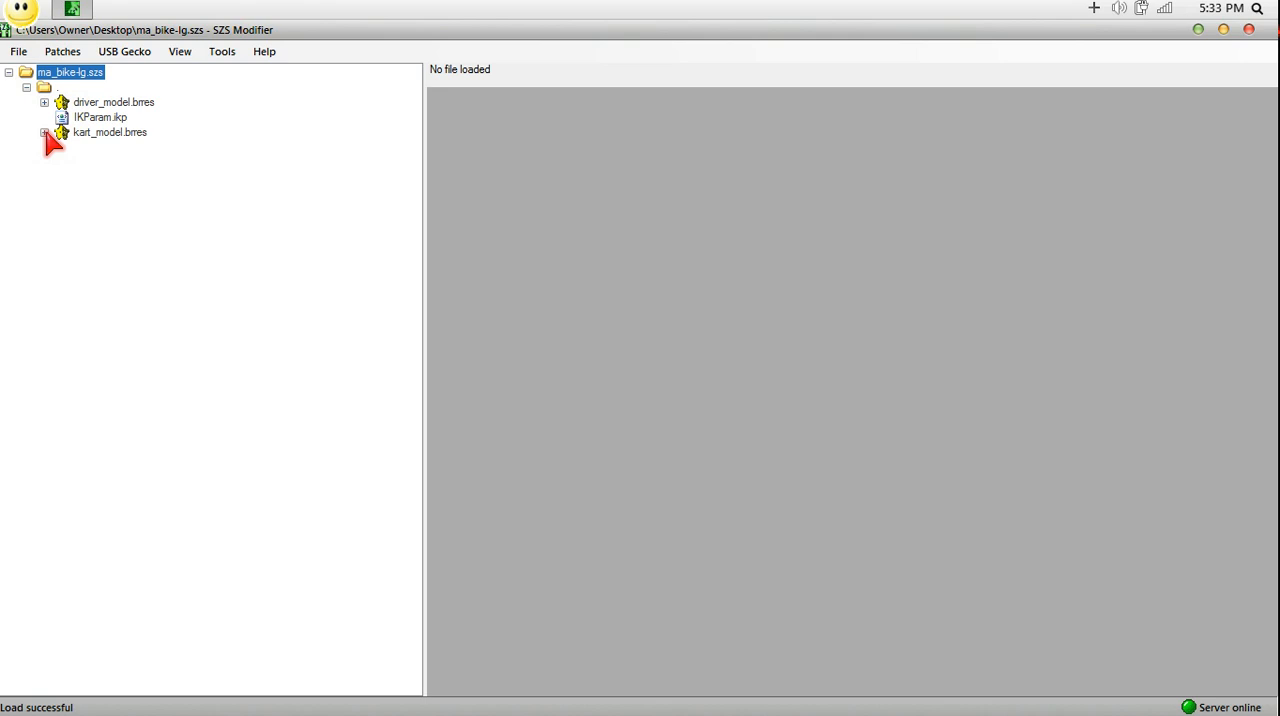
{"action": "left_click", "coordinate": [44, 102]}
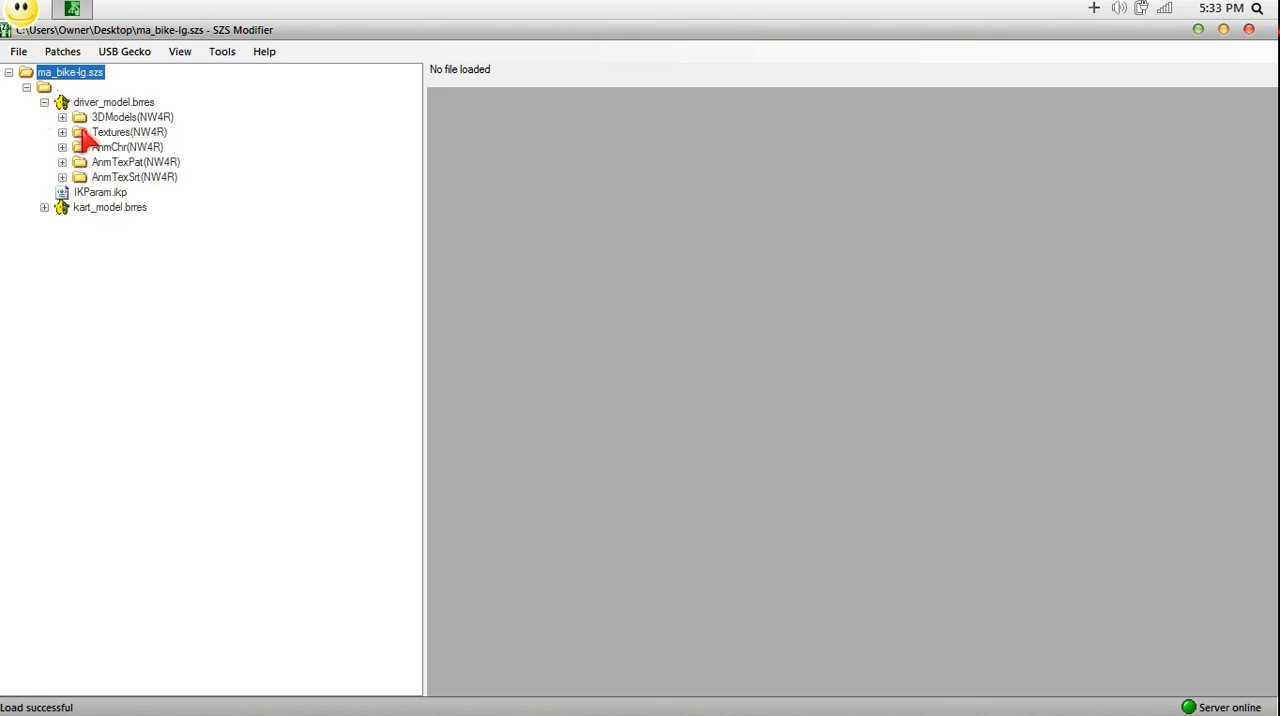
{"action": "left_click", "coordinate": [62, 132]}
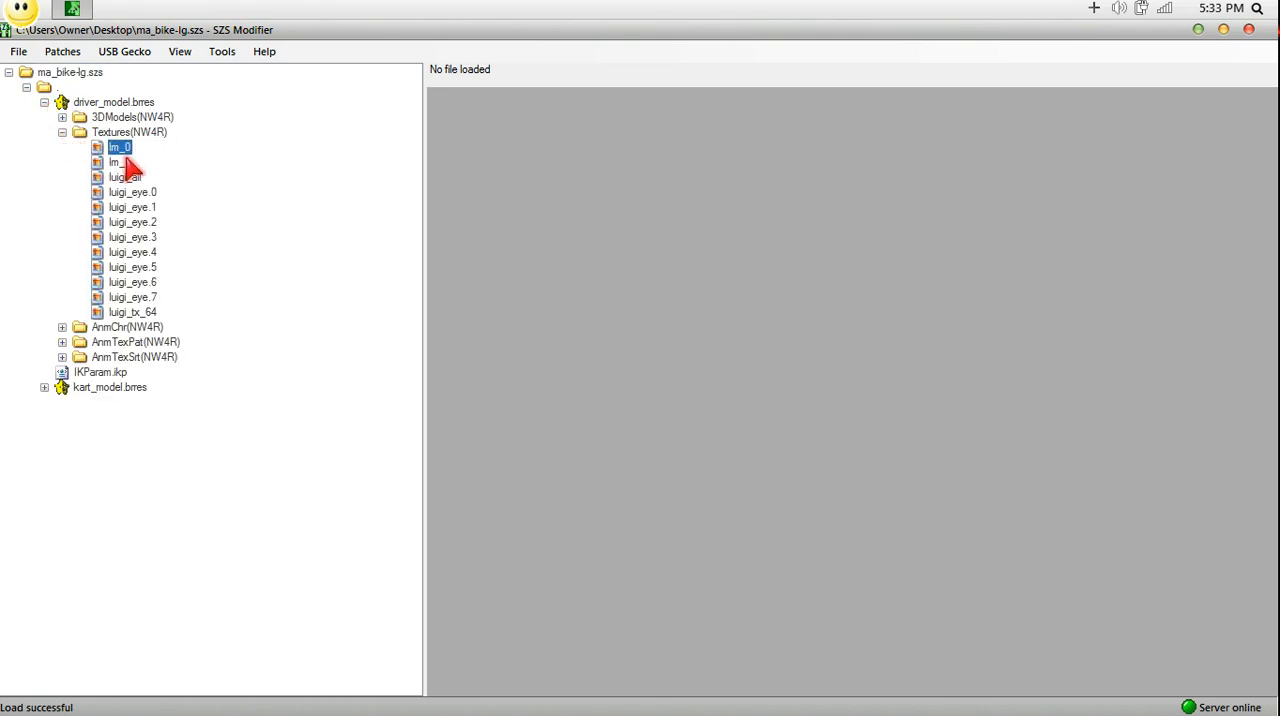
{"action": "left_click", "coordinate": [120, 176]}
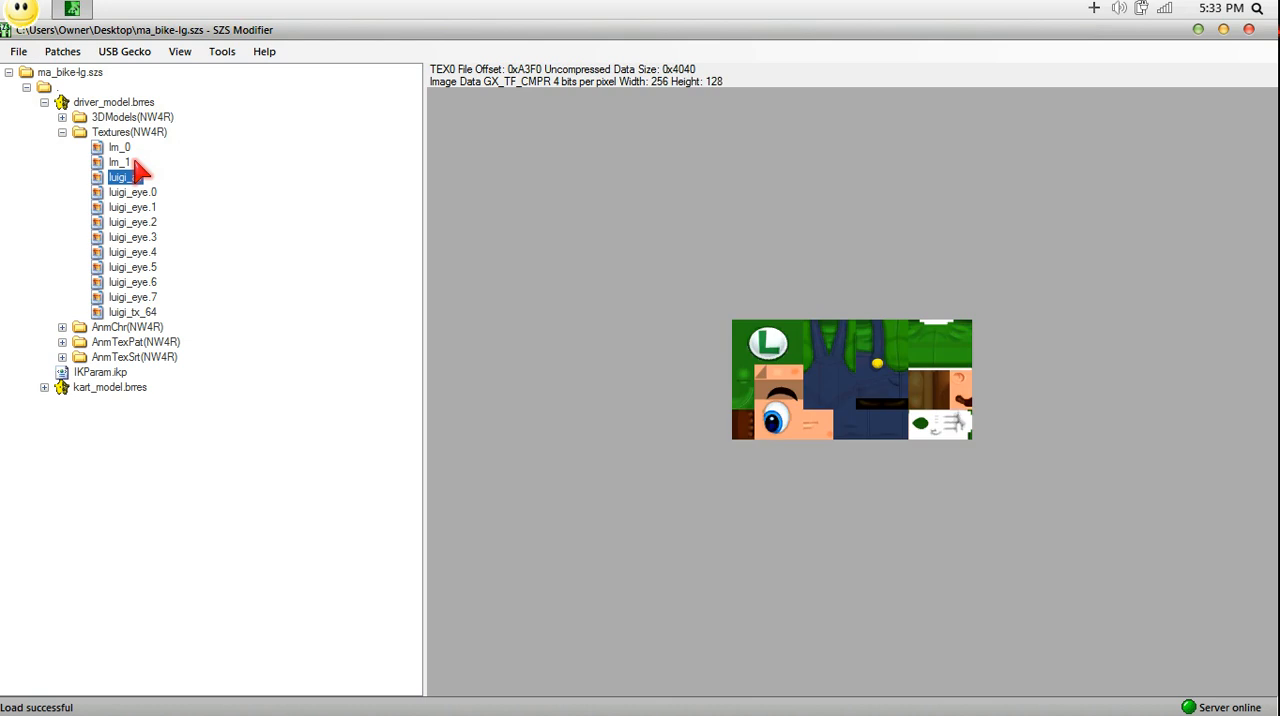
Preview luigi_eye 6, luigi_tx_64 and luigi_eye 3, then bring luigi_all into Texture Edit.
{"action": "left_click", "coordinate": [132, 280]}
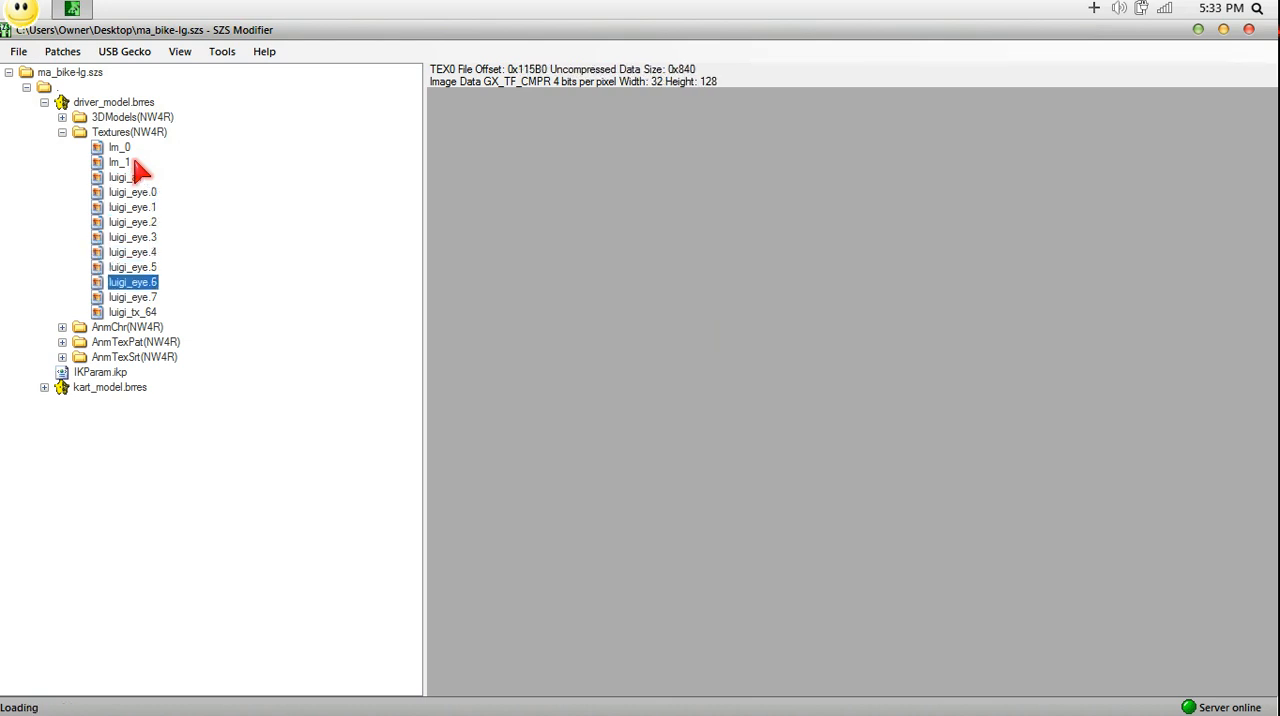
{"action": "left_click", "coordinate": [132, 312]}
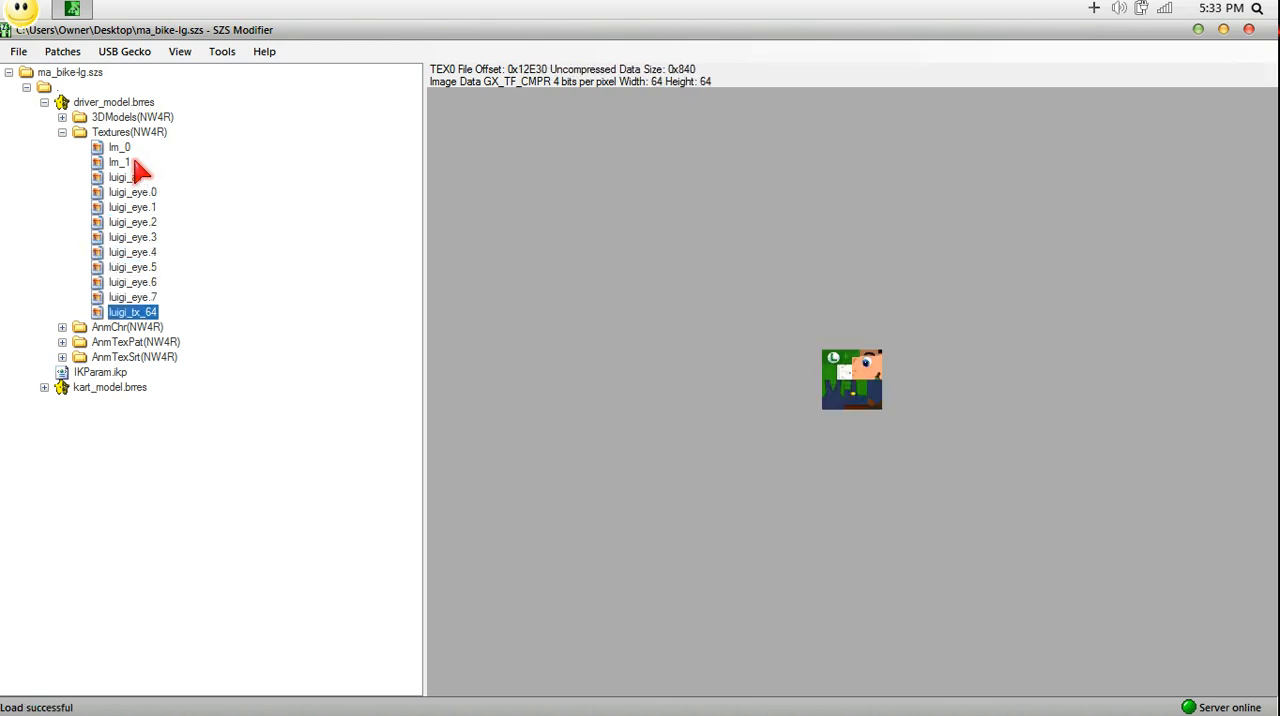
{"action": "left_click", "coordinate": [132, 236]}
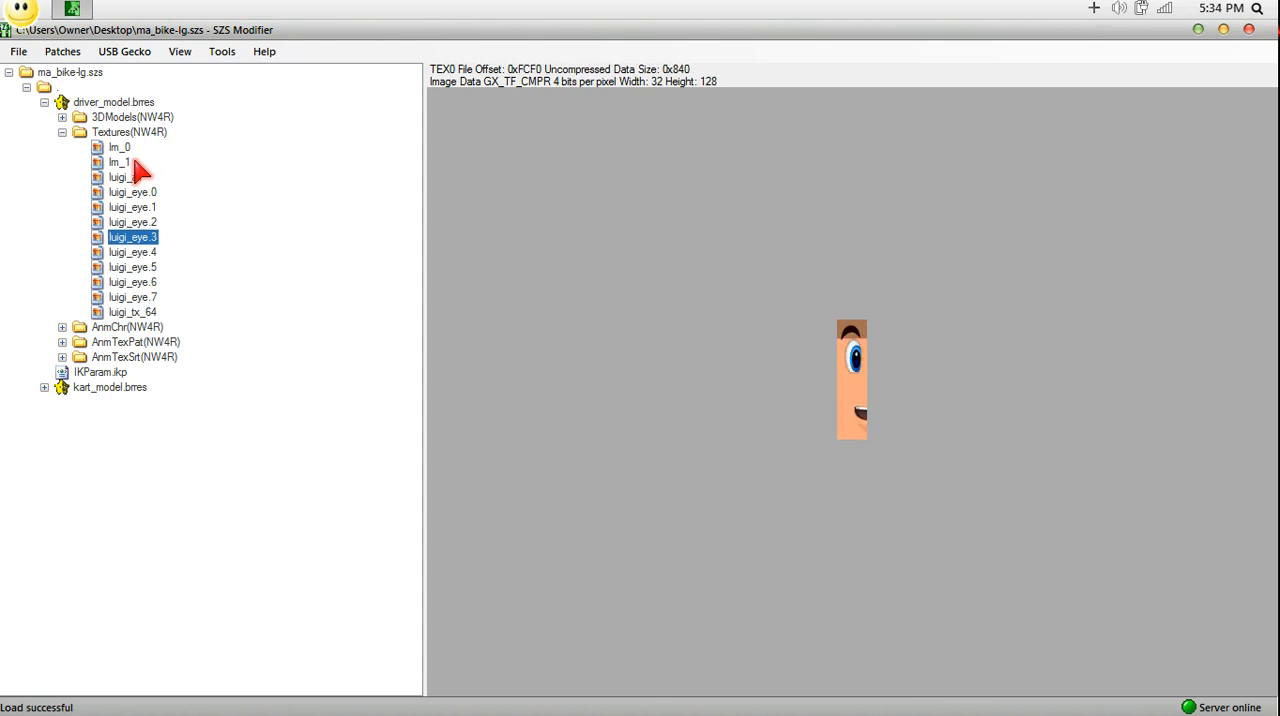
{"action": "left_click", "coordinate": [124, 176]}
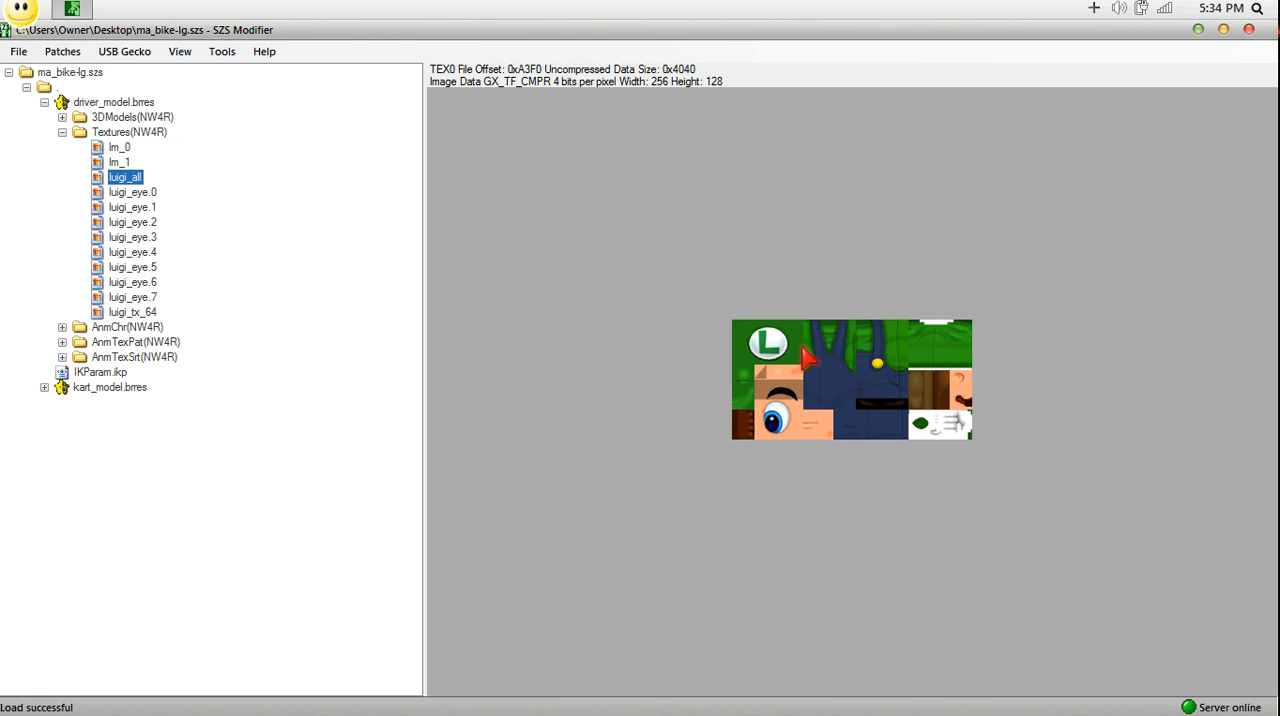
{"action": "double_click", "coordinate": [124, 176]}
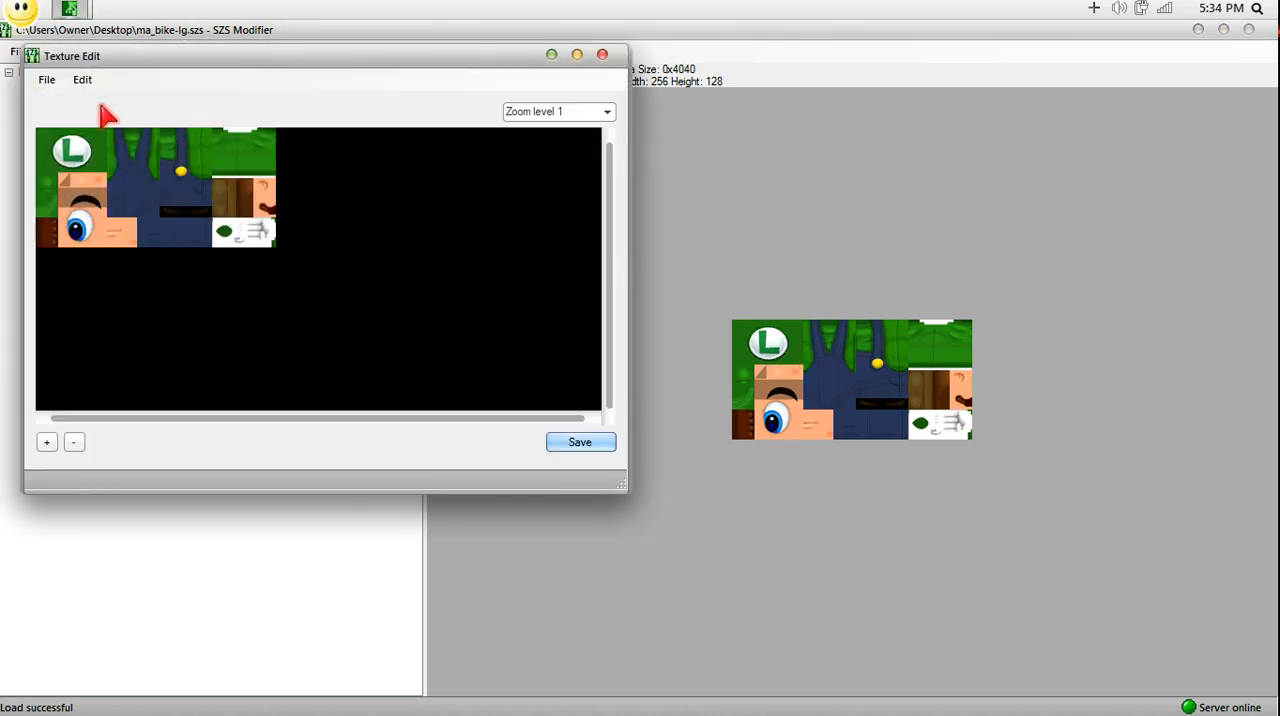
Export the luigi_all texture as an image via Texture Edit's File menu.
{"action": "left_click", "coordinate": [46, 80]}
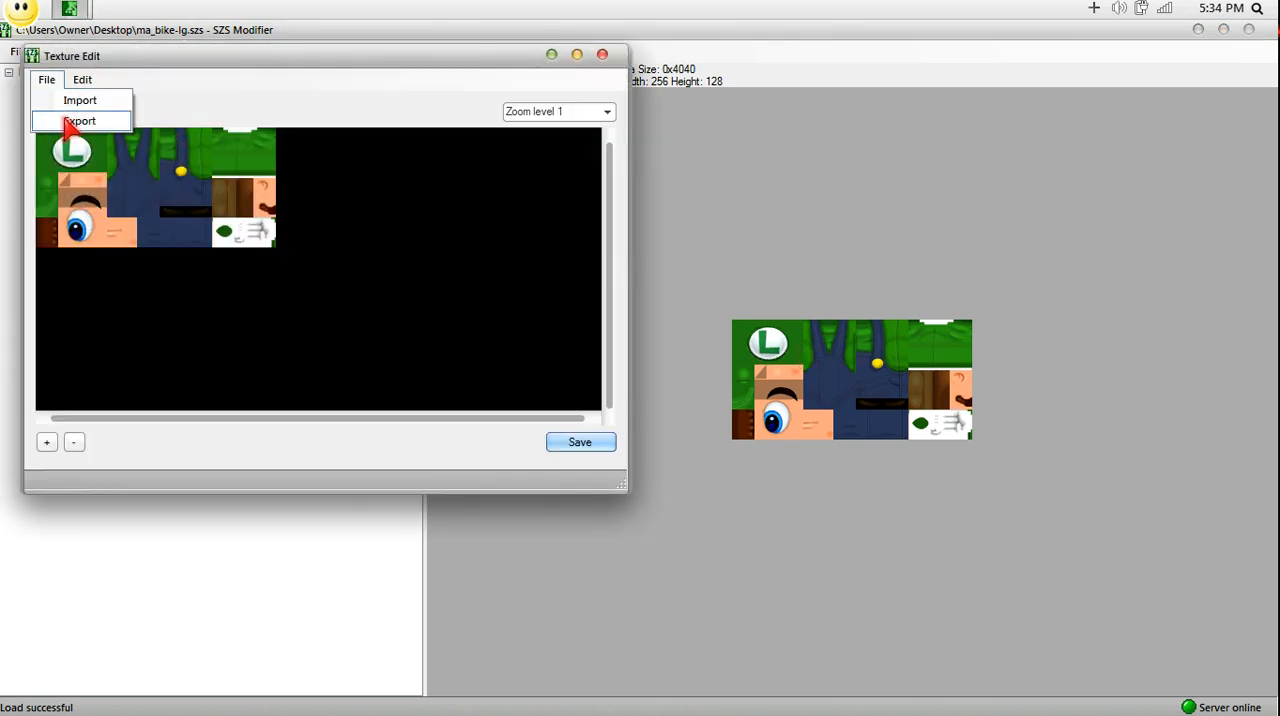
{"action": "left_click", "coordinate": [80, 120]}
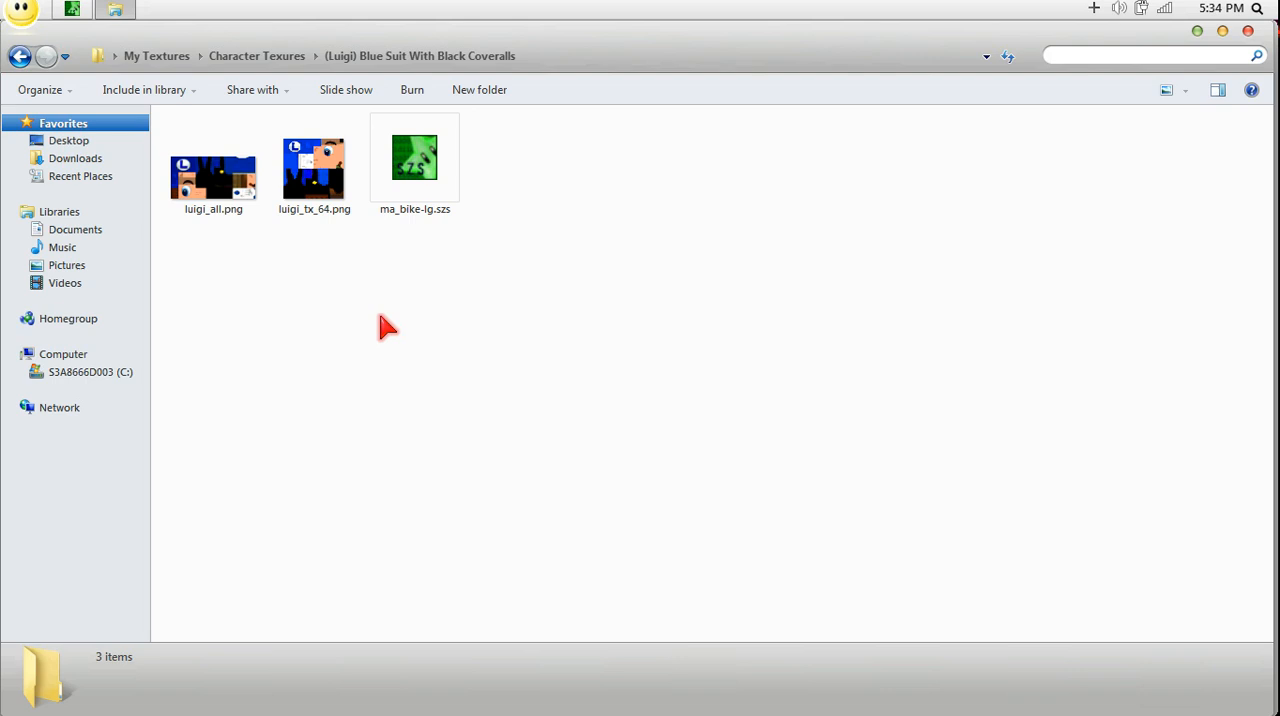
{"action": "mouse_move", "coordinate": [396, 212]}
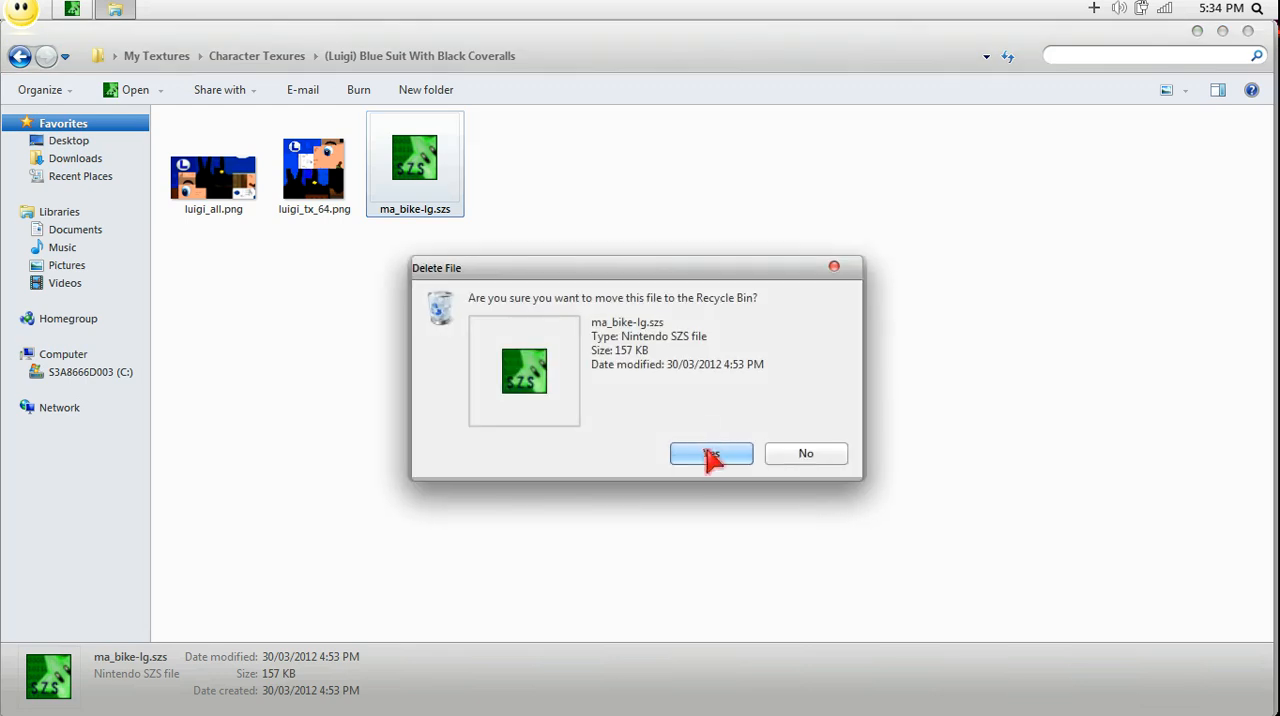
Confirm sending the old ma_bike-lg.szs in the blue-suit folder to the Recycle Bin.
{"action": "left_click", "coordinate": [712, 452]}
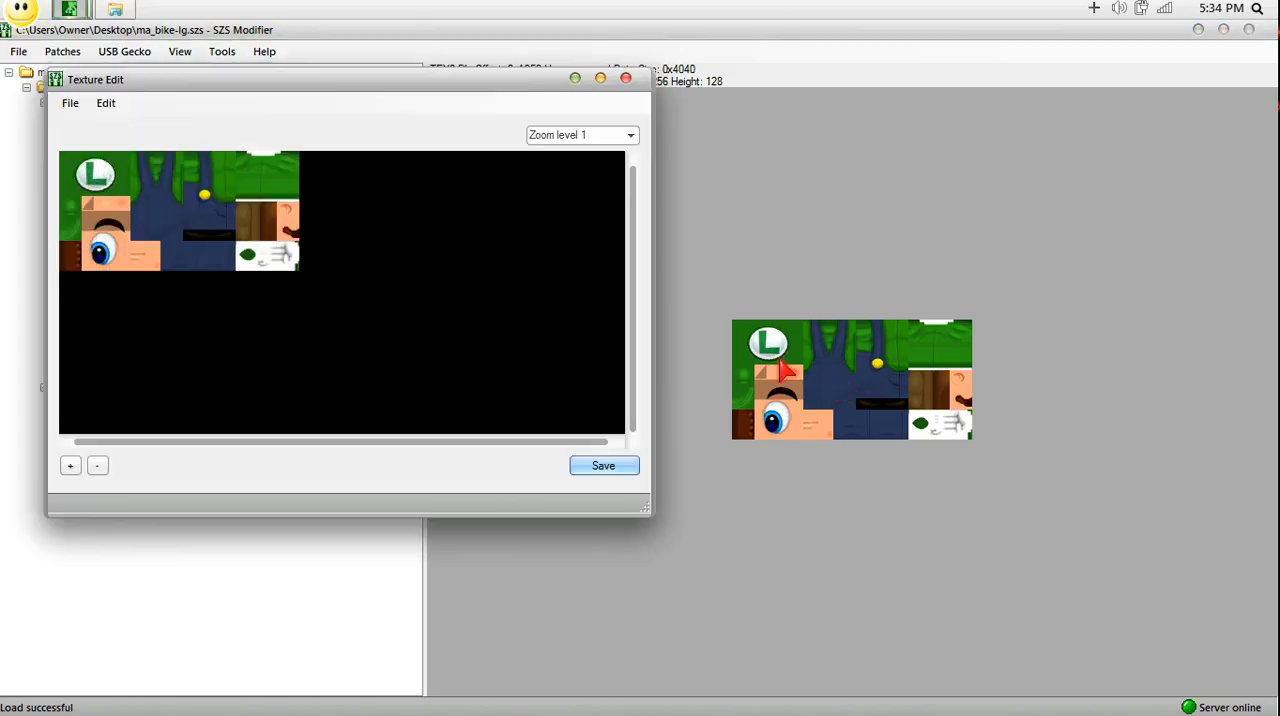
Start an import and browse to My Textures > Character Texures > (Luigi) Blue Suit With Black Coveralls.
{"action": "left_click", "coordinate": [70, 104]}
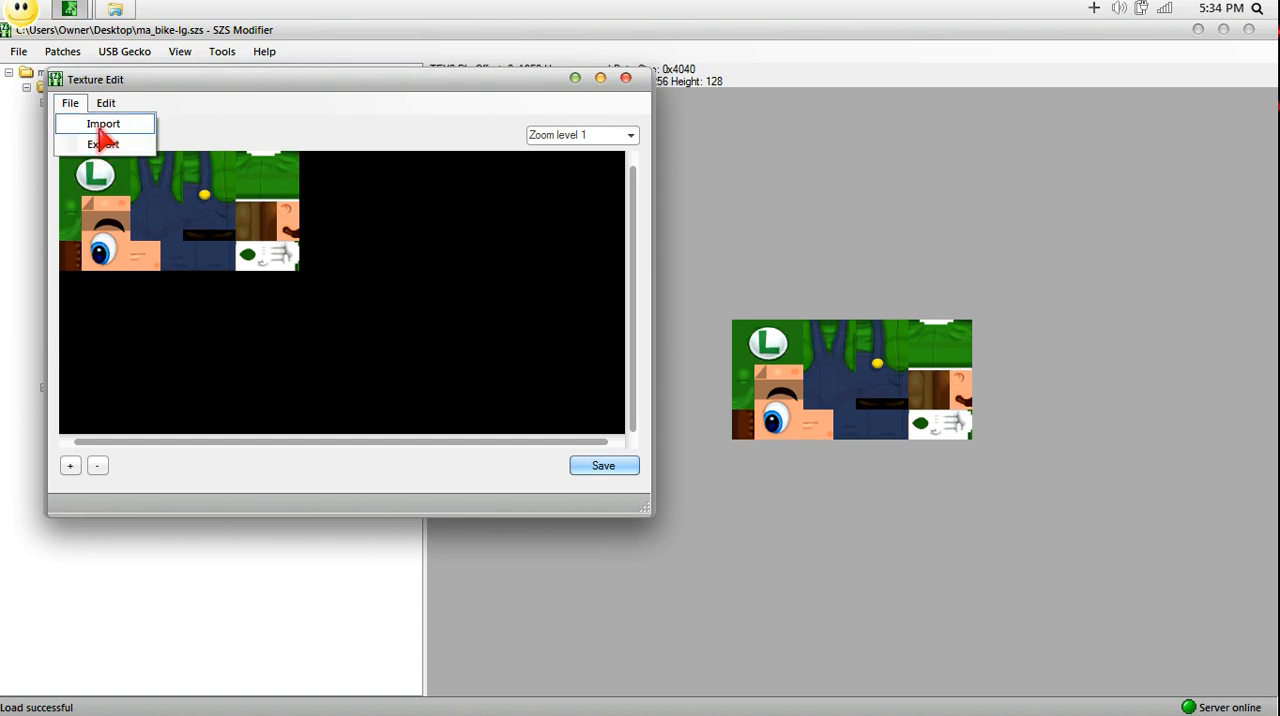
{"action": "left_click", "coordinate": [104, 124]}
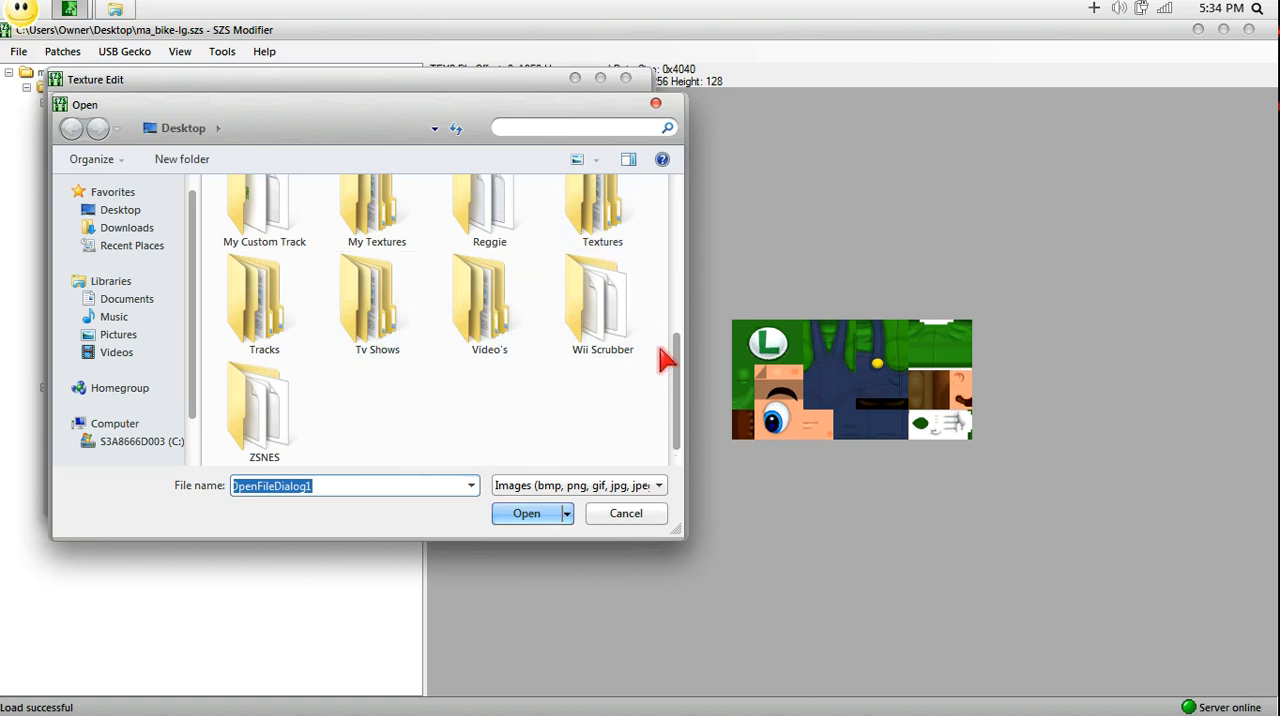
{"action": "double_click", "coordinate": [376, 210]}
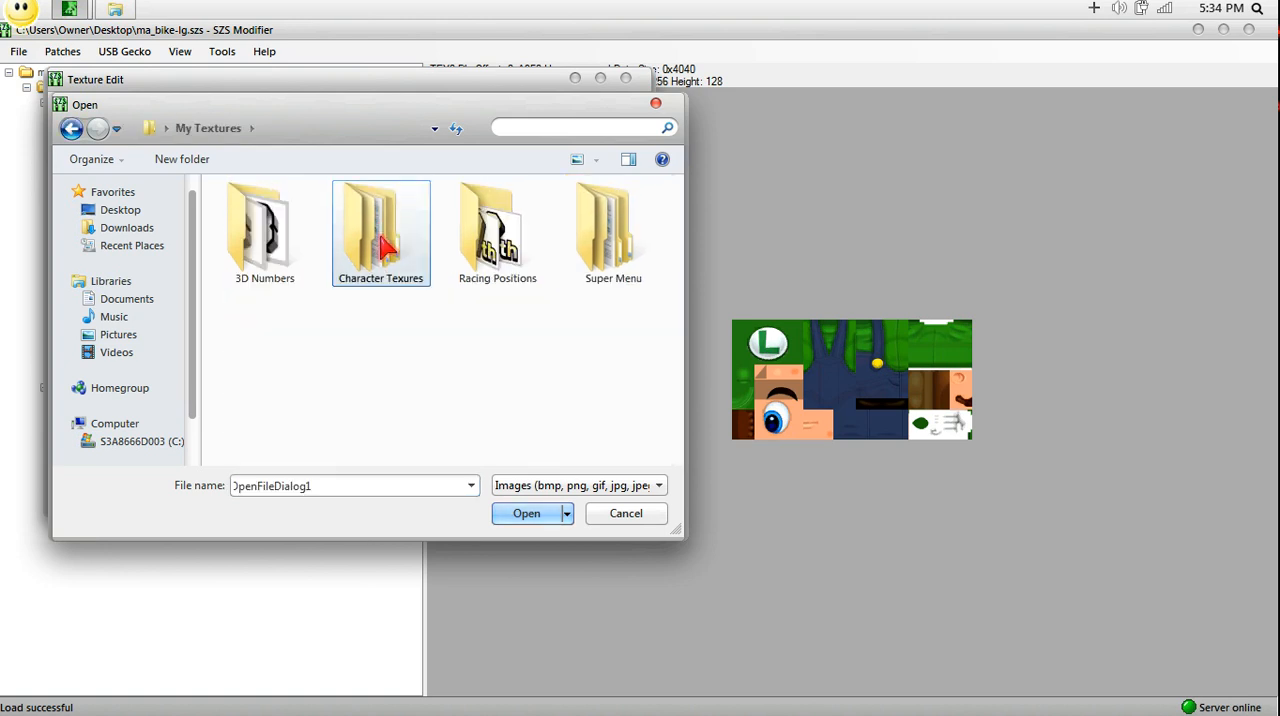
{"action": "double_click", "coordinate": [380, 230]}
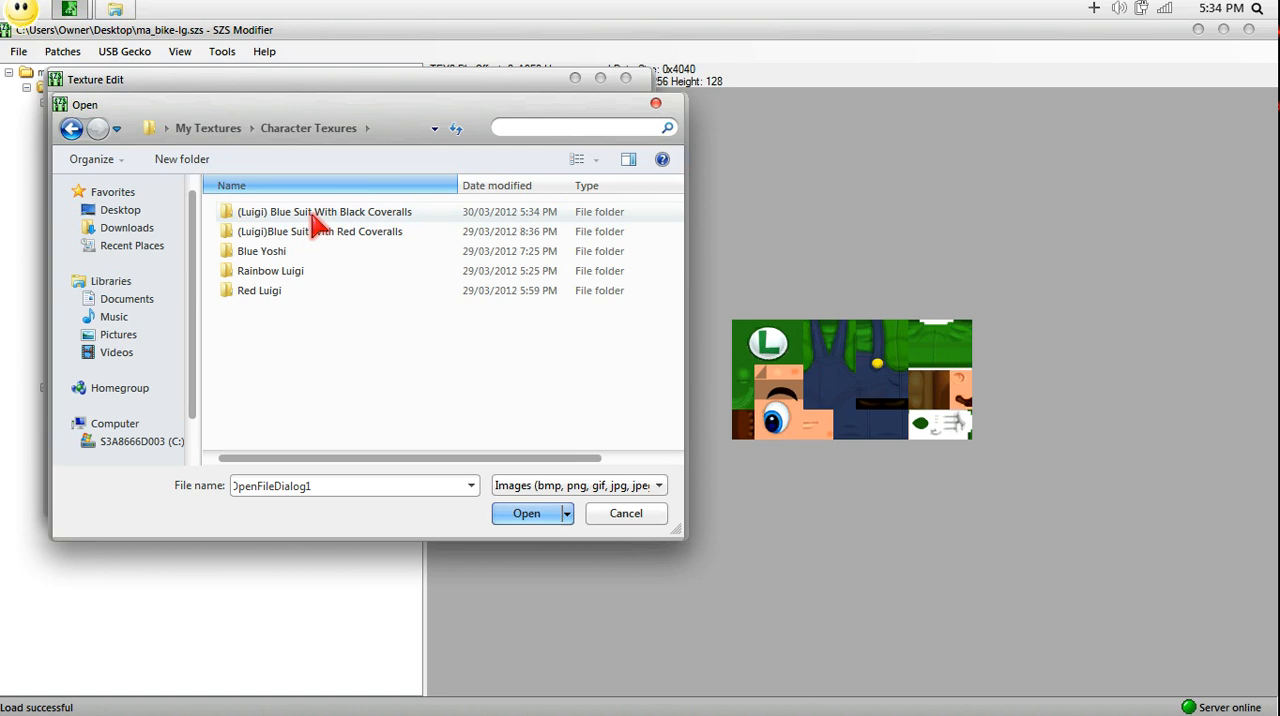
{"action": "double_click", "coordinate": [324, 212]}
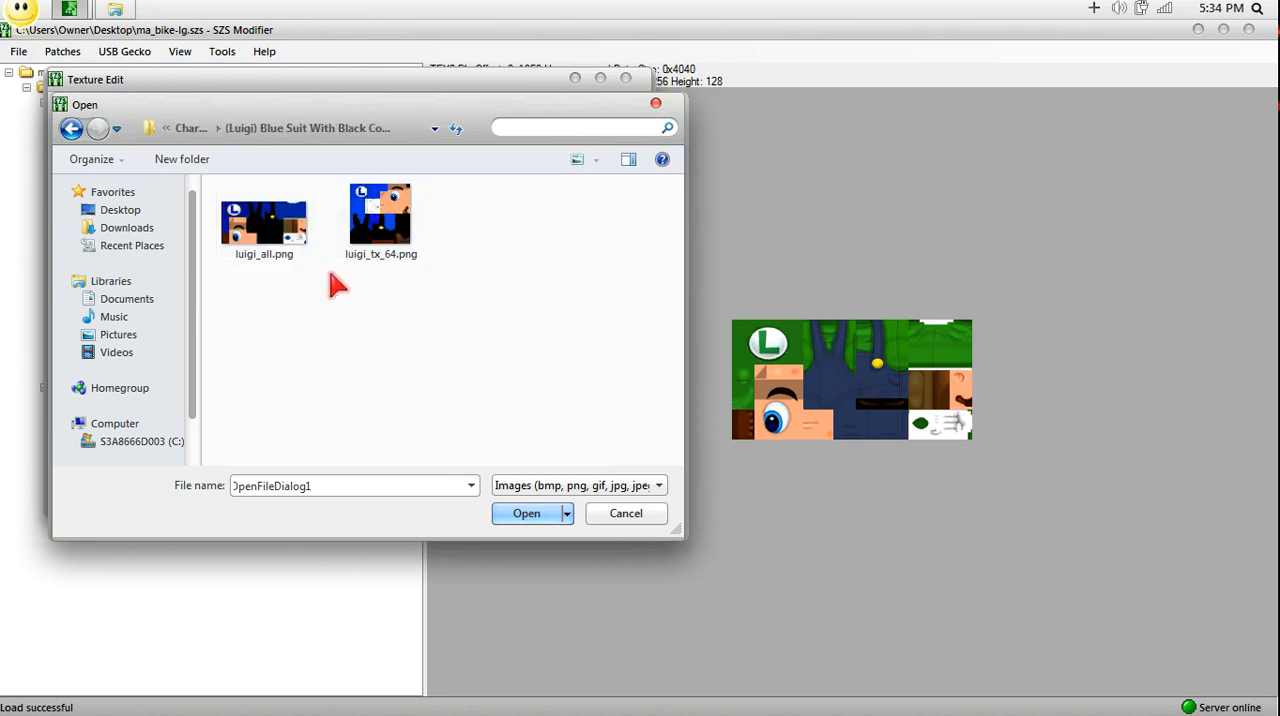
{"action": "mouse_move", "coordinate": [370, 300]}
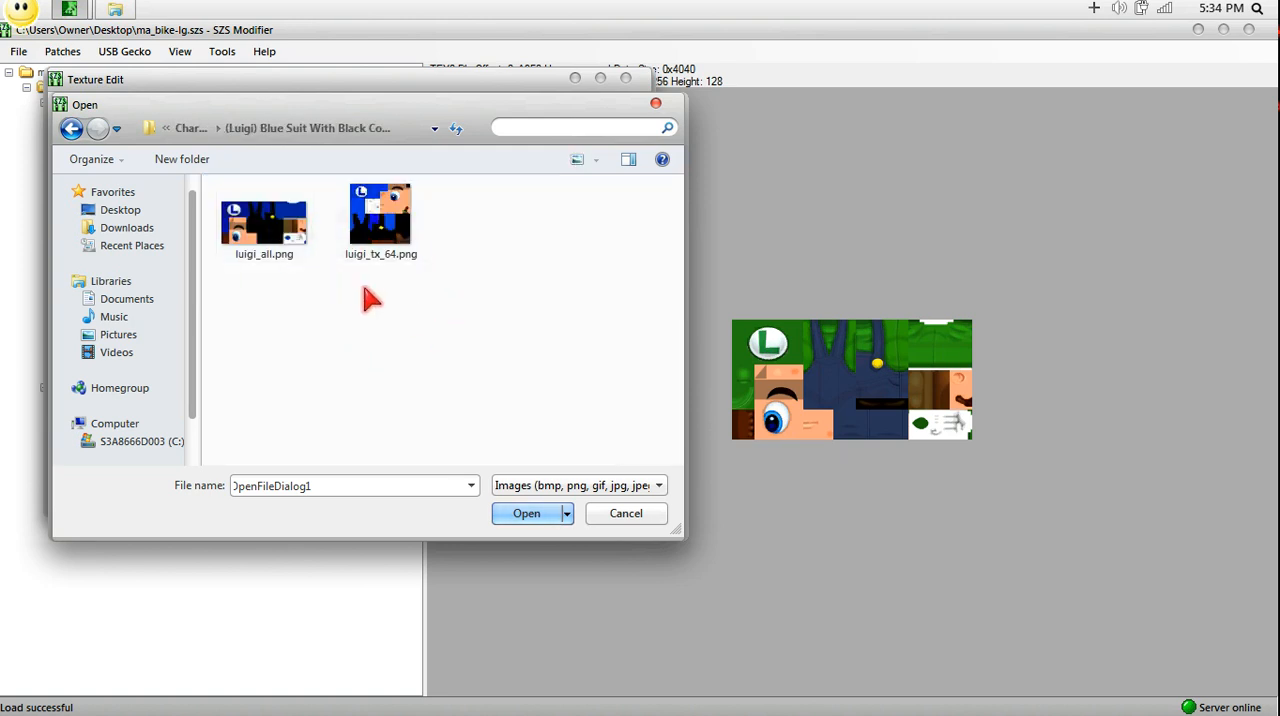
Import luigi_all.png into the luigi_all texture, then select luigi_tx_64.
{"action": "left_click", "coordinate": [264, 220]}
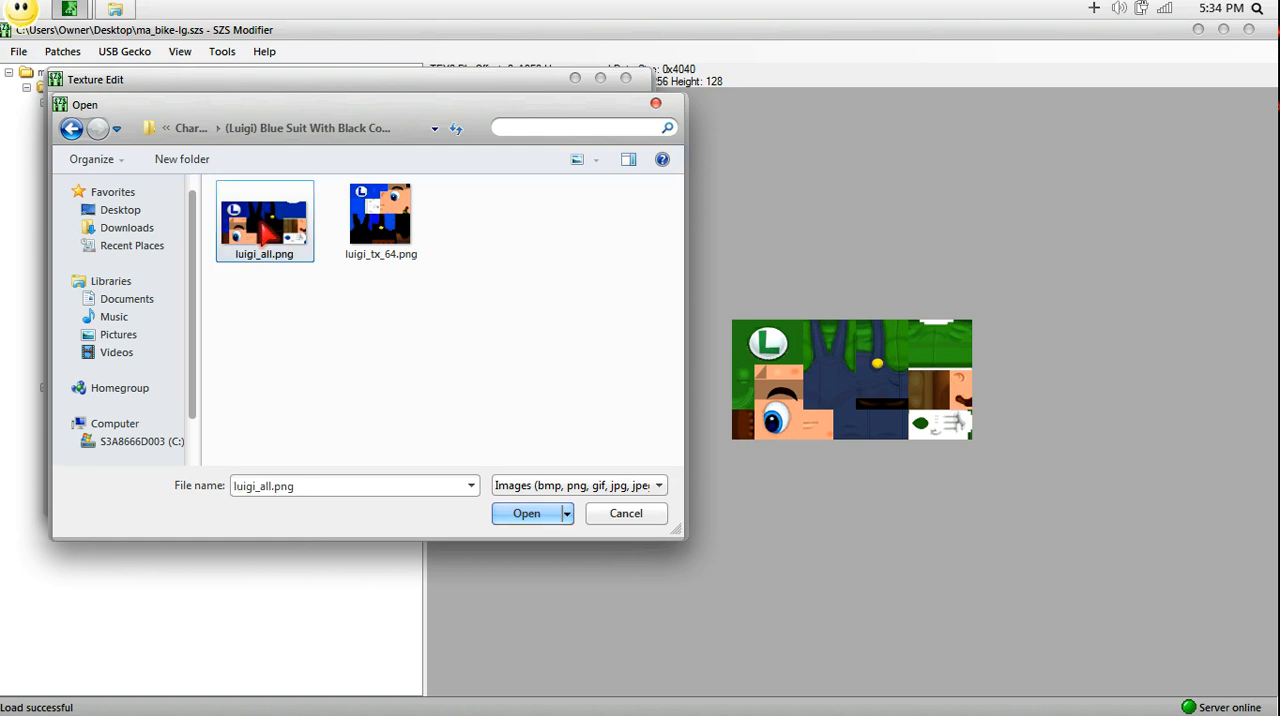
{"action": "left_click", "coordinate": [526, 512]}
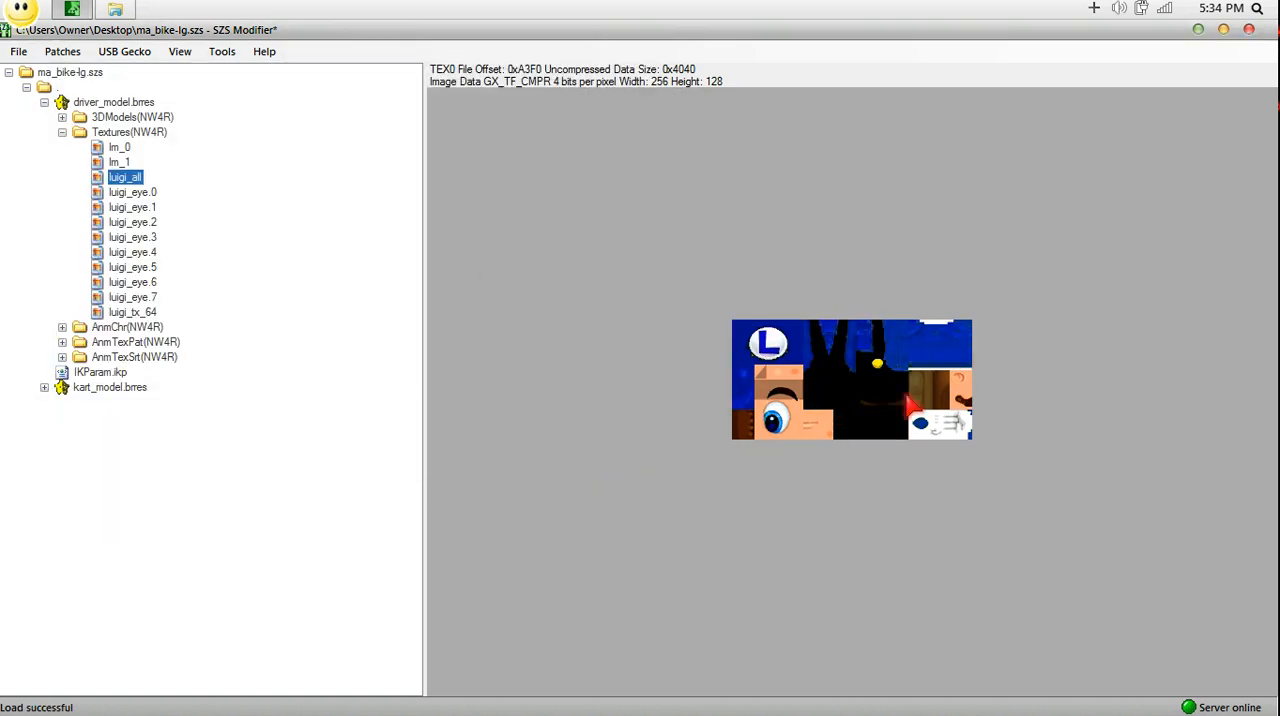
{"action": "left_click", "coordinate": [132, 312]}
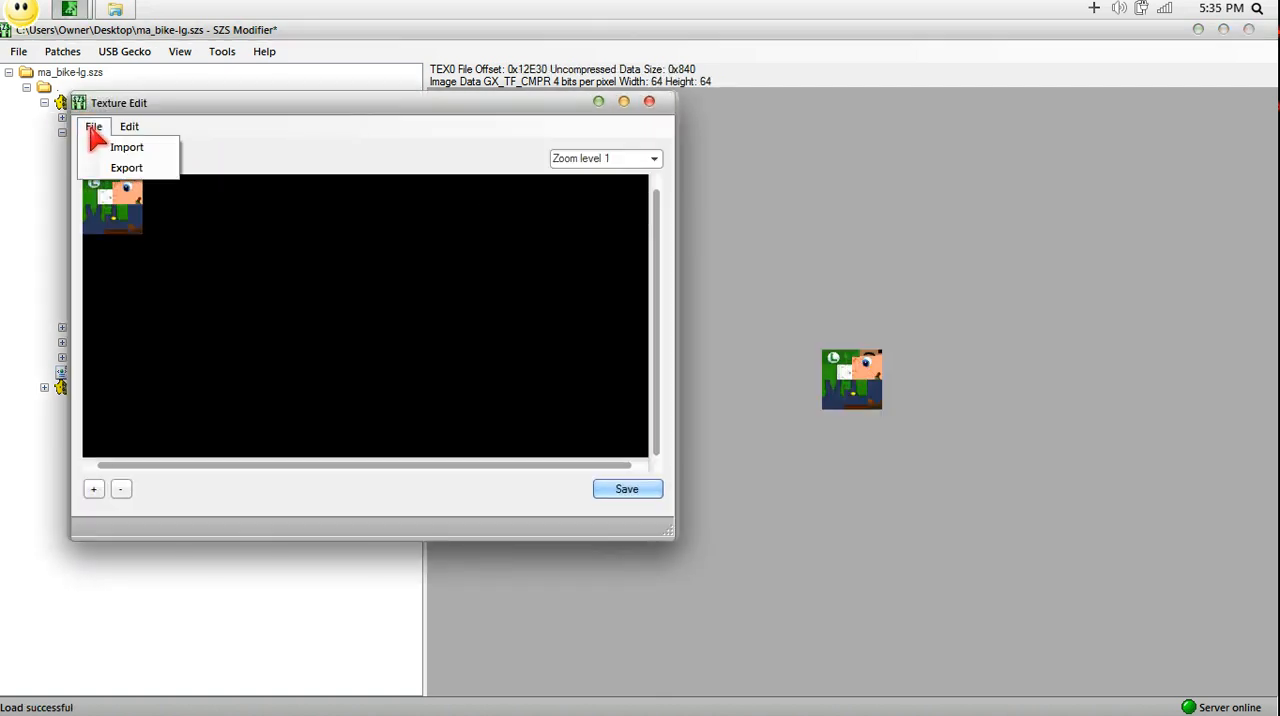
Import the blue-suit 64×64 image into luigi_tx_64 and save it.
{"action": "left_click", "coordinate": [126, 148]}
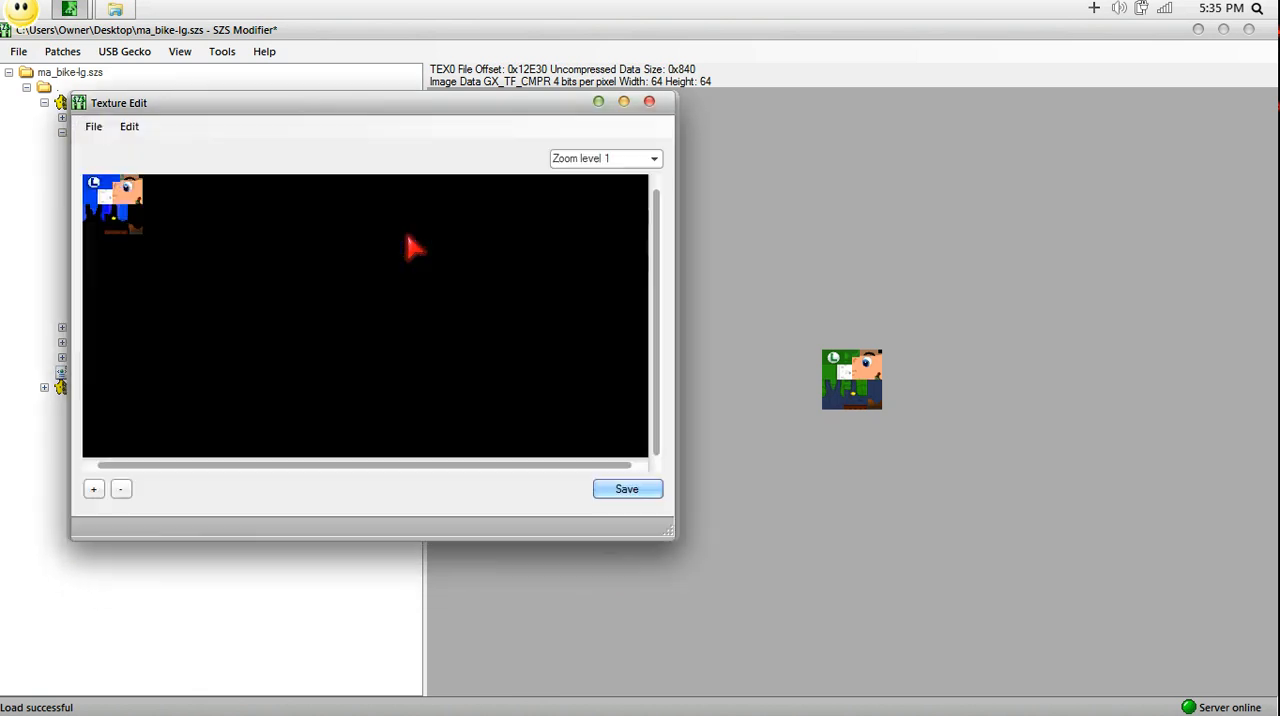
{"action": "left_click", "coordinate": [648, 100]}
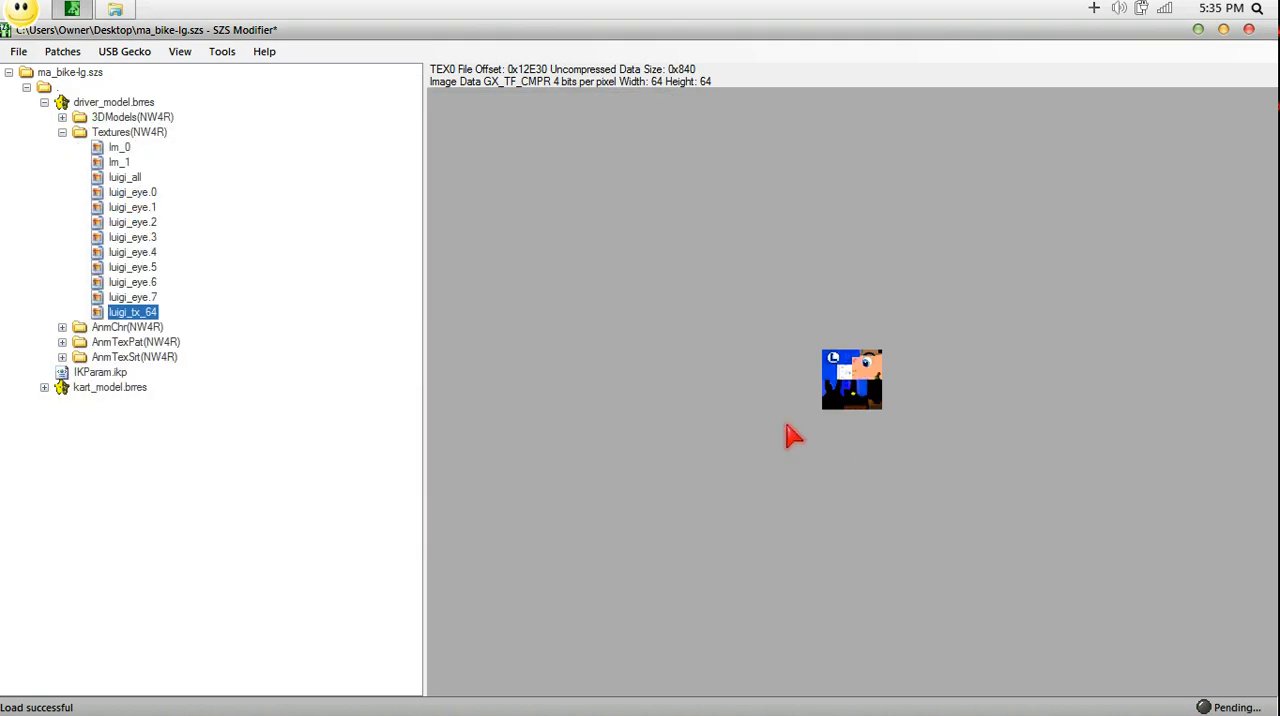
{"action": "mouse_move", "coordinate": [108, 340]}
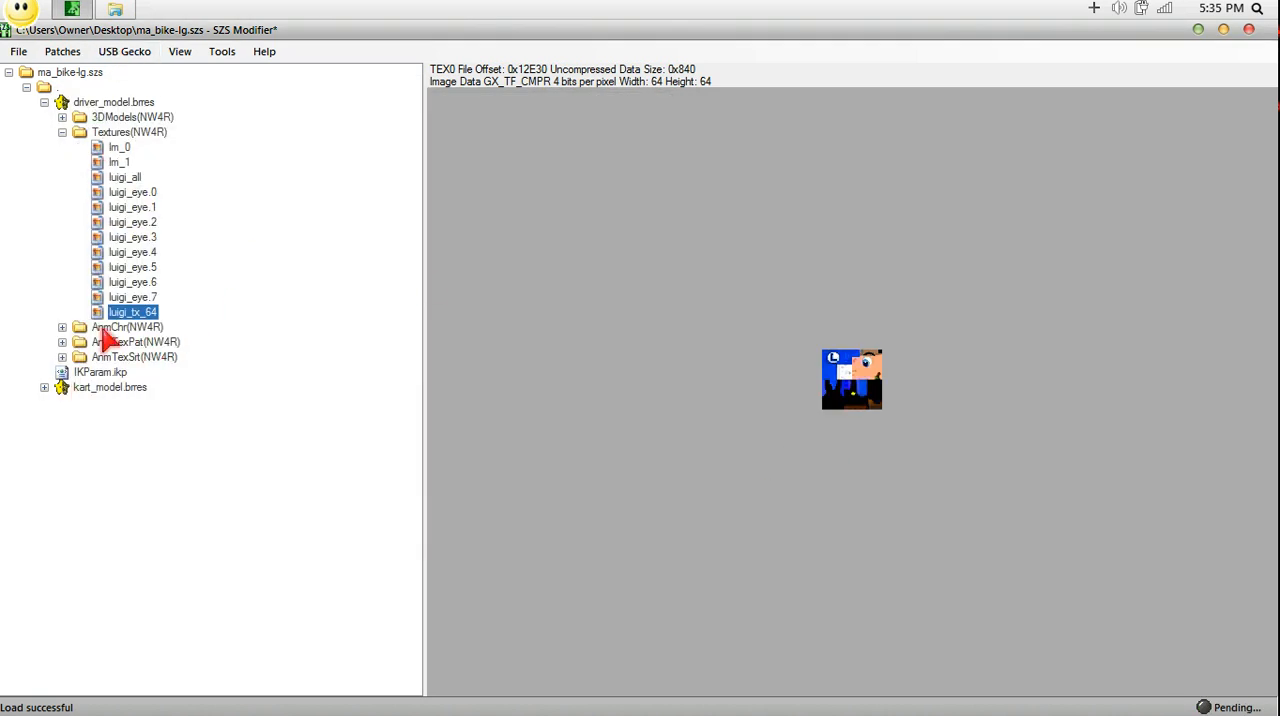
Preview luigi_bc_64, the kart body and bike_tire textures, then close SZS Modifier.
{"action": "left_click", "coordinate": [44, 388]}
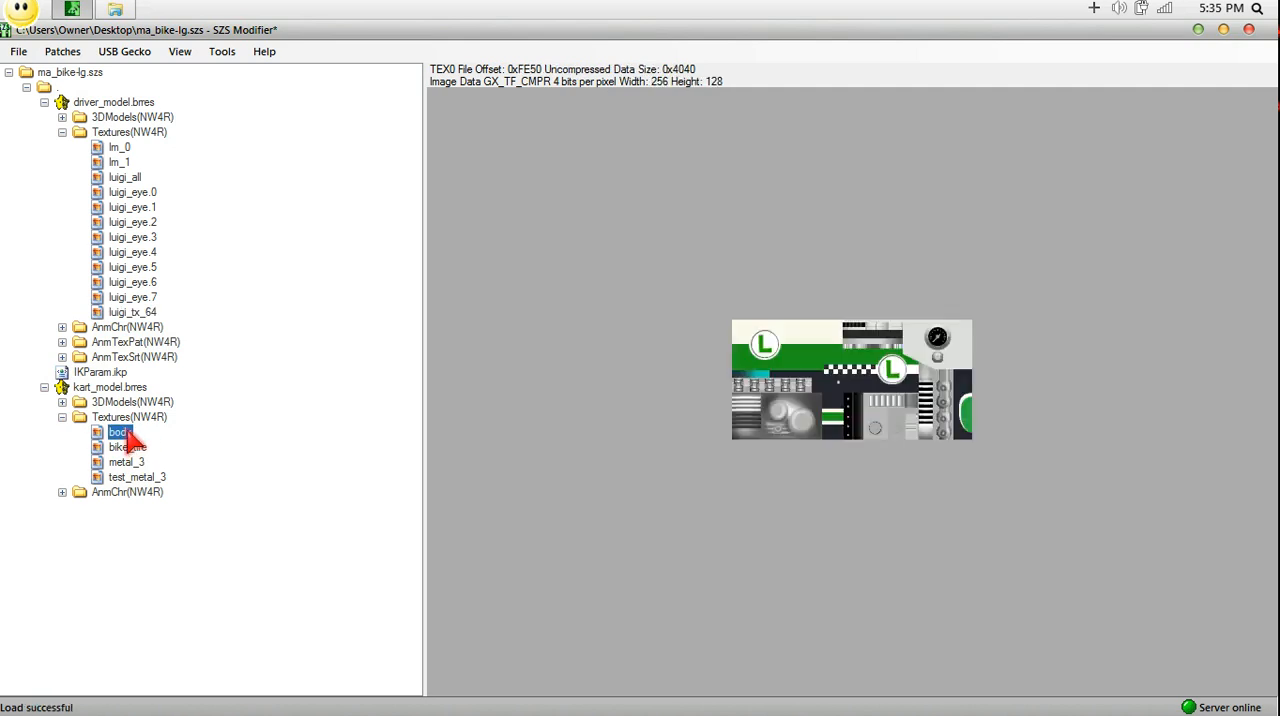
{"action": "left_click", "coordinate": [120, 446]}
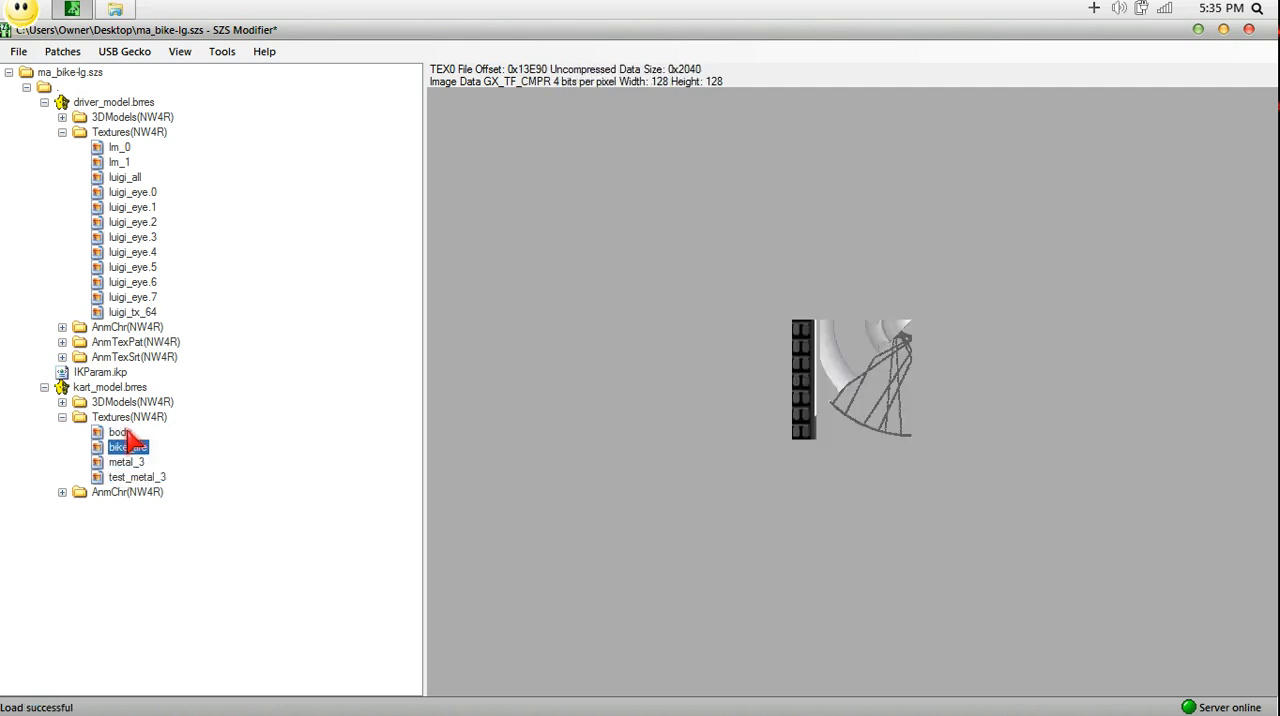
{"action": "left_click", "coordinate": [120, 432]}
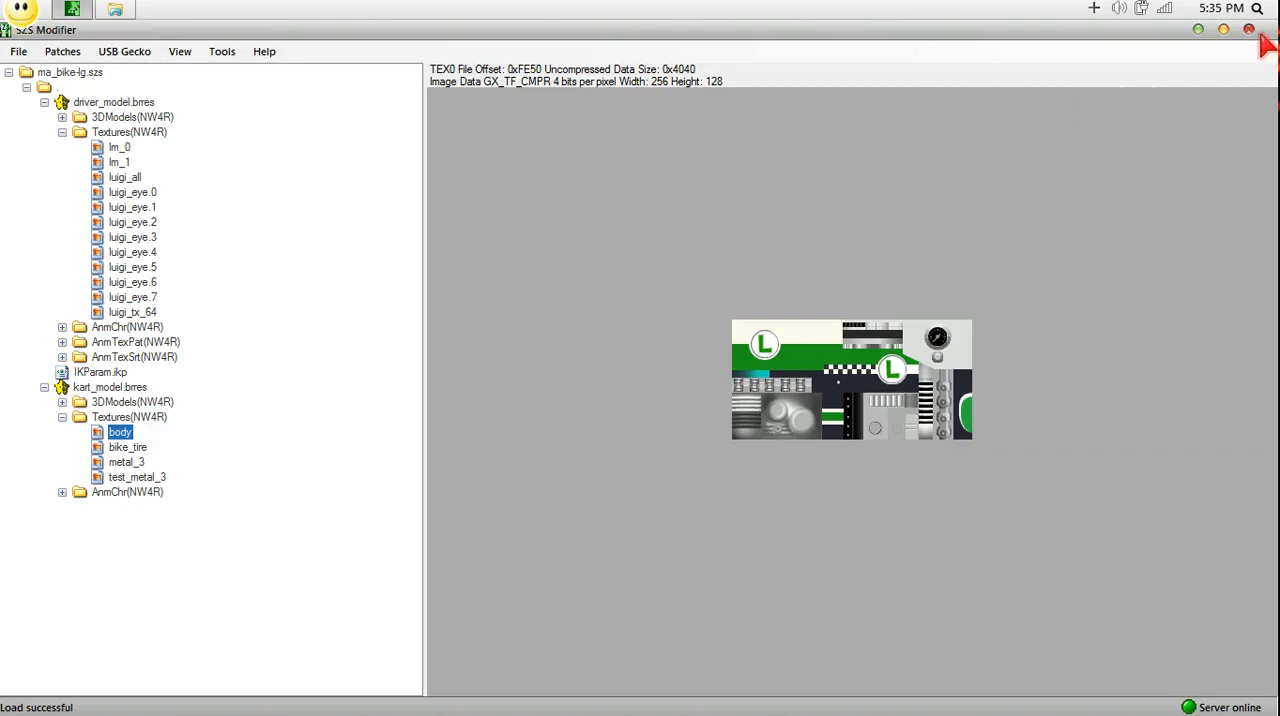
{"action": "left_click", "coordinate": [1248, 28]}
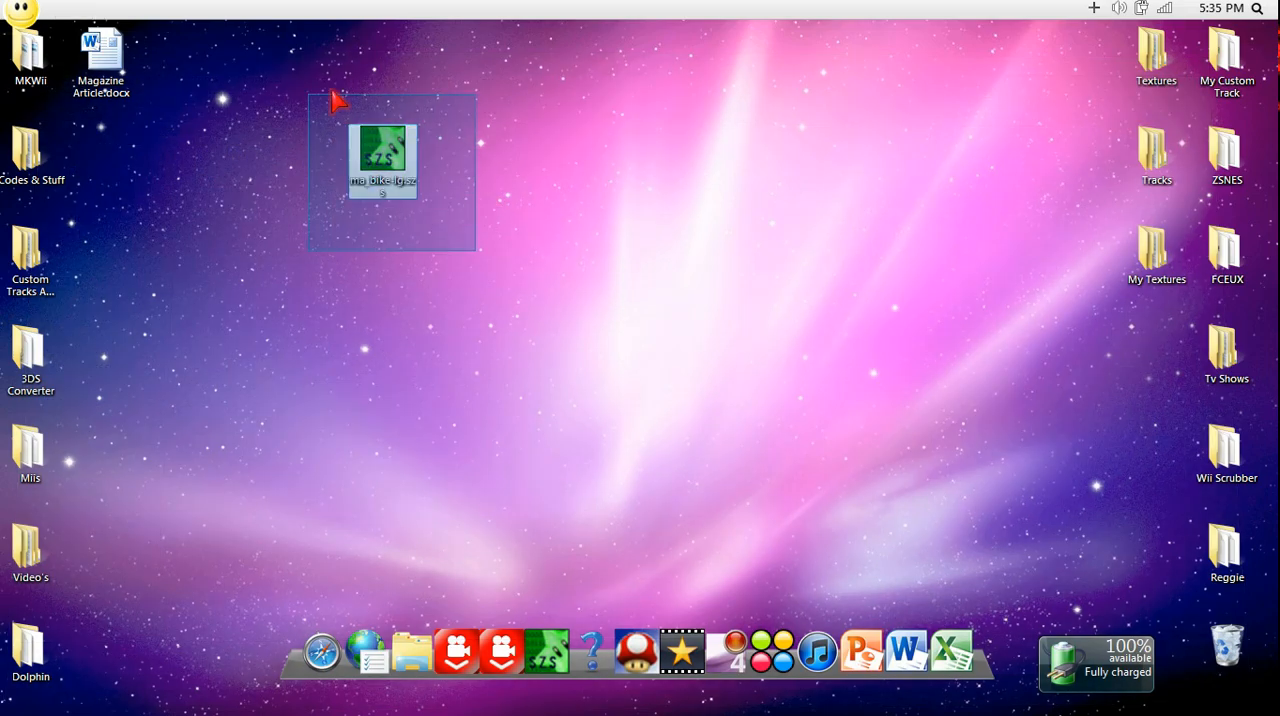
Drag the edited ma_bike-lg.szs icon to the top of the desktop.
{"action": "left_click_drag", "start_coordinate": [384, 156], "coordinate": [452, 50]}
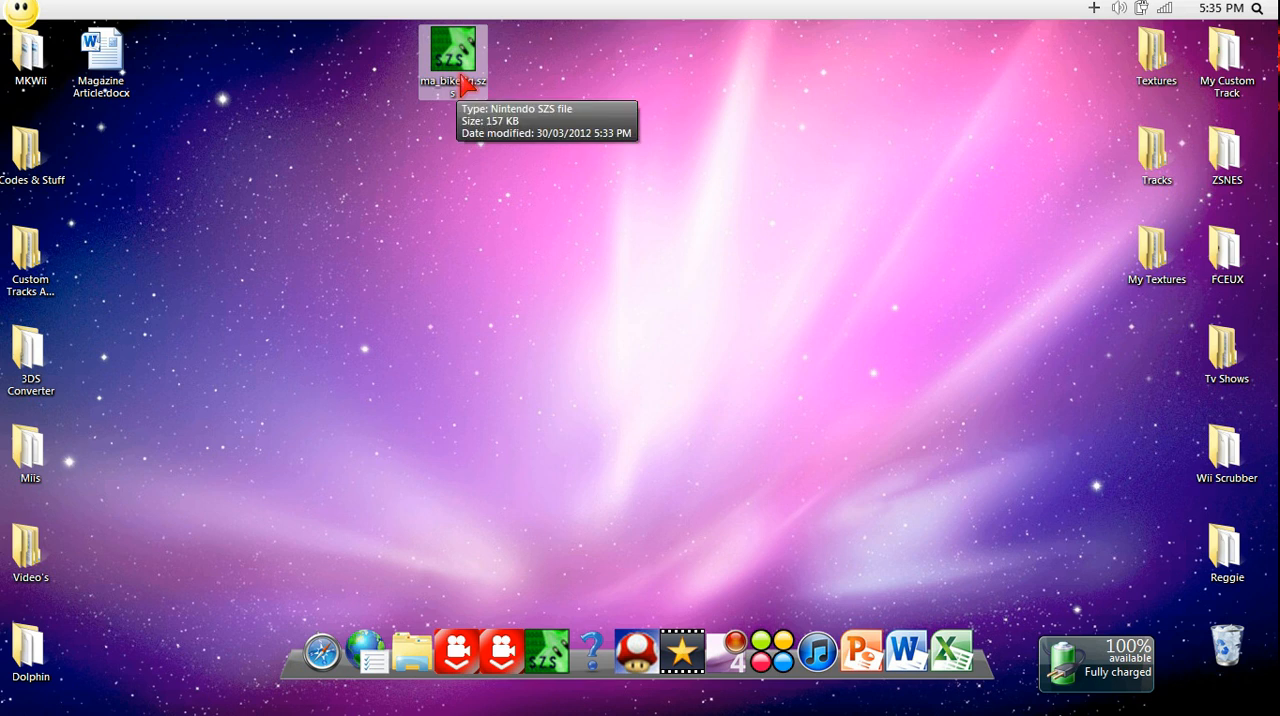
{"action": "mouse_move", "coordinate": [584, 212]}
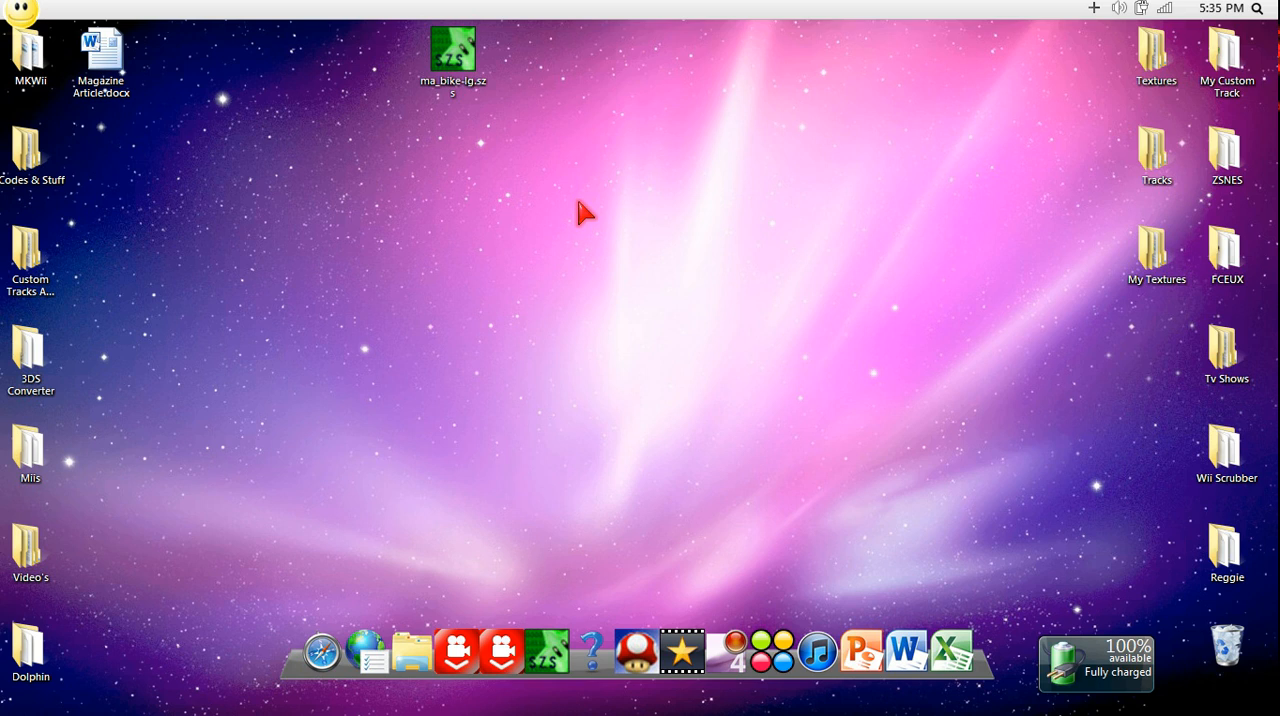
{"action": "mouse_move", "coordinate": [676, 170]}
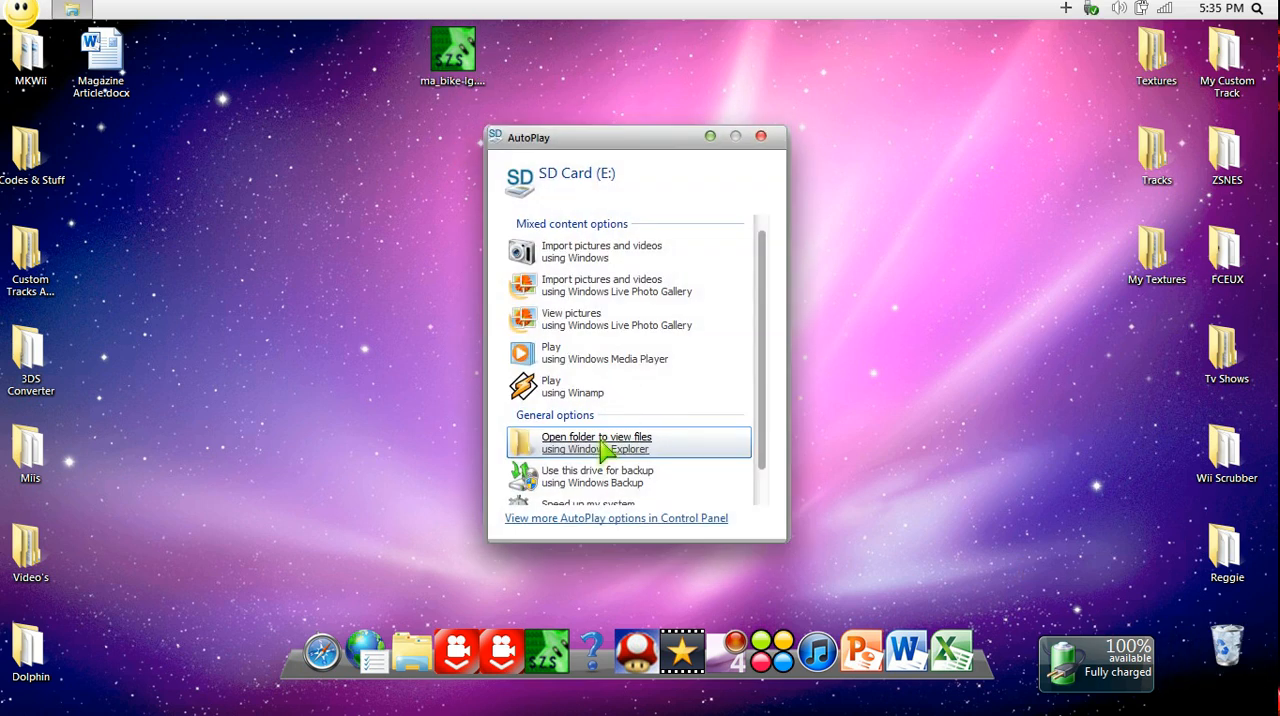
Browse the SD card to mkwii > My Stuff, return to the root and enter the dkw folder.
{"action": "left_click", "coordinate": [596, 442]}
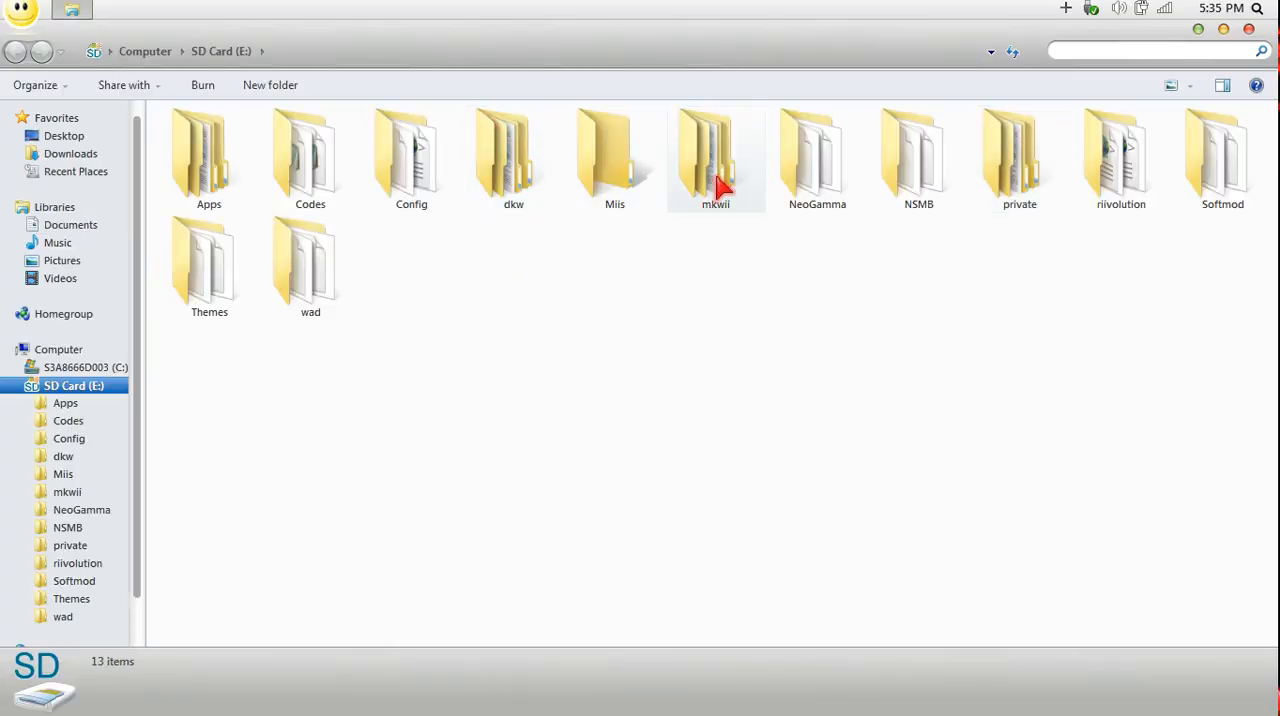
{"action": "mouse_move", "coordinate": [720, 272]}
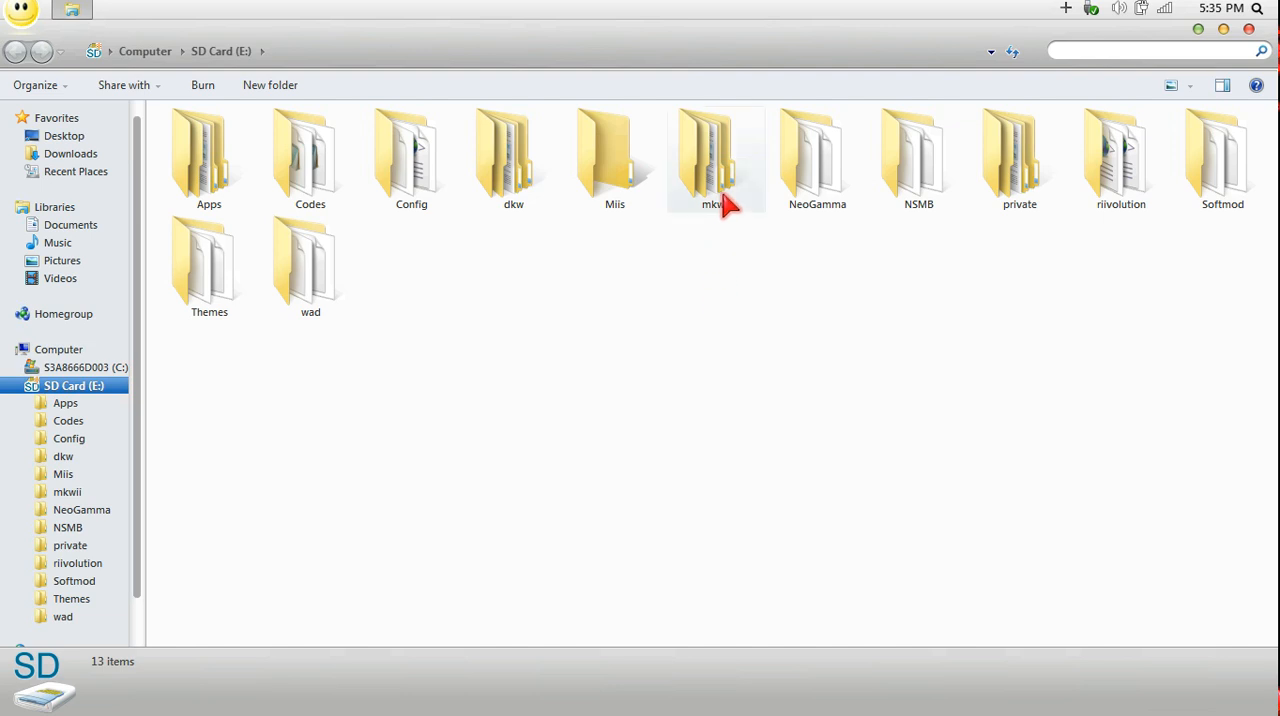
{"action": "double_click", "coordinate": [716, 156]}
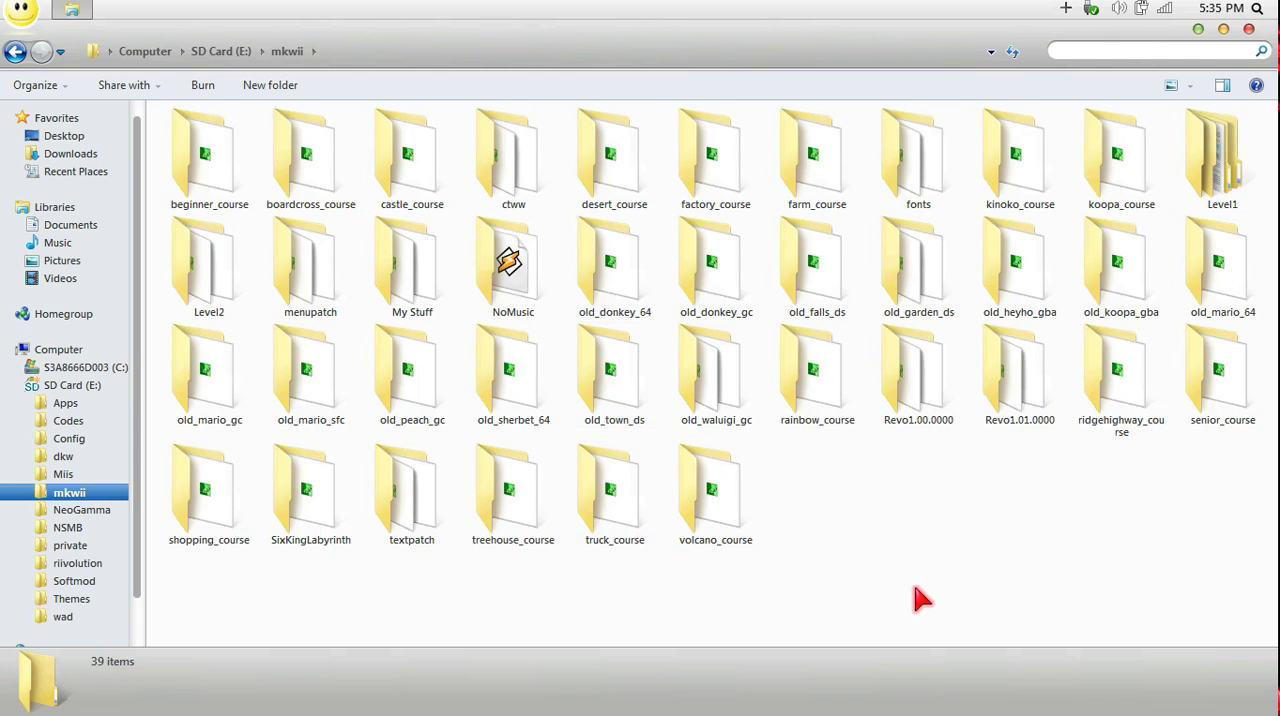
{"action": "left_click", "coordinate": [412, 264]}
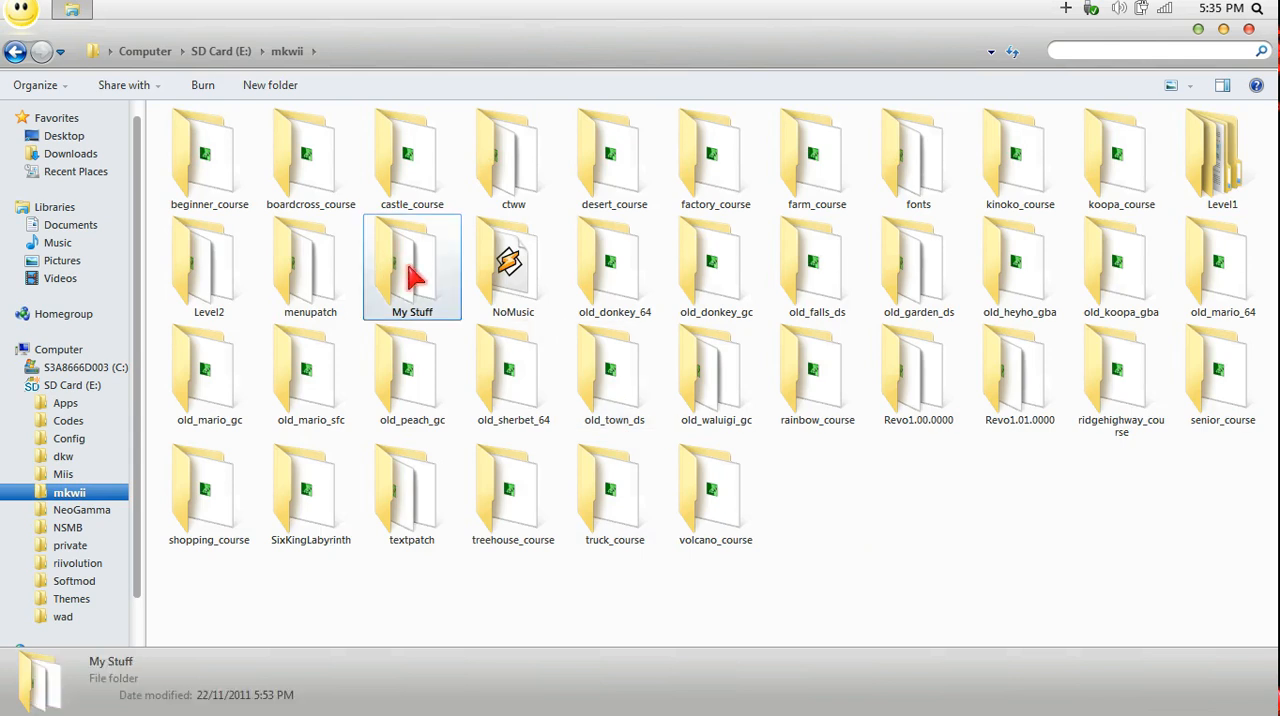
{"action": "double_click", "coordinate": [412, 264]}
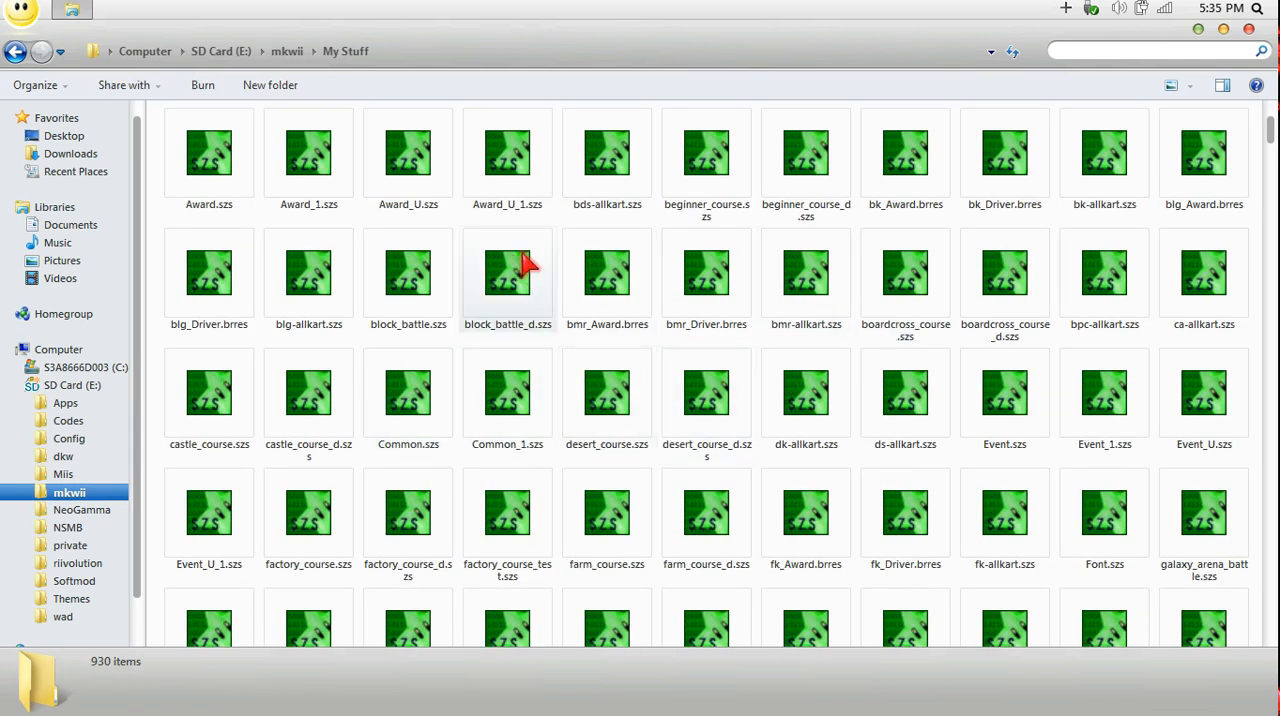
{"action": "left_click", "coordinate": [16, 50]}
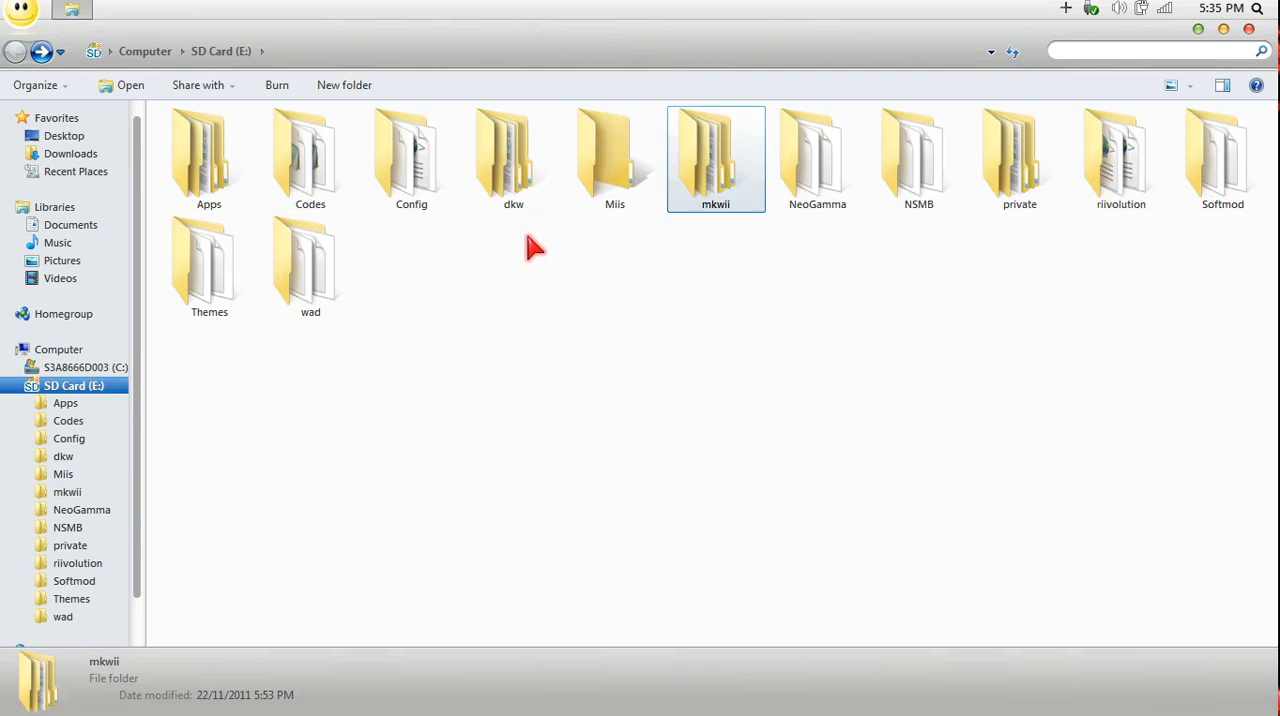
{"action": "double_click", "coordinate": [512, 160]}
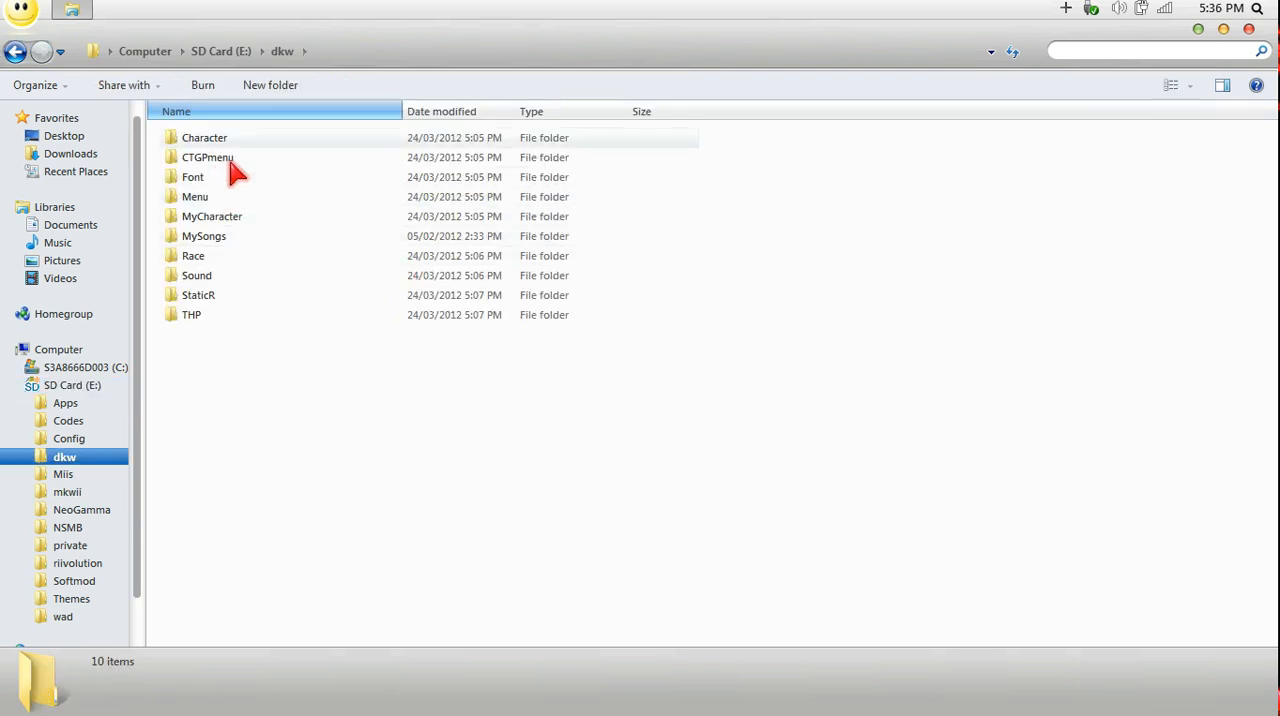
In MyCharacter, overwrite the old ma_bike-lg.szs with the edited copy via Copy and Replace.
{"action": "left_click", "coordinate": [212, 216]}
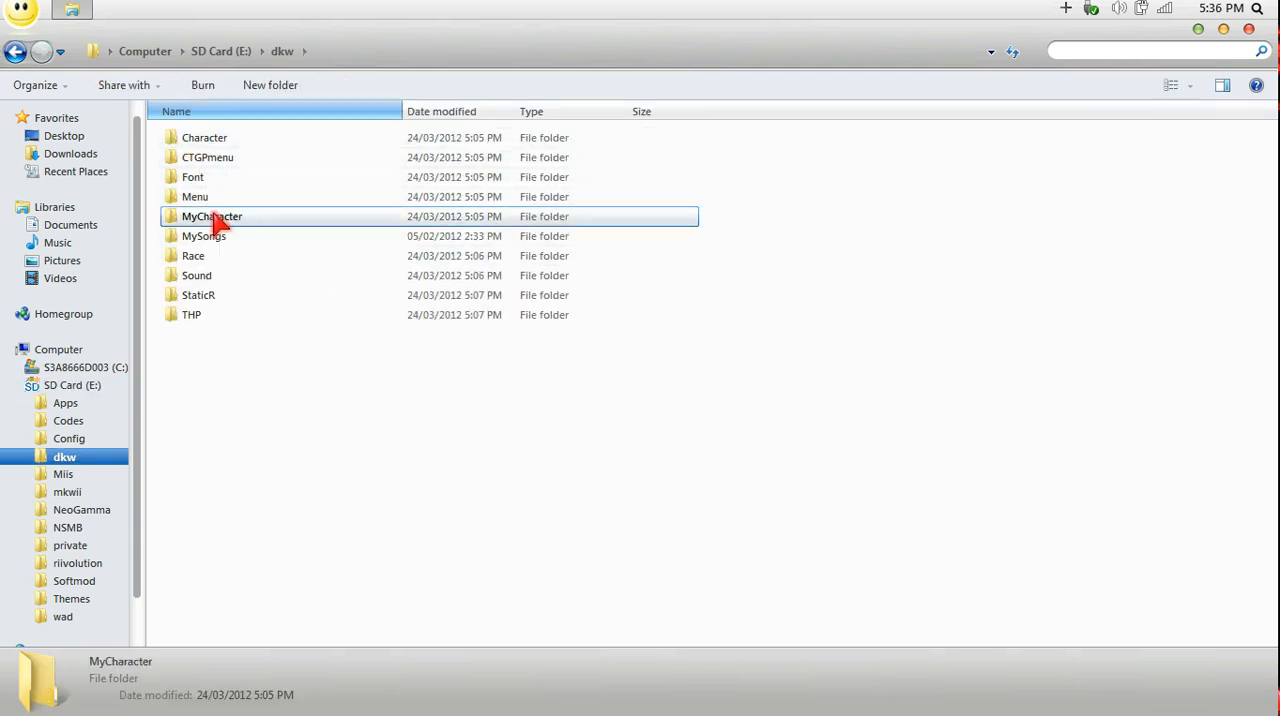
{"action": "double_click", "coordinate": [212, 216]}
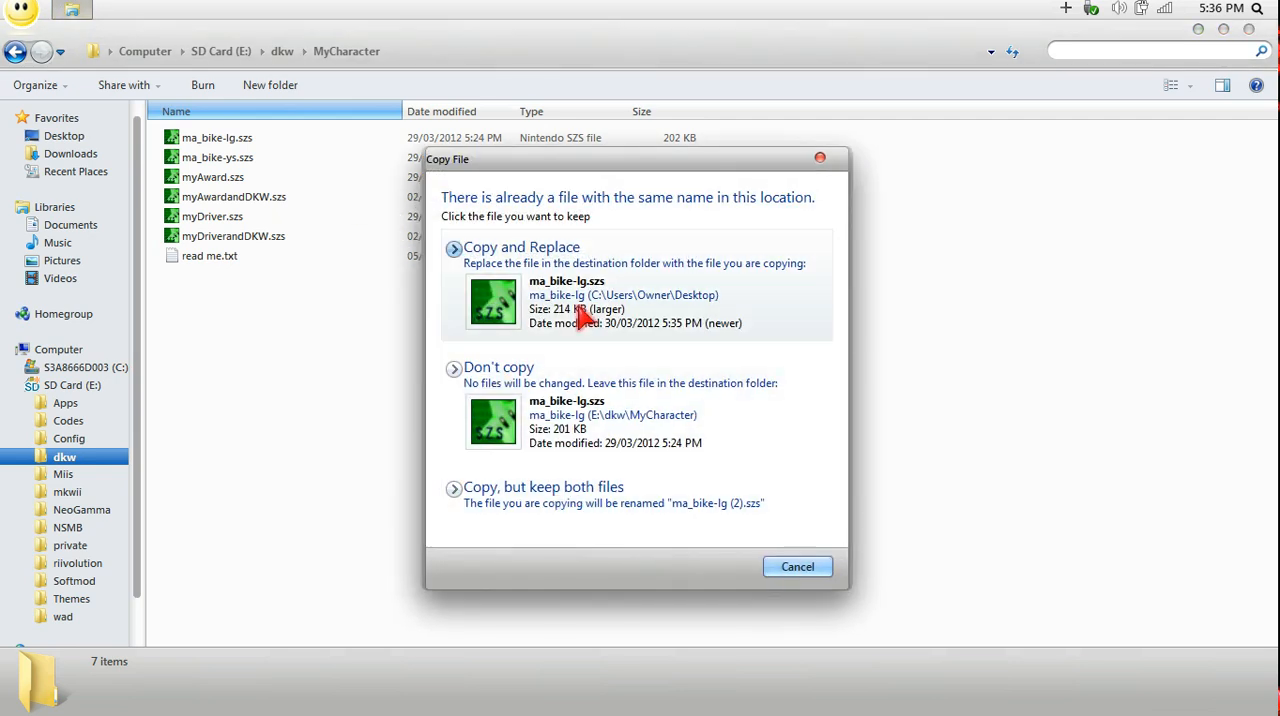
{"action": "left_click", "coordinate": [520, 248]}
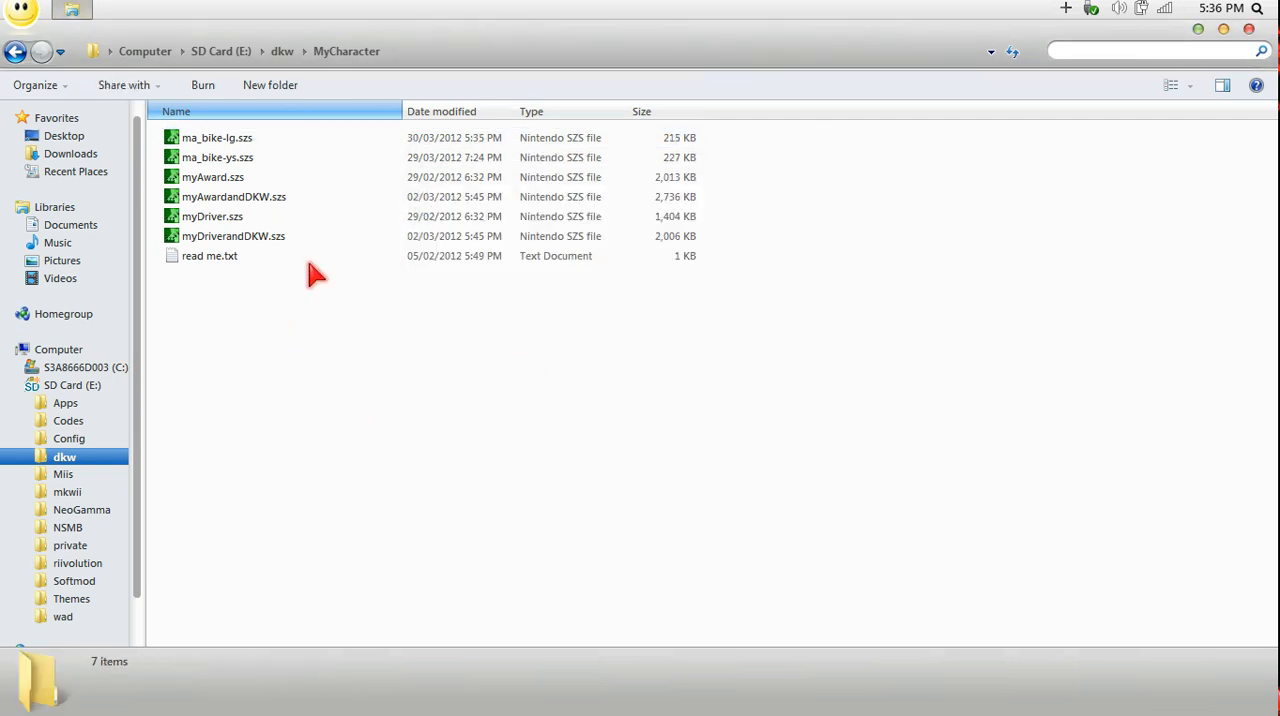
{"action": "mouse_move", "coordinate": [70, 14]}
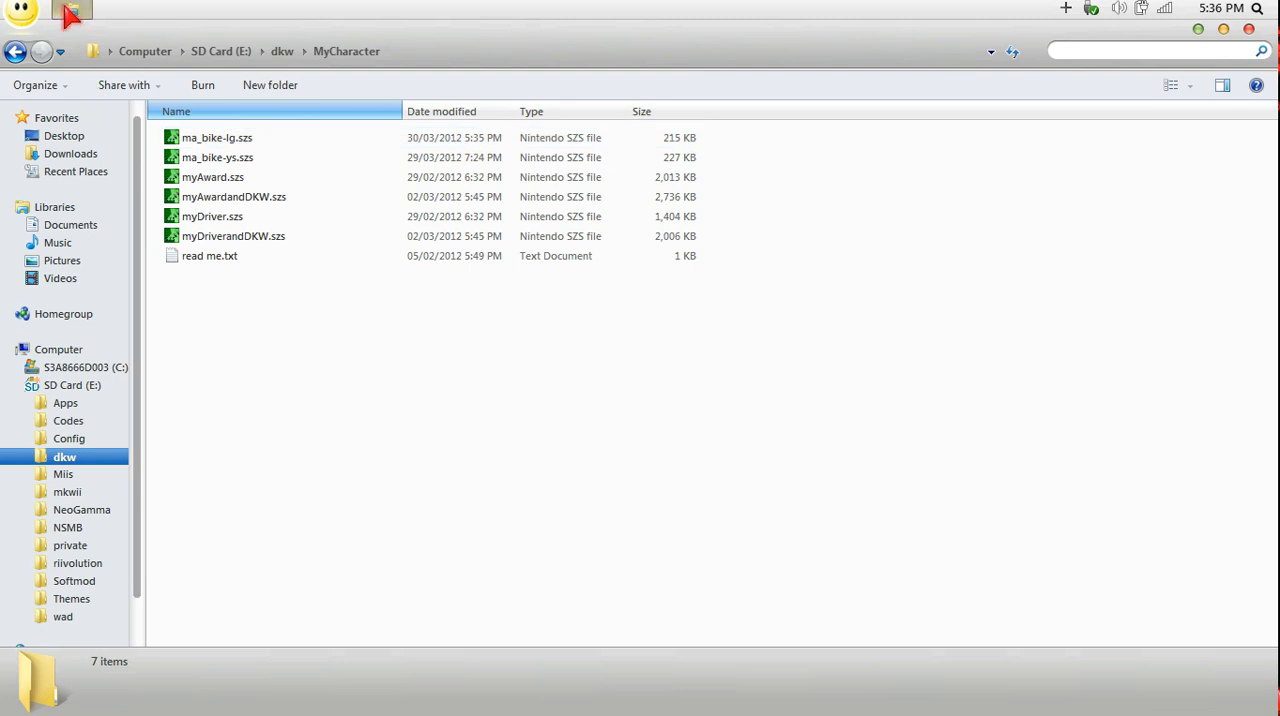
{"action": "mouse_move", "coordinate": [72, 12]}
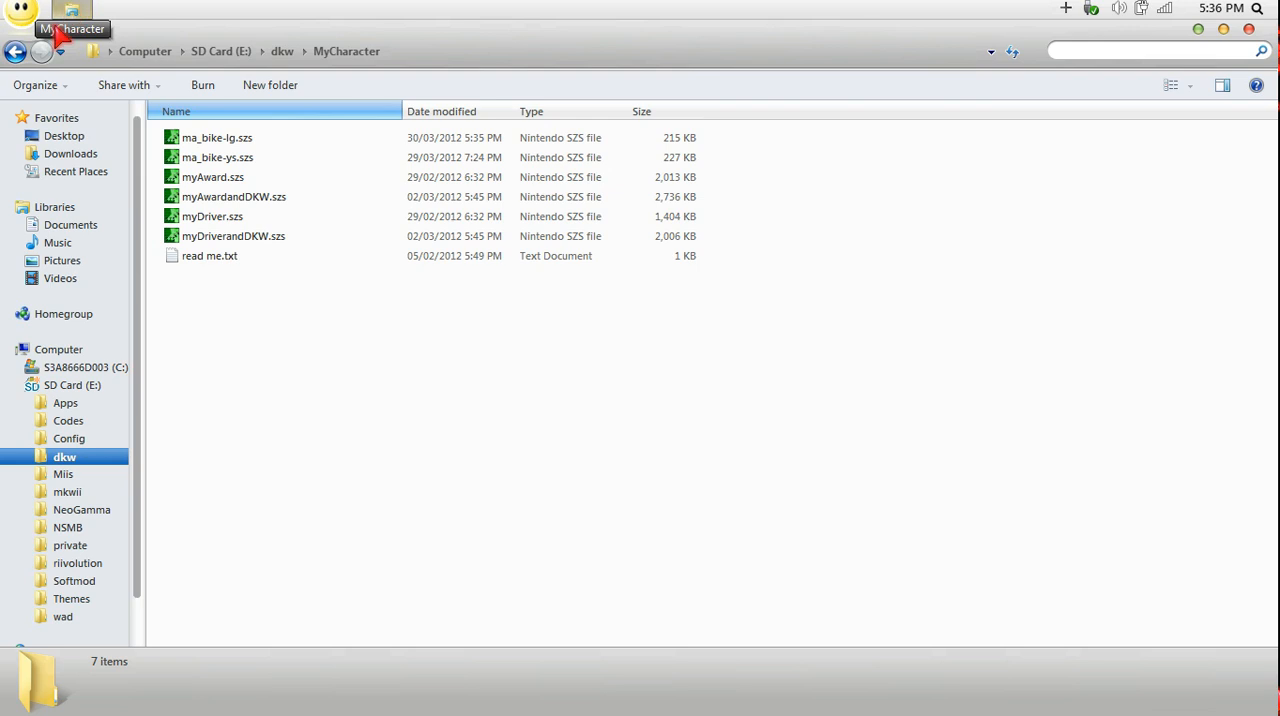
{"action": "mouse_move", "coordinate": [436, 434]}
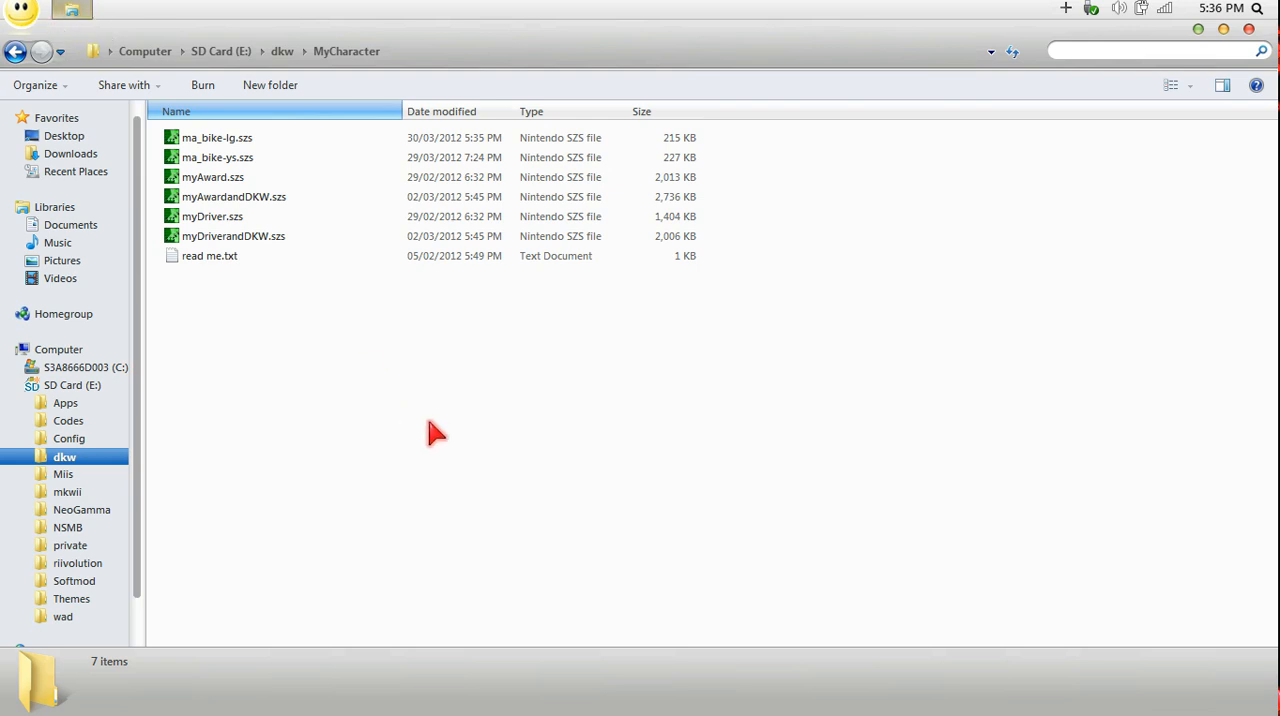
{"action": "mouse_move", "coordinate": [362, 348]}
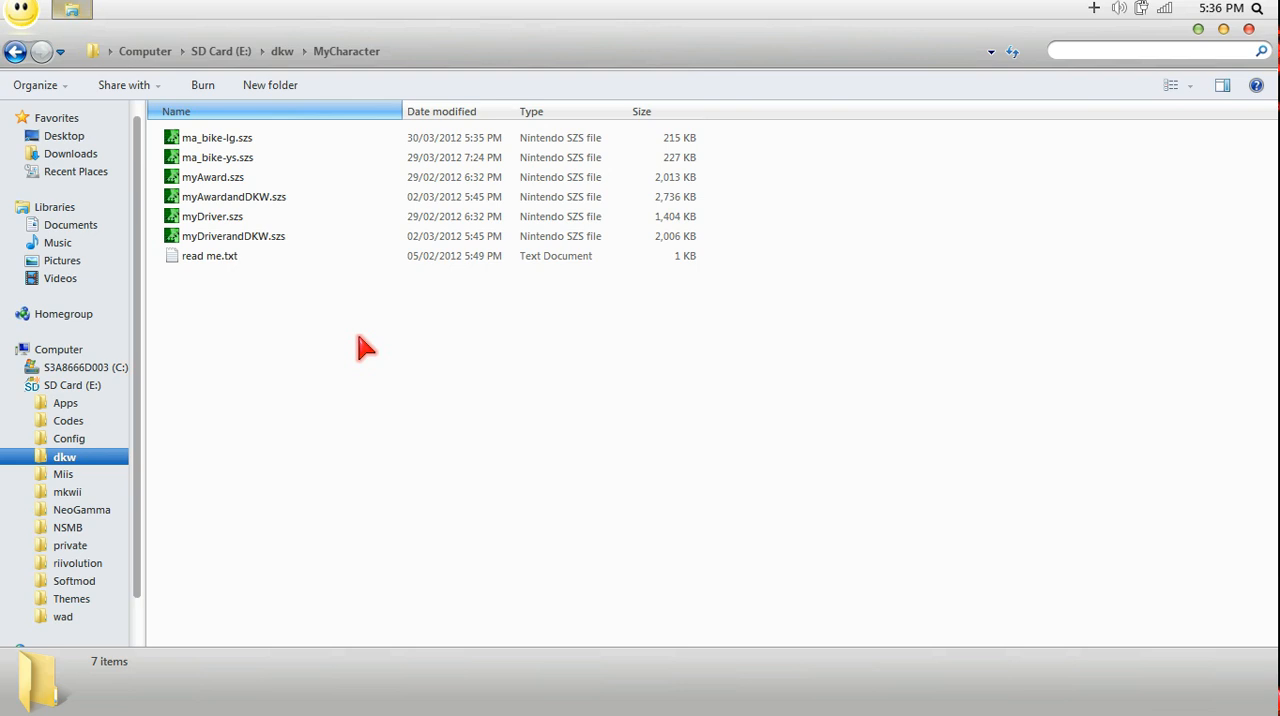
{"action": "mouse_move", "coordinate": [164, 14]}
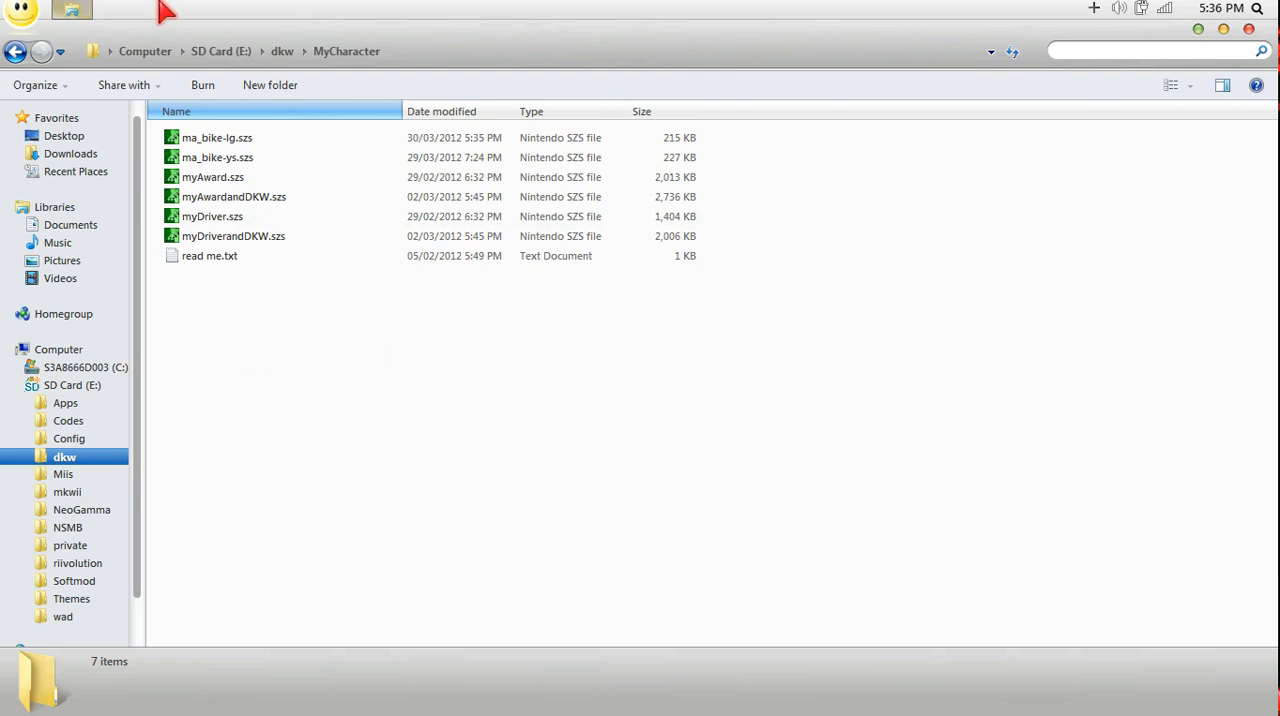
{"action": "mouse_move", "coordinate": [364, 434]}
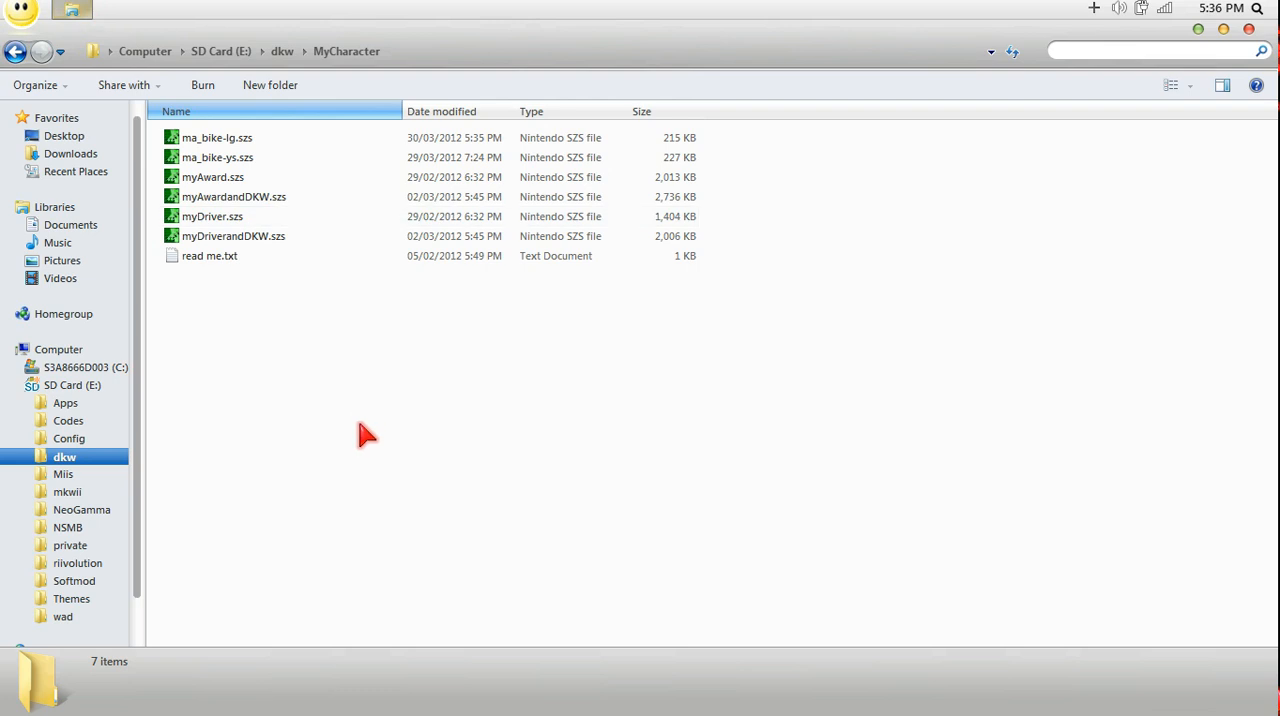